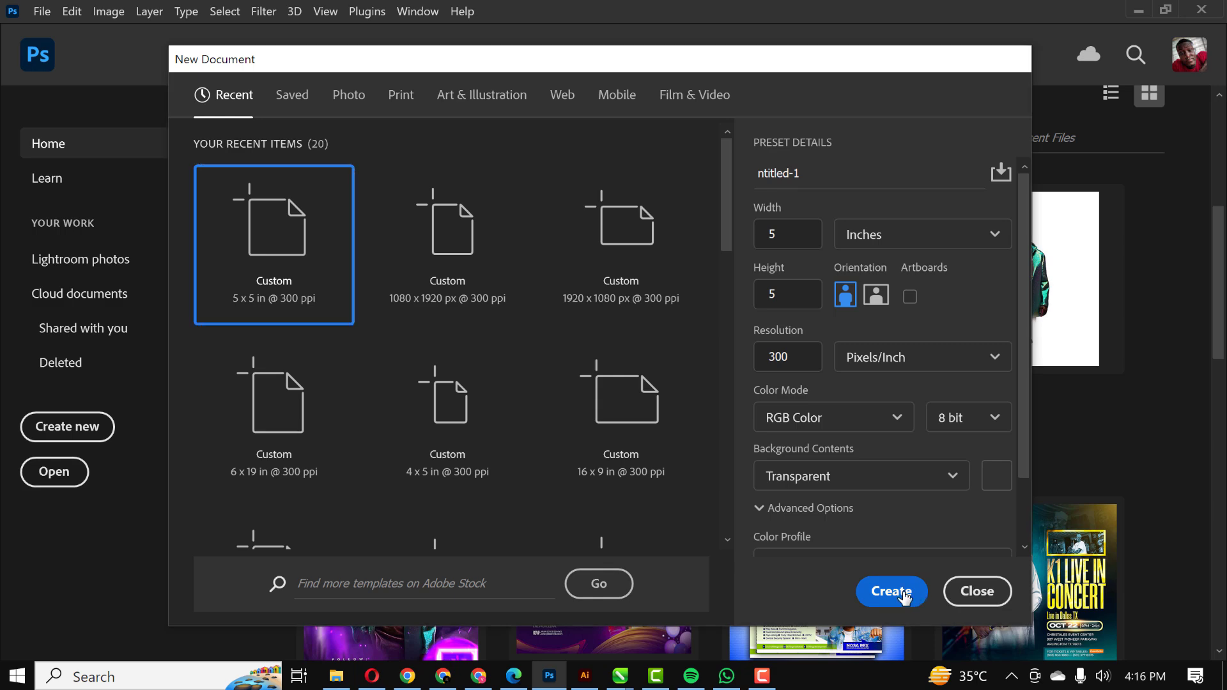
Create a 5×5 in, 300 ppi document with a white Solid Color fill layer
{"action": "left_click", "coordinate": [890, 590]}
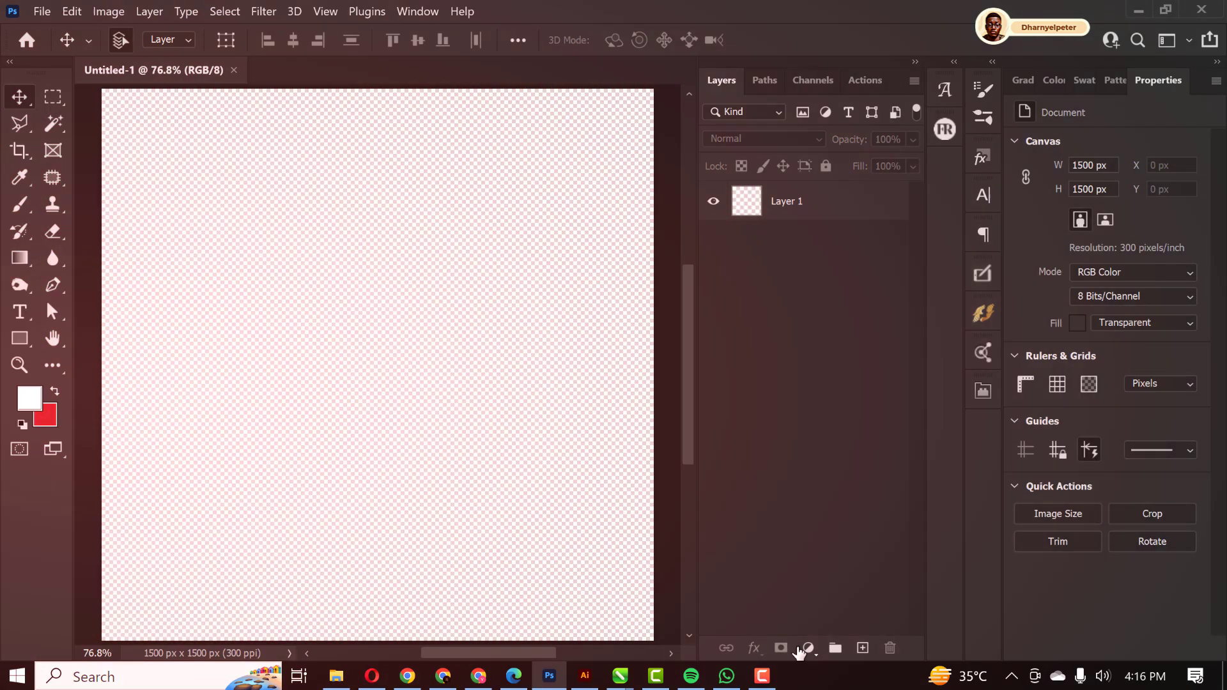
{"action": "left_click", "coordinate": [805, 648]}
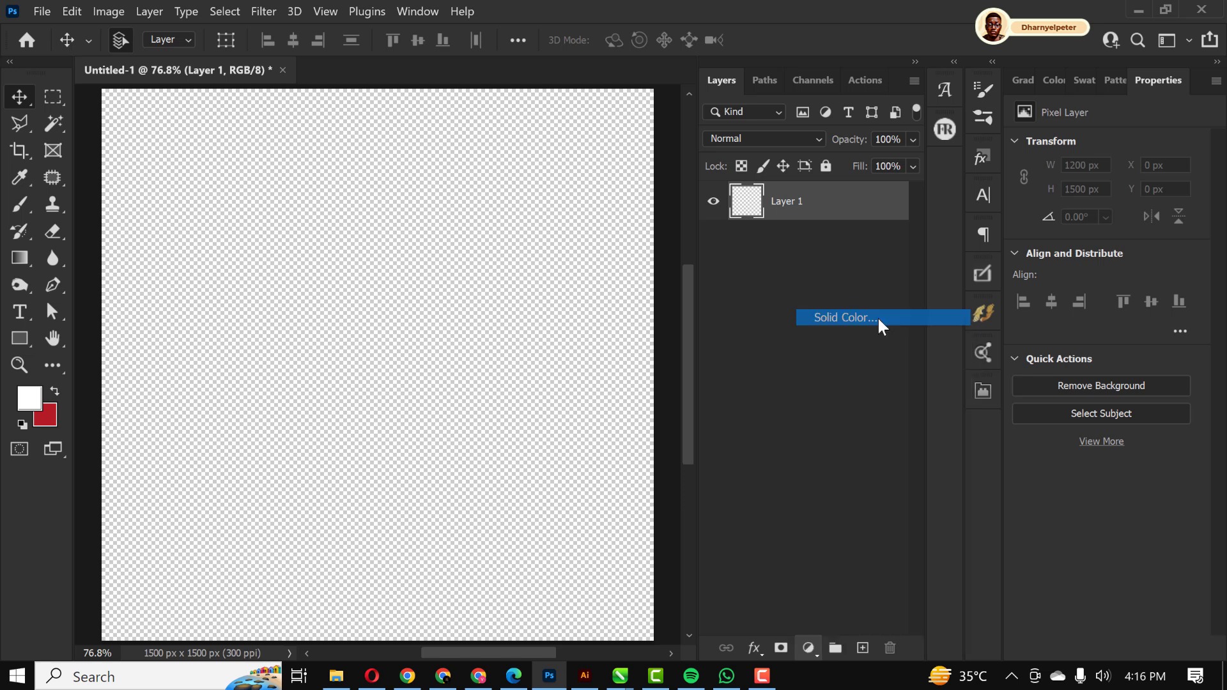
{"action": "left_click", "coordinate": [844, 317]}
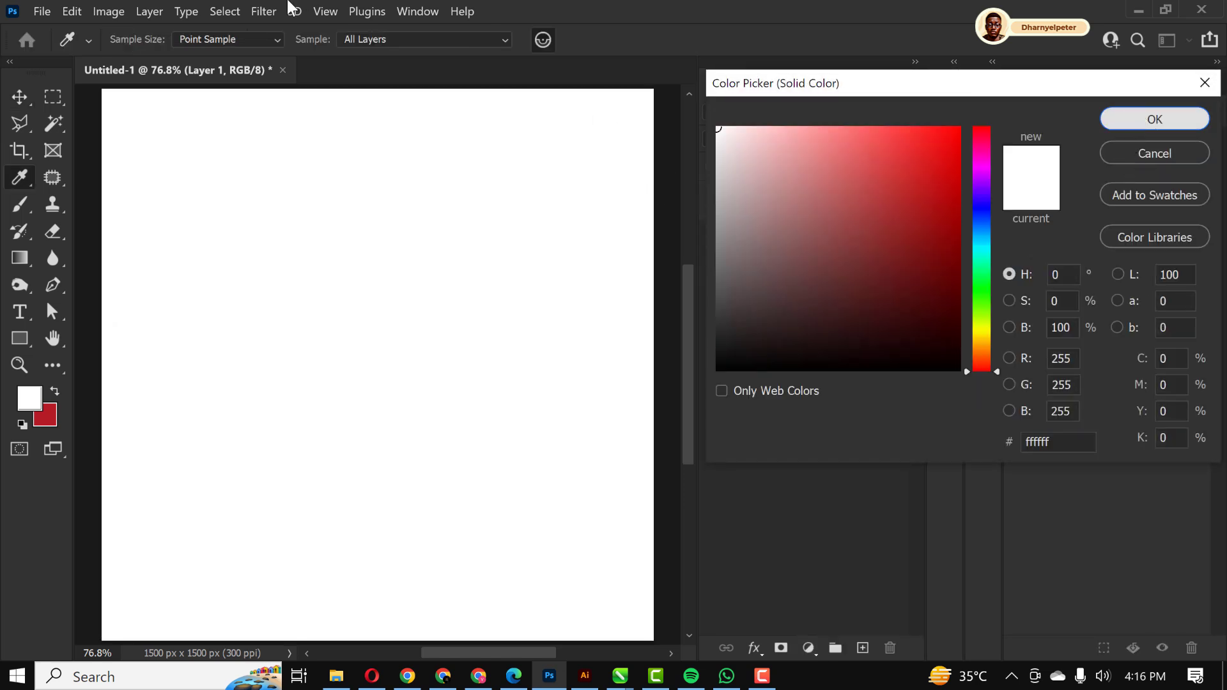
{"action": "left_click", "coordinate": [1154, 119]}
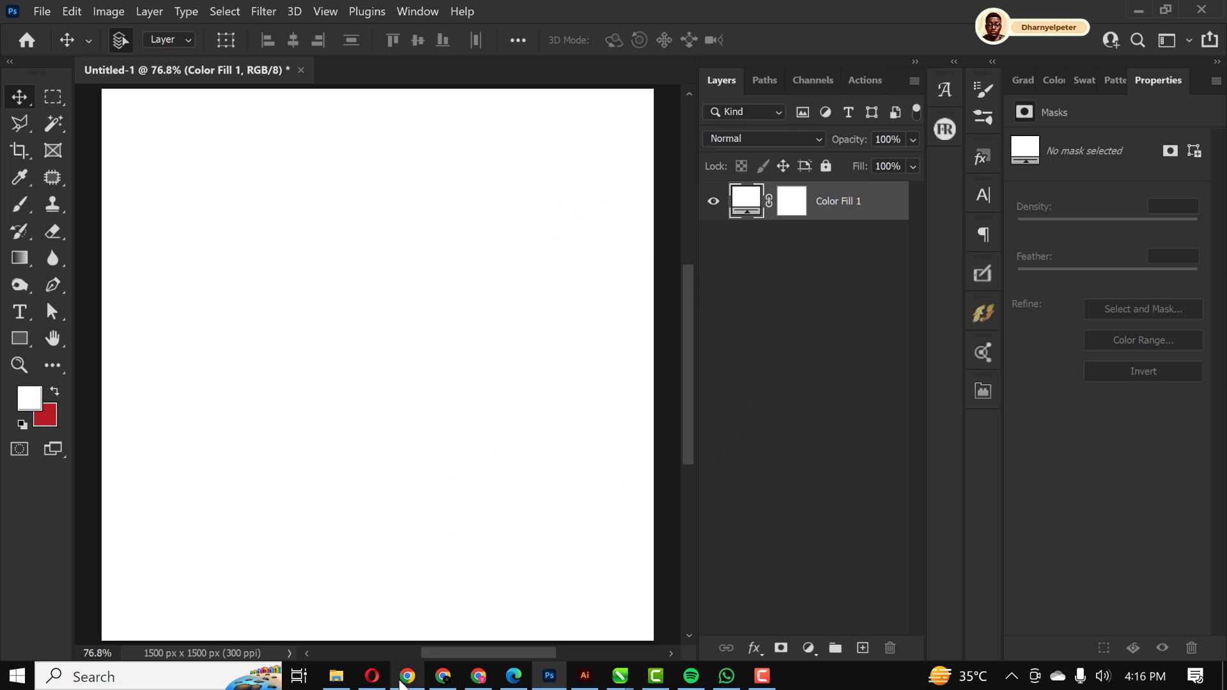
Search HiClipart in Chrome for 'city' clipart and browse the results
{"action": "left_click", "coordinate": [407, 676]}
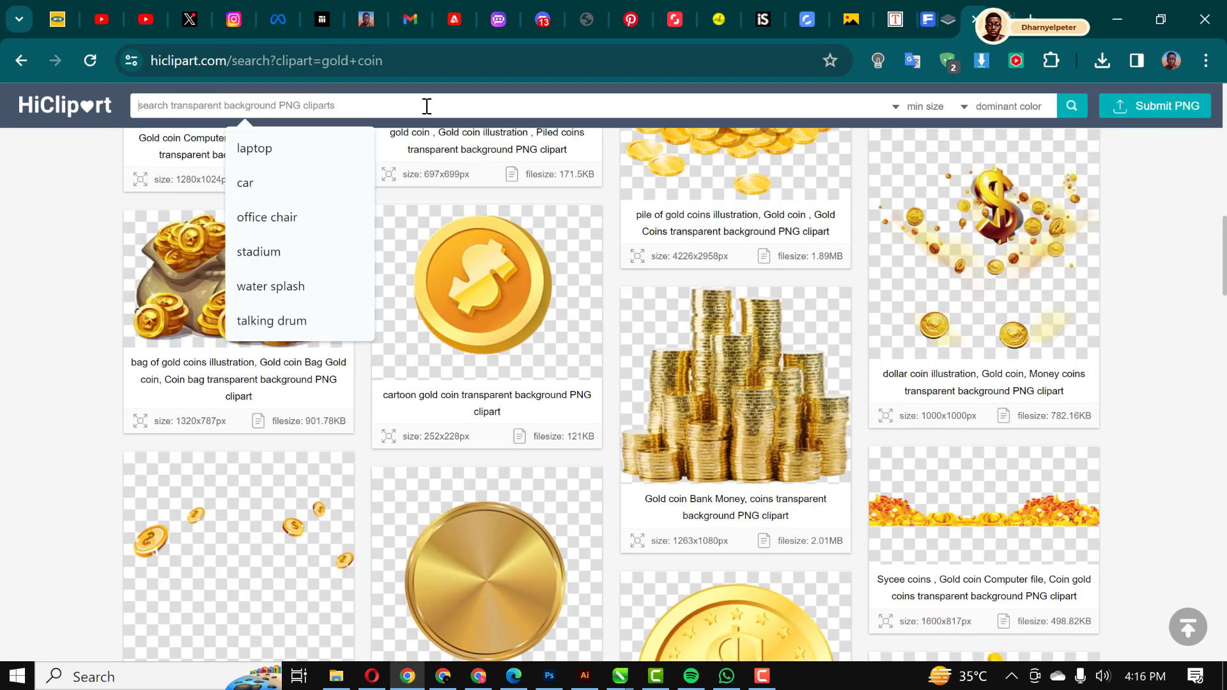
{"action": "type", "text": "city"}
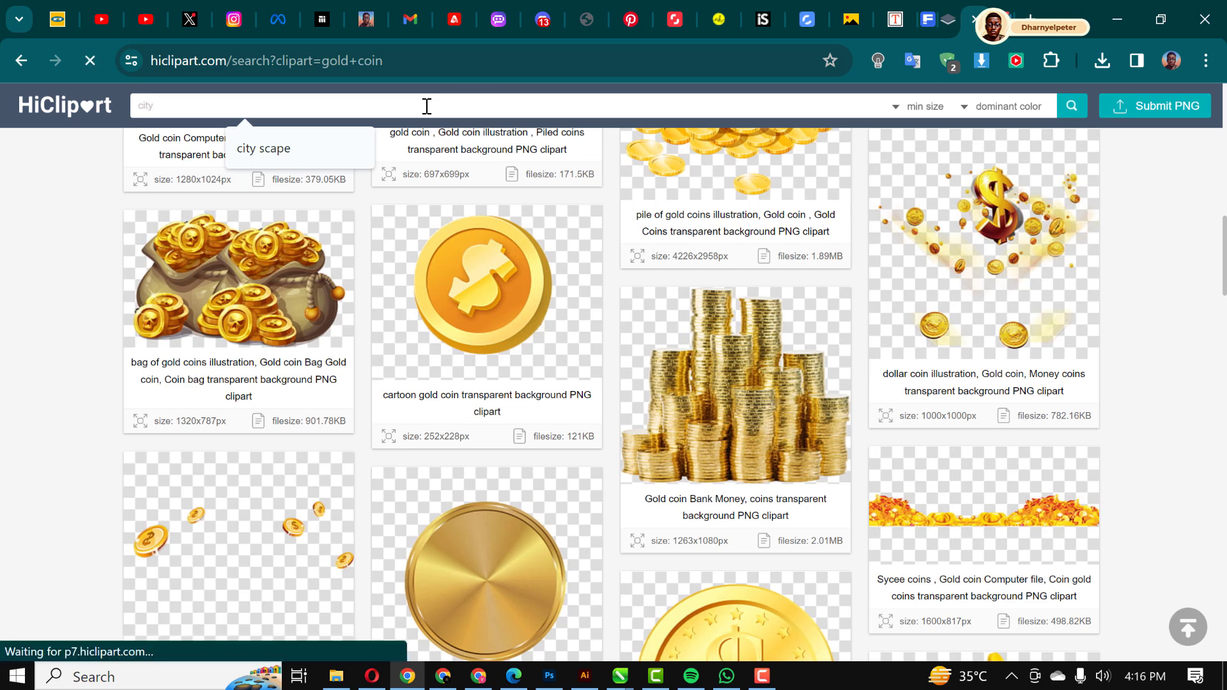
{"action": "left_click", "coordinate": [264, 149]}
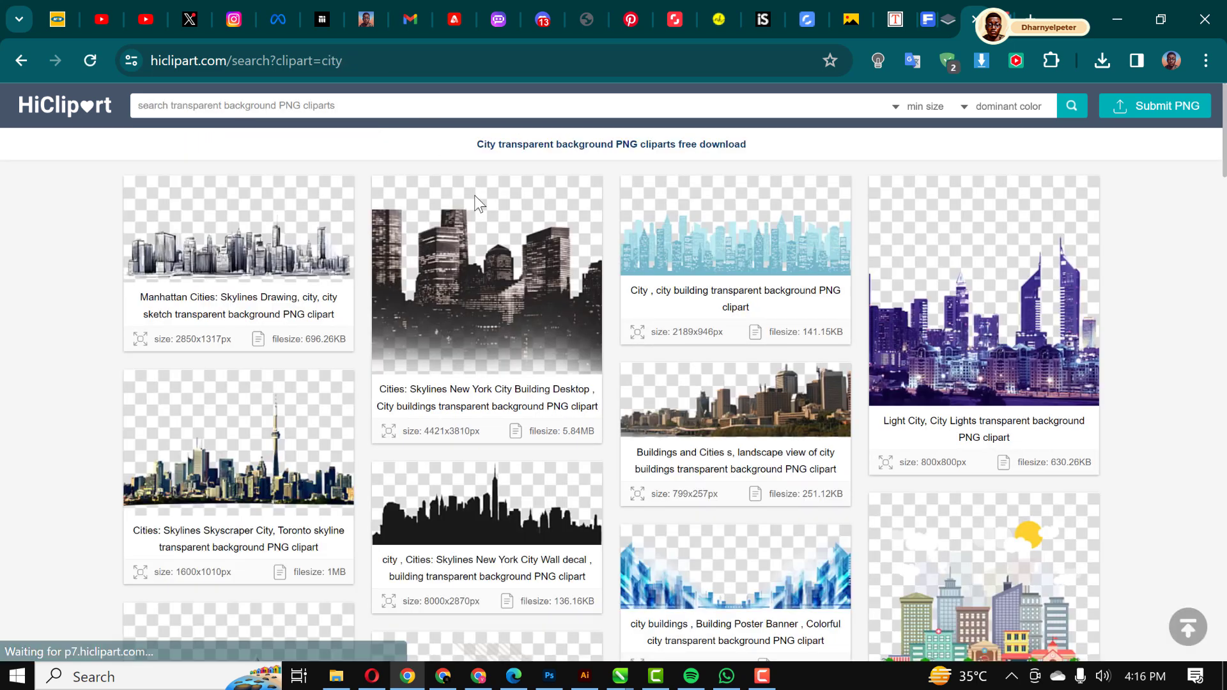
{"action": "scroll", "scroll_direction": "down", "scroll_amount": 3}
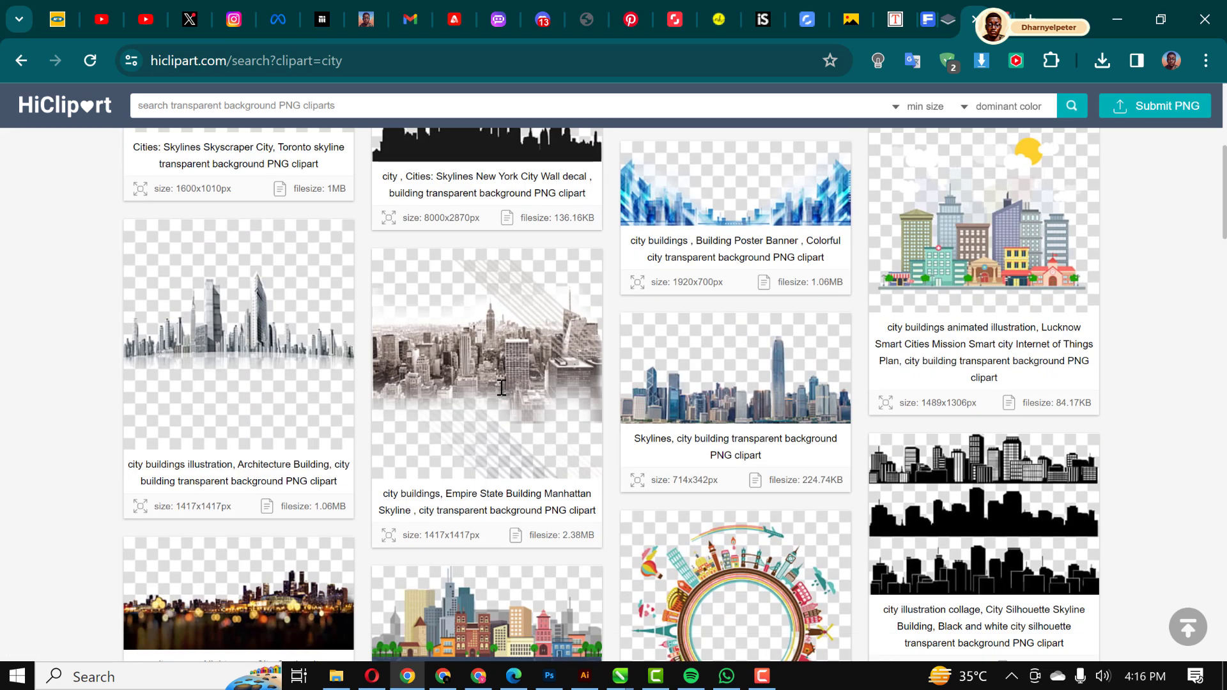
{"action": "mouse_move", "coordinate": [485, 362]}
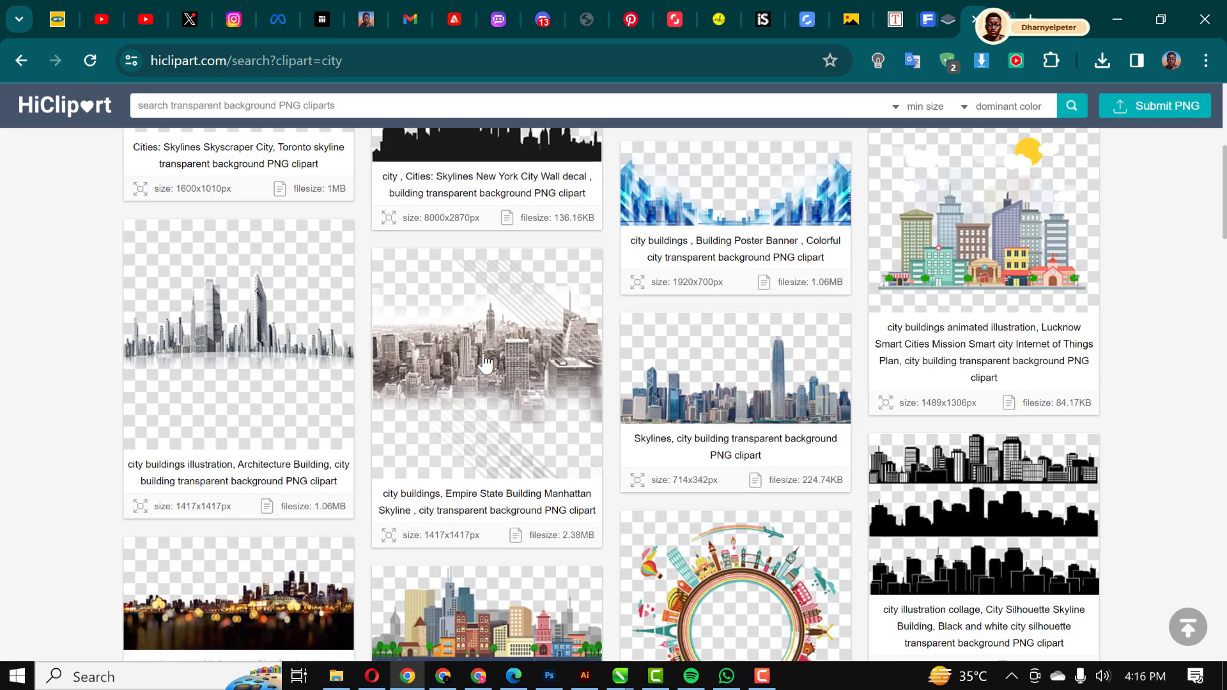
Download the Empire State Building skyline original PNG, passing the robot check
{"action": "left_click", "coordinate": [486, 364]}
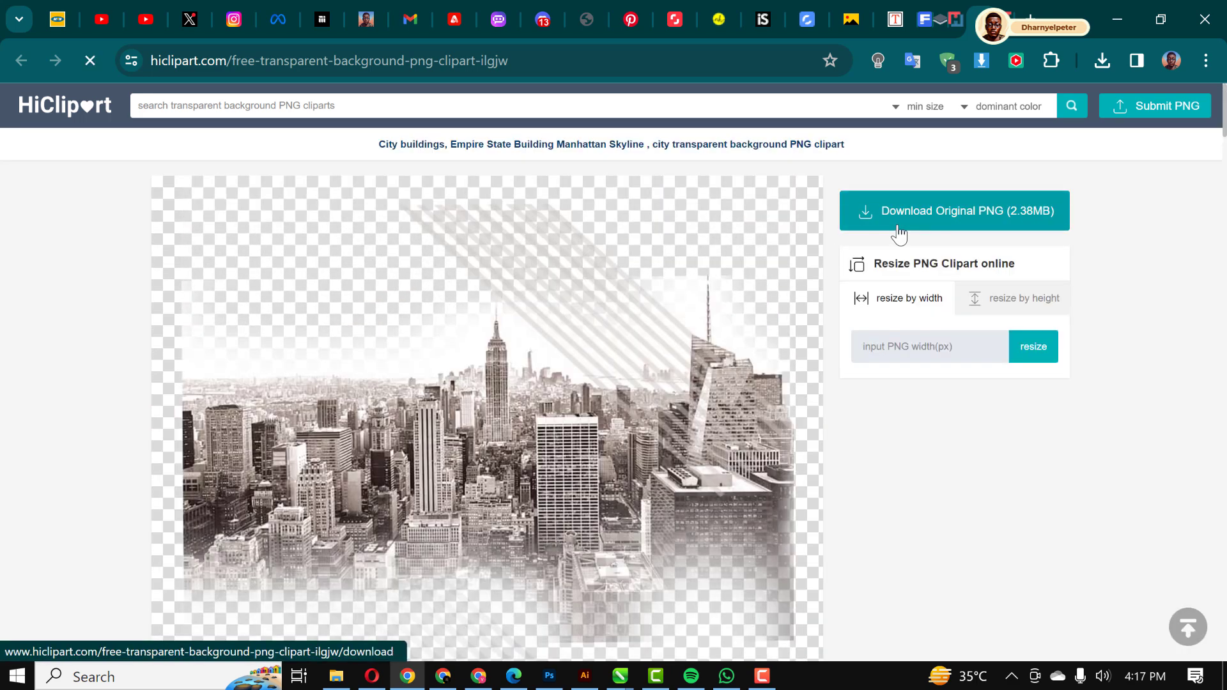
{"action": "left_click", "coordinate": [953, 210]}
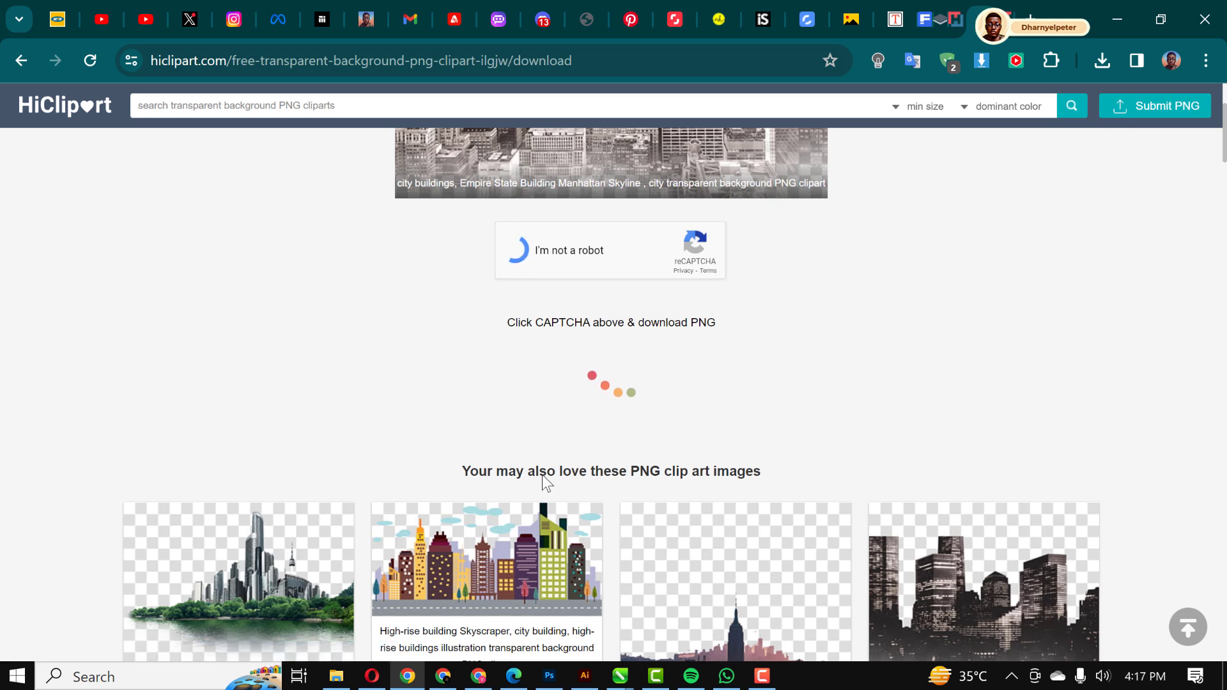
{"action": "left_click", "coordinate": [518, 250]}
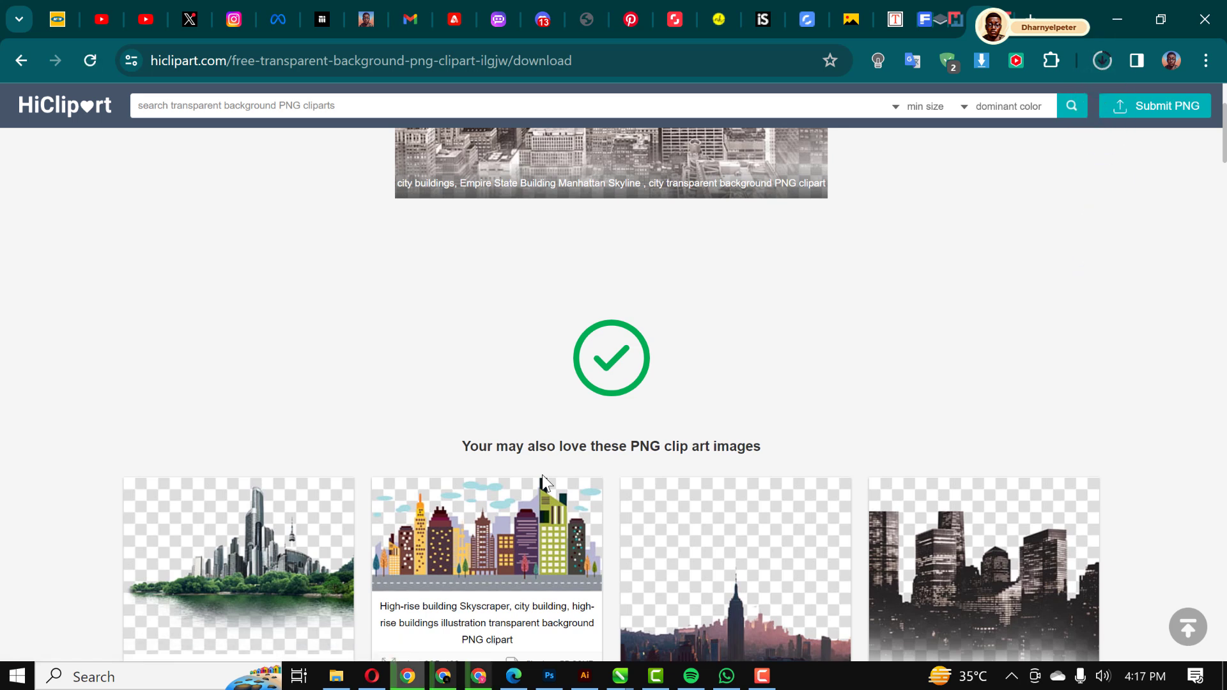
{"action": "mouse_move", "coordinate": [356, 672]}
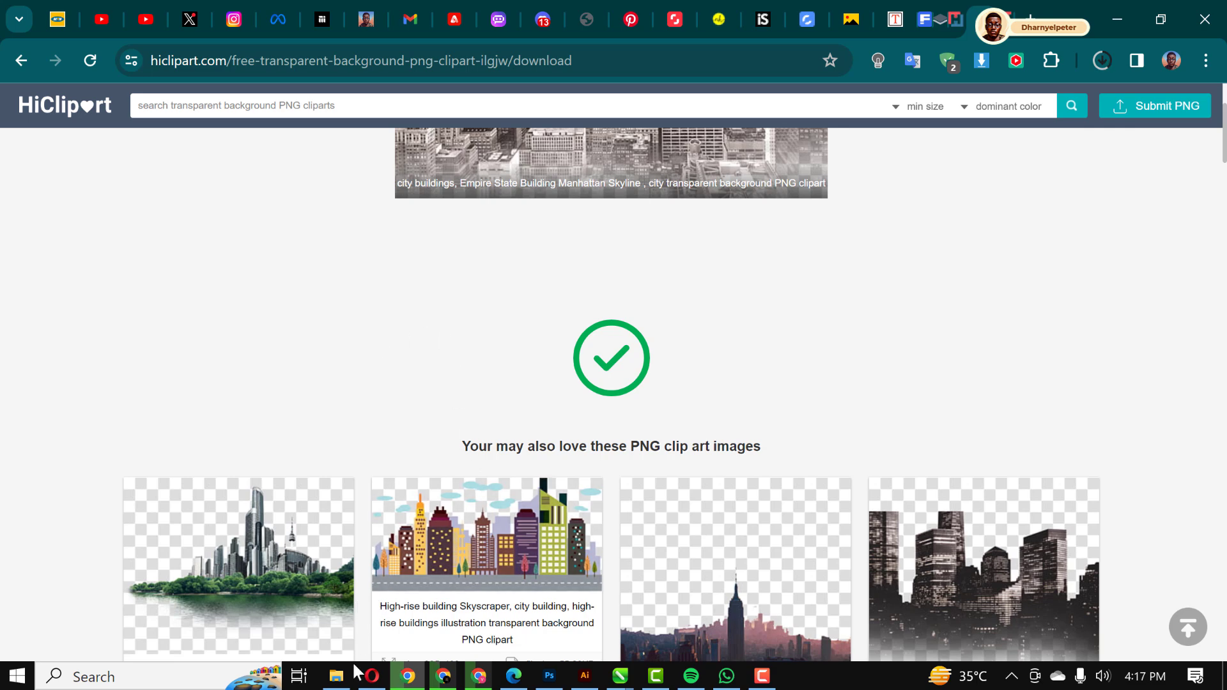
Place the Empire State skyline PNG from Downloads into the Photoshop document
{"action": "left_click", "coordinate": [335, 676]}
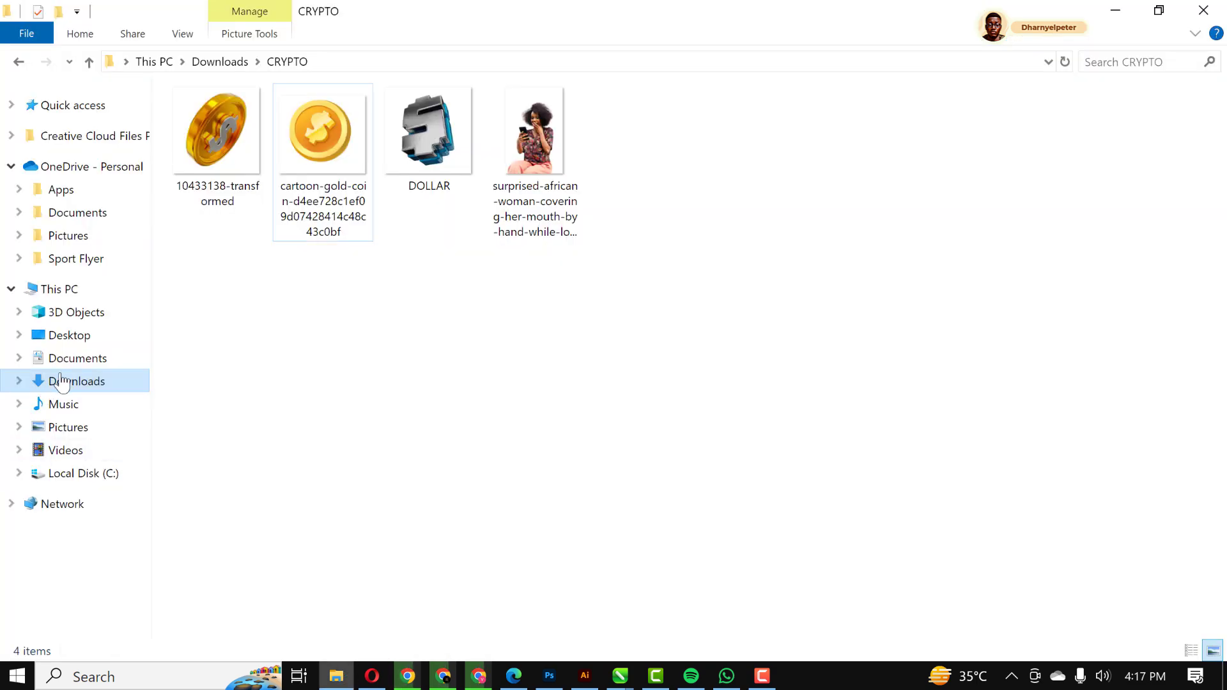
{"action": "left_click", "coordinate": [76, 381]}
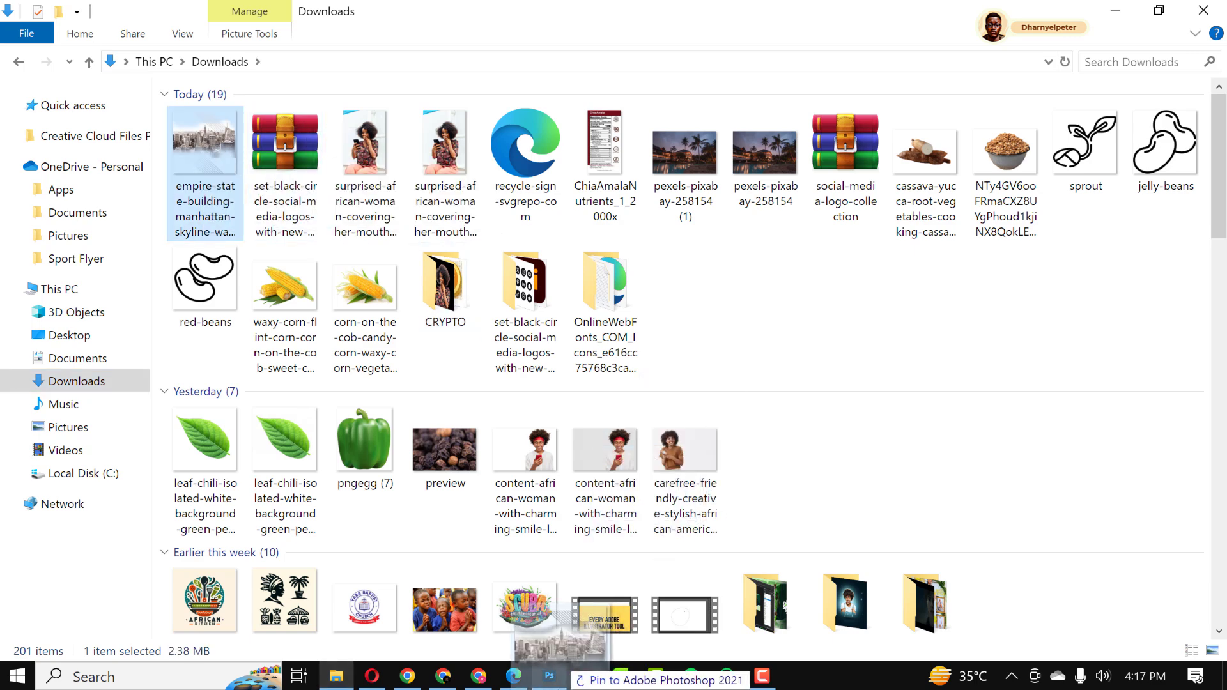
{"action": "left_click", "coordinate": [548, 676]}
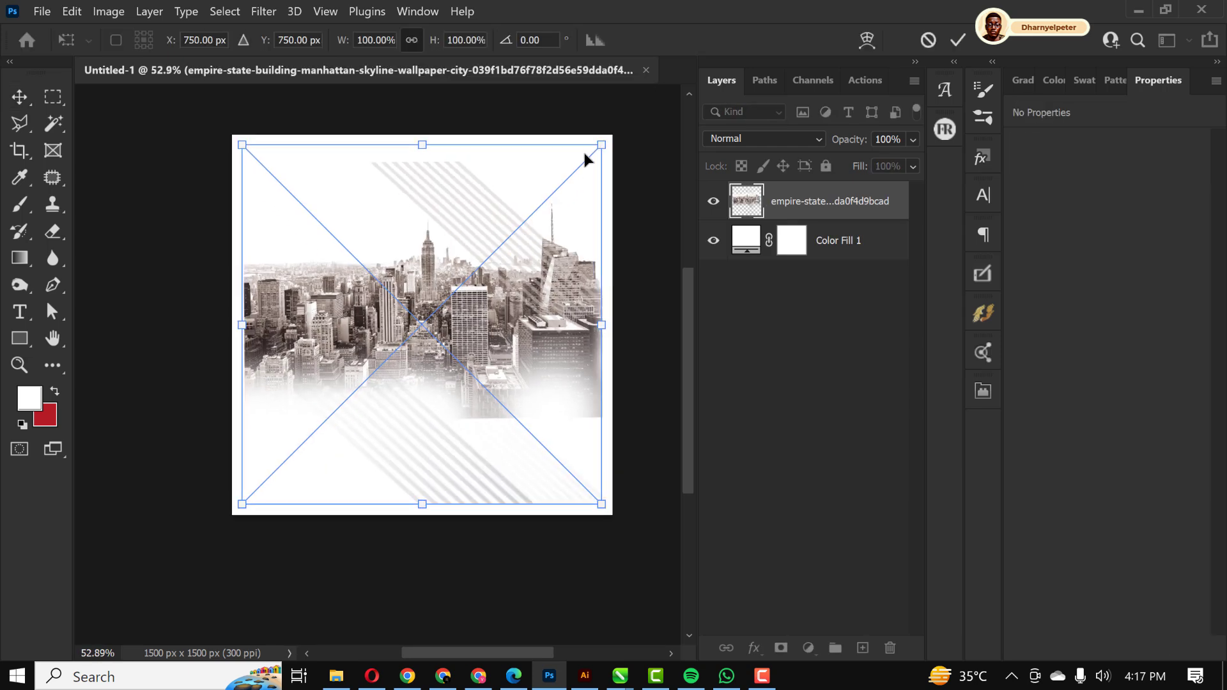
Enlarge the skyline to fill the canvas at 35% opacity, then place the woman photo
{"action": "left_click_drag", "start_coordinate": [600, 145], "coordinate": [624, 123]}
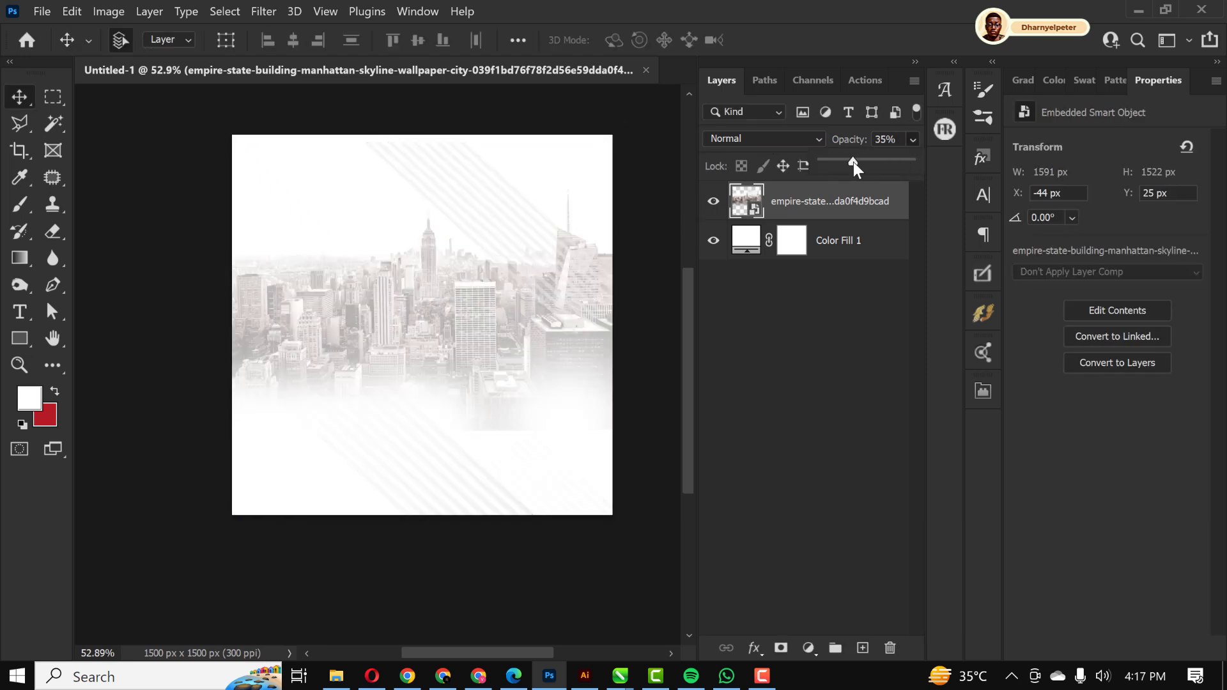
{"action": "left_click_drag", "start_coordinate": [853, 161], "coordinate": [834, 161]}
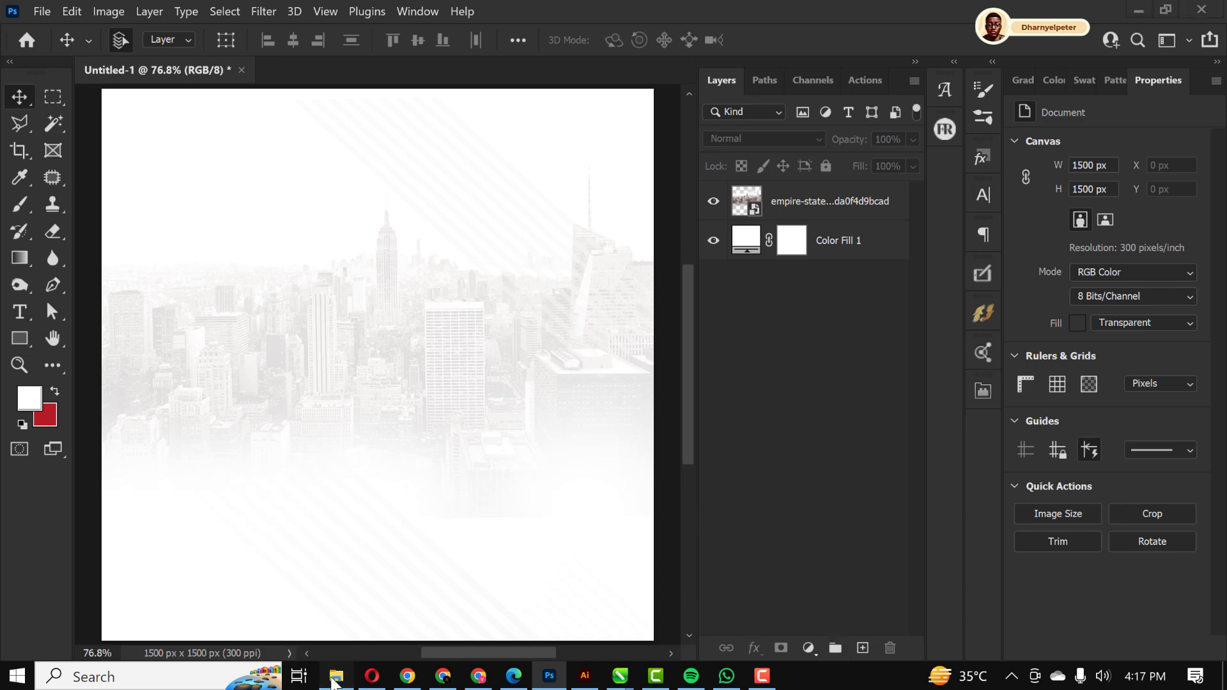
{"action": "left_click", "coordinate": [335, 676]}
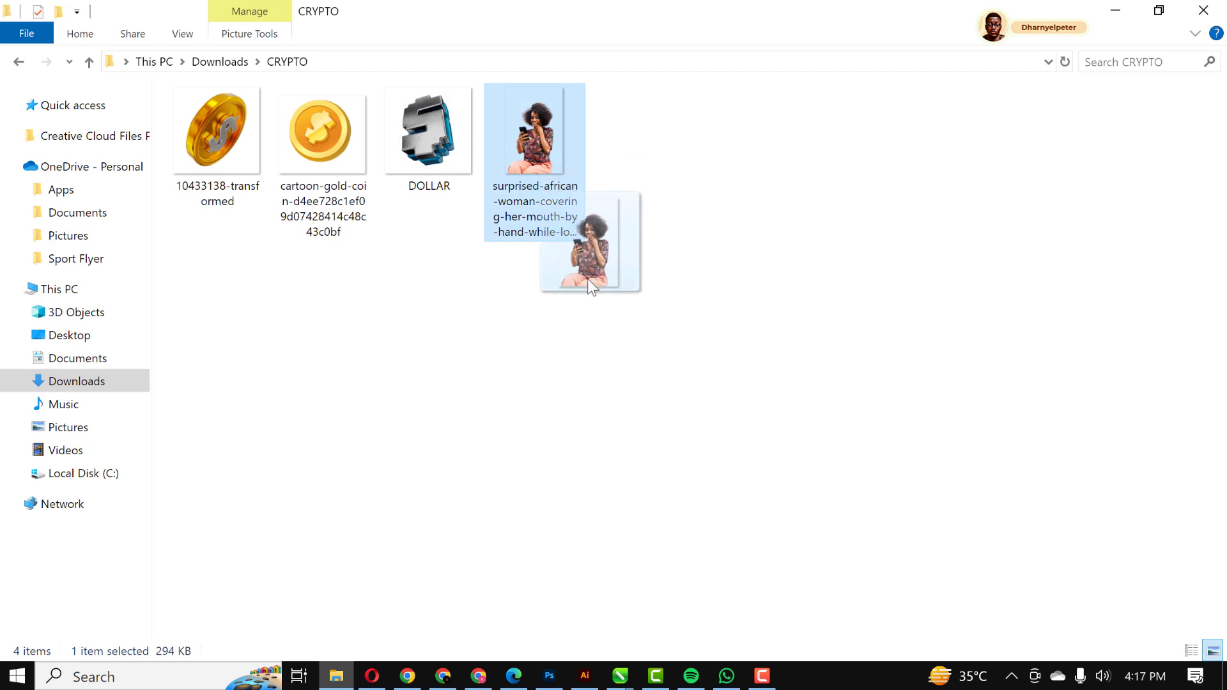
{"action": "left_click", "coordinate": [548, 676]}
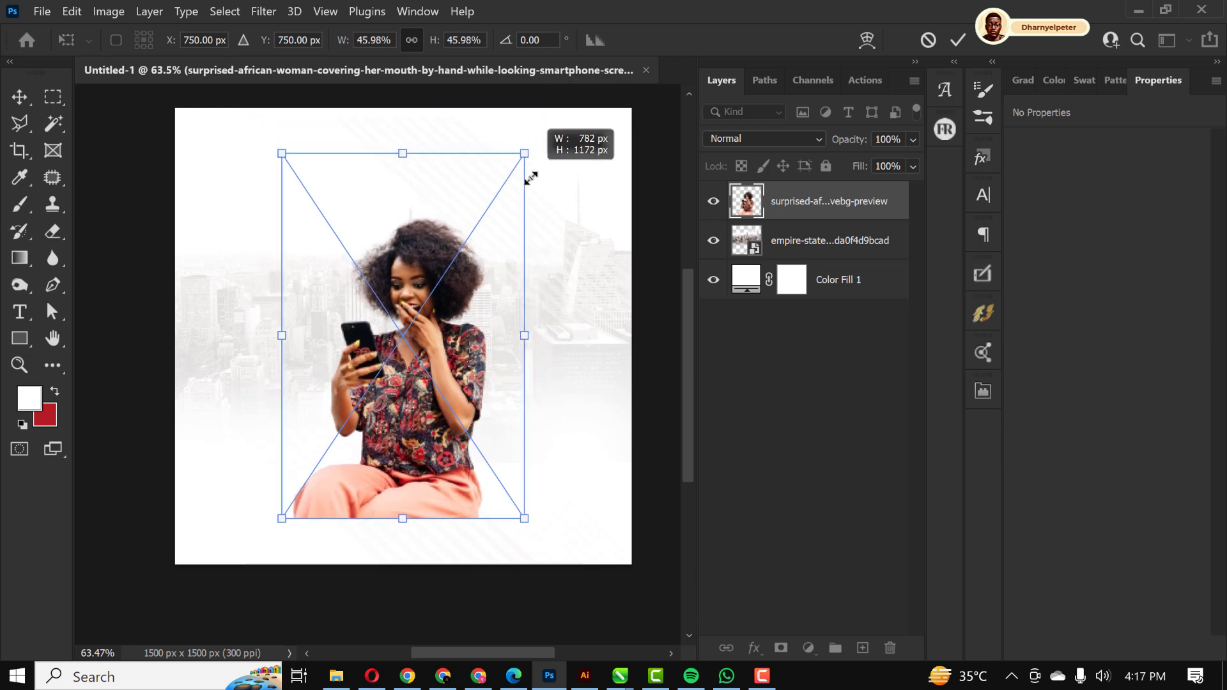
Mask out the woman's legs with a soft black brush, then enlarge her on the left
{"action": "left_click_drag", "start_coordinate": [524, 518], "coordinate": [466, 483]}
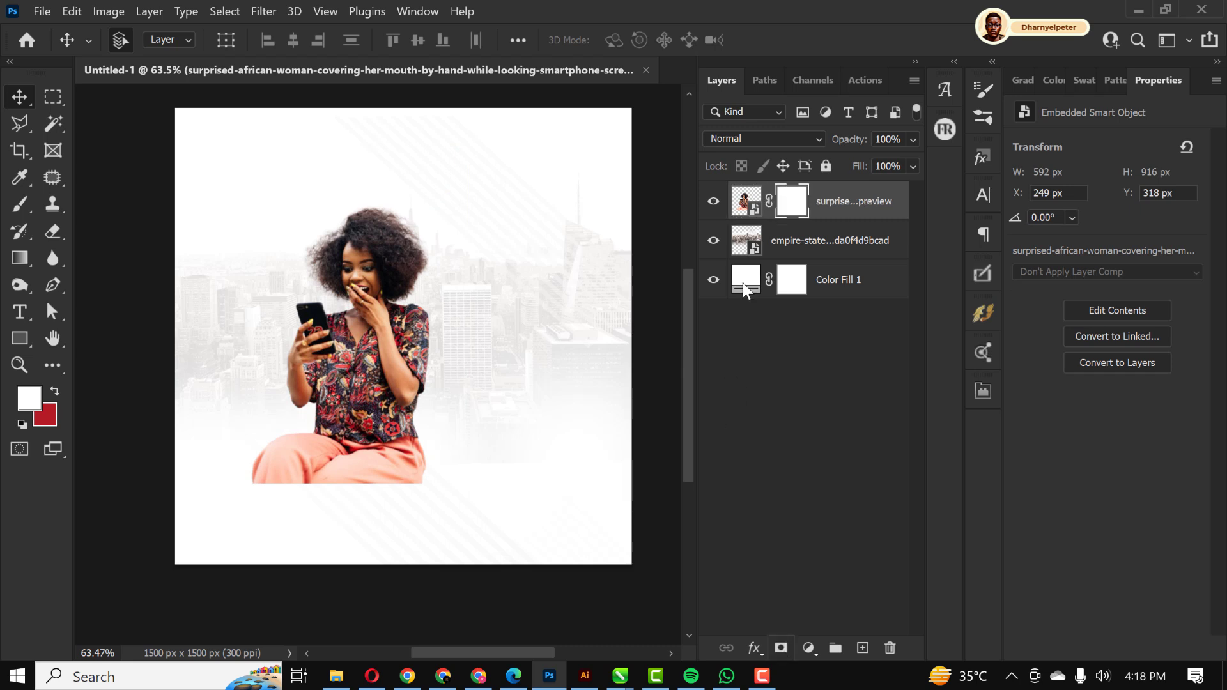
{"action": "left_click", "coordinate": [18, 204]}
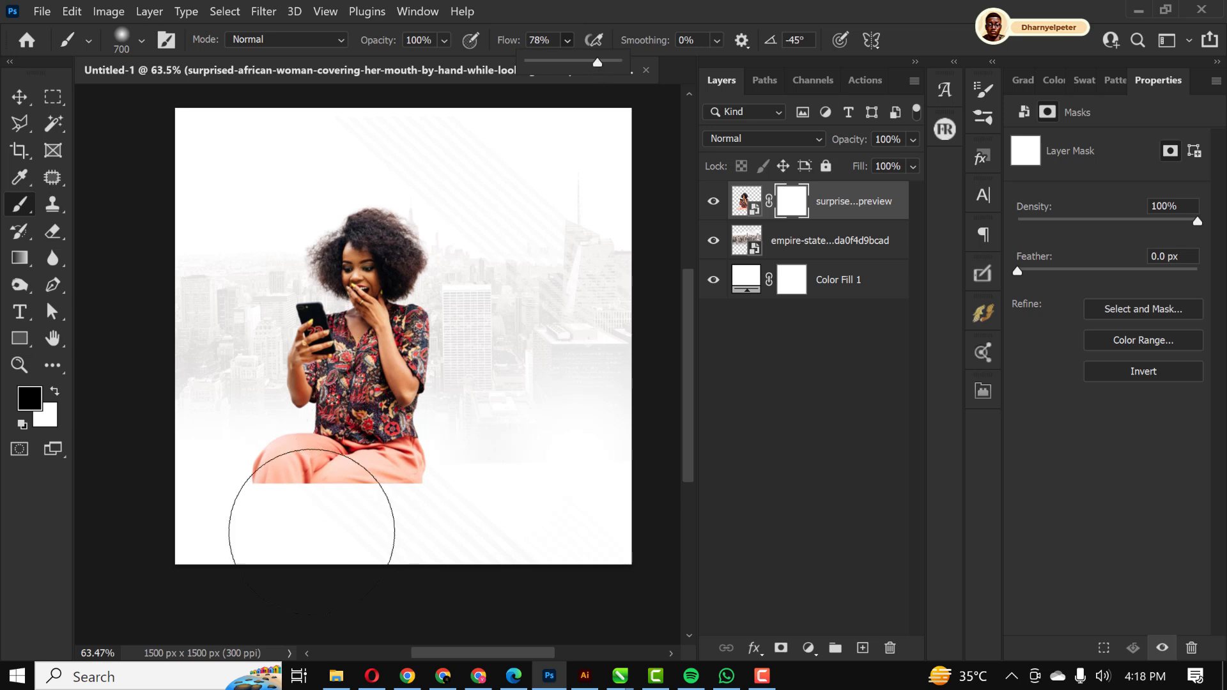
{"action": "left_click_drag", "start_coordinate": [311, 512], "coordinate": [466, 511]}
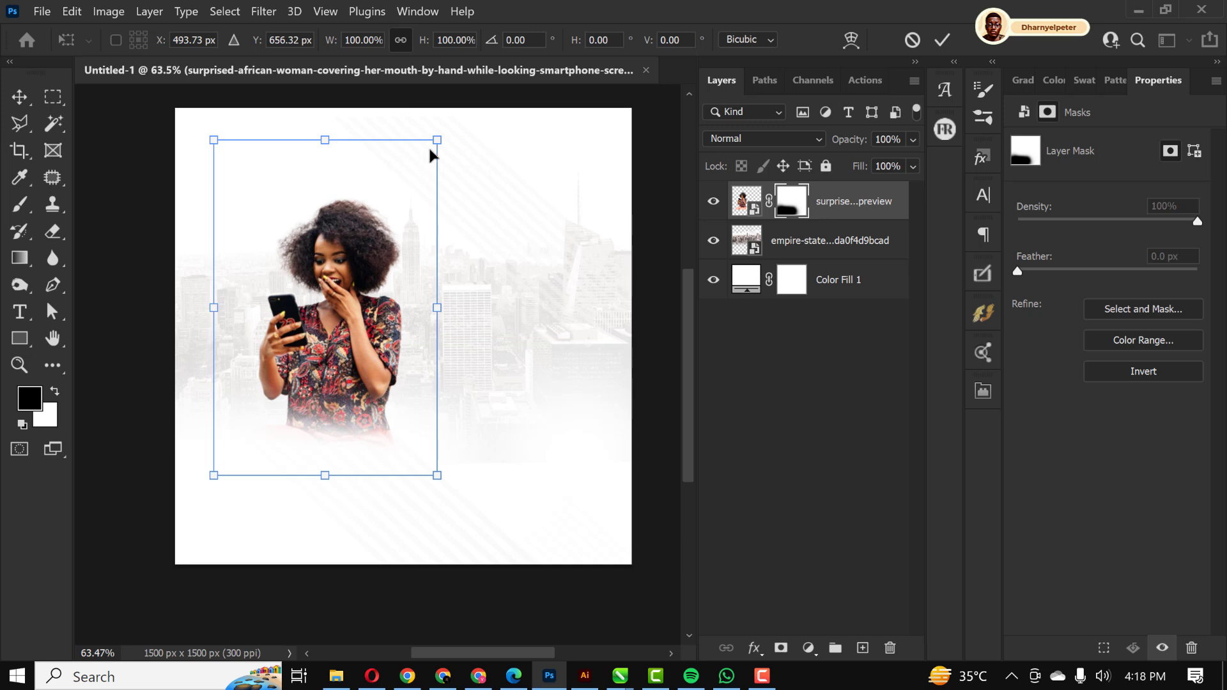
{"action": "left_click_drag", "start_coordinate": [436, 139], "coordinate": [454, 119]}
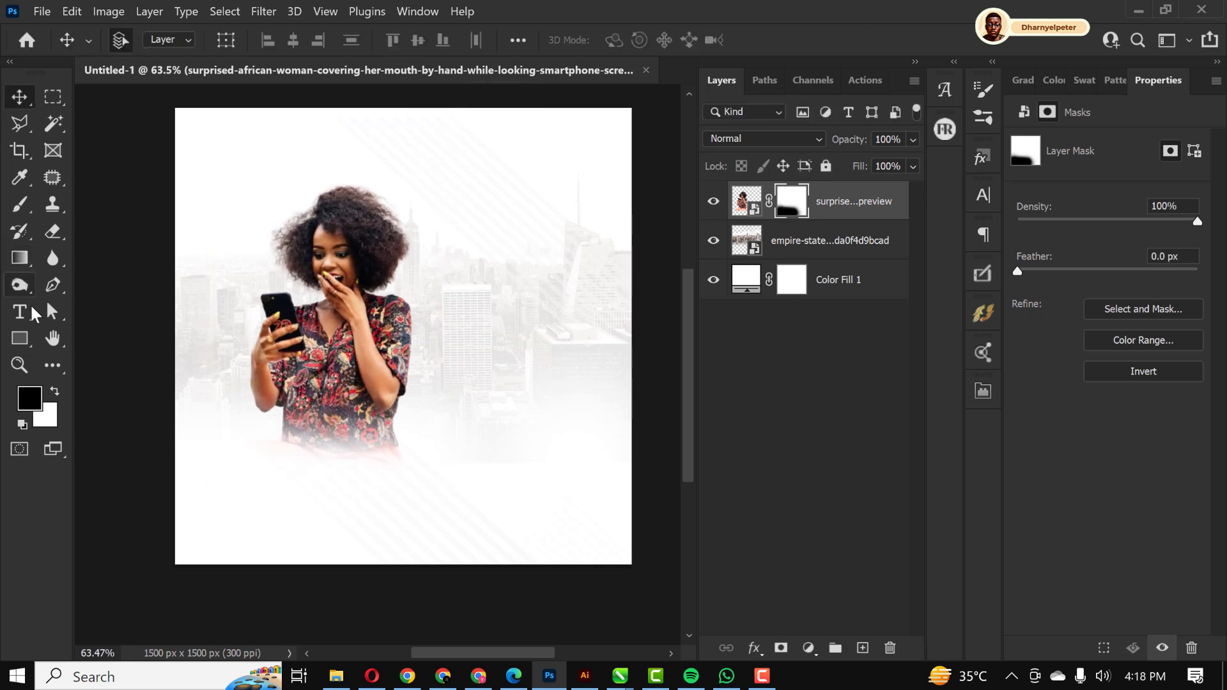
{"action": "left_click", "coordinate": [19, 338]}
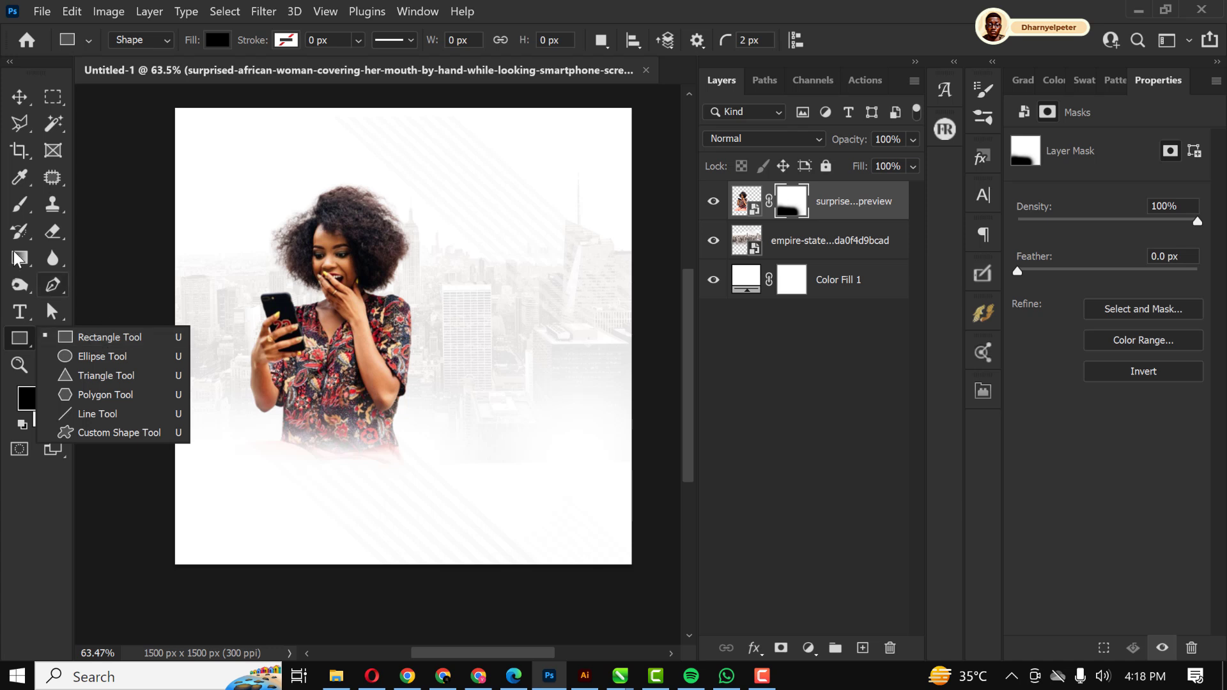
Draw a rounded banner right of the woman, filled green #13d40e, behind her layer
{"action": "left_click", "coordinate": [110, 338]}
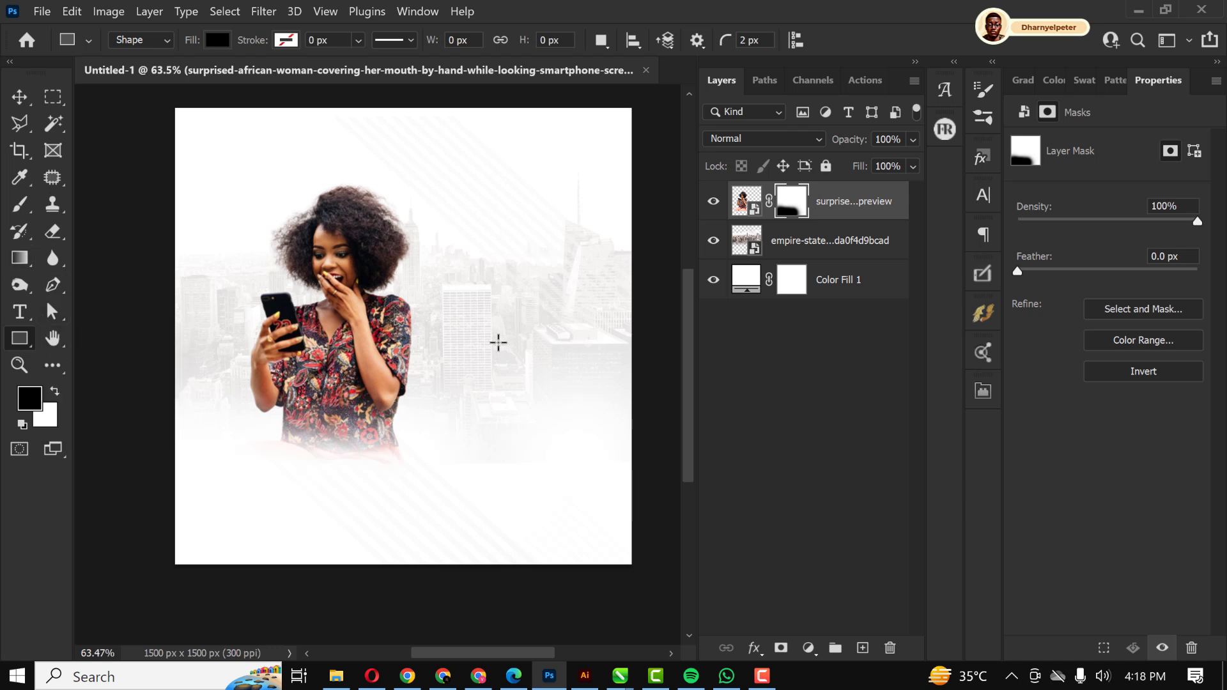
{"action": "left_click_drag", "start_coordinate": [342, 295], "coordinate": [581, 404]}
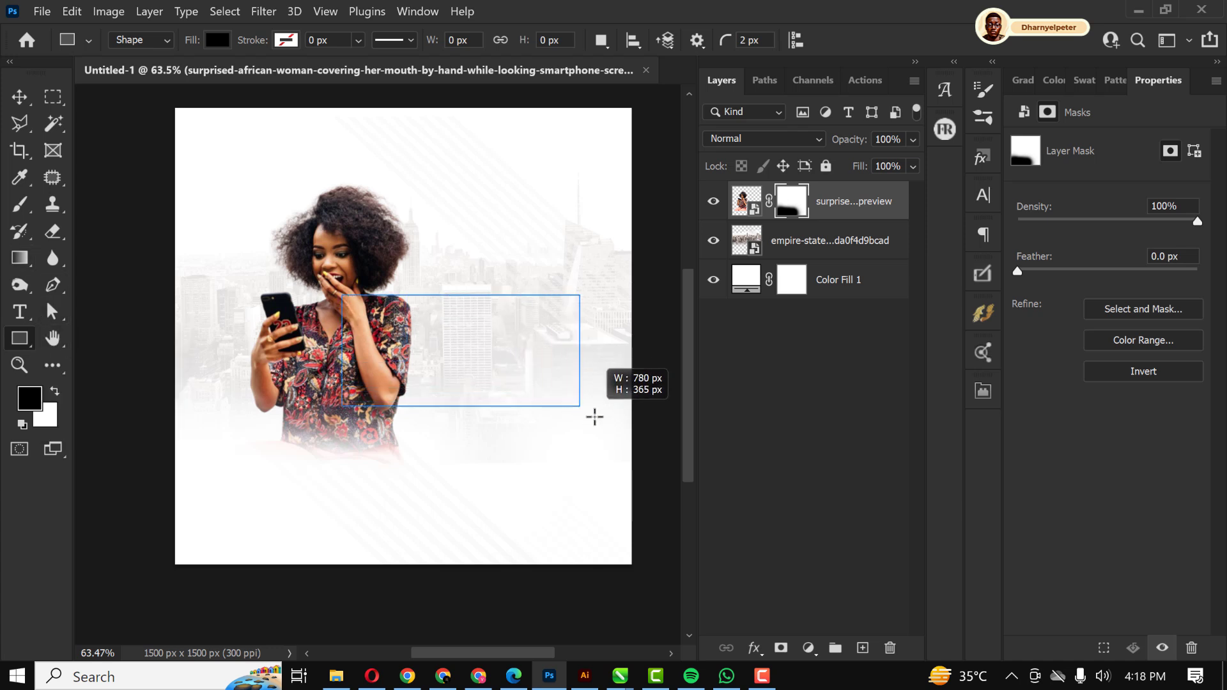
{"action": "left_click_drag", "start_coordinate": [579, 399], "coordinate": [606, 423]}
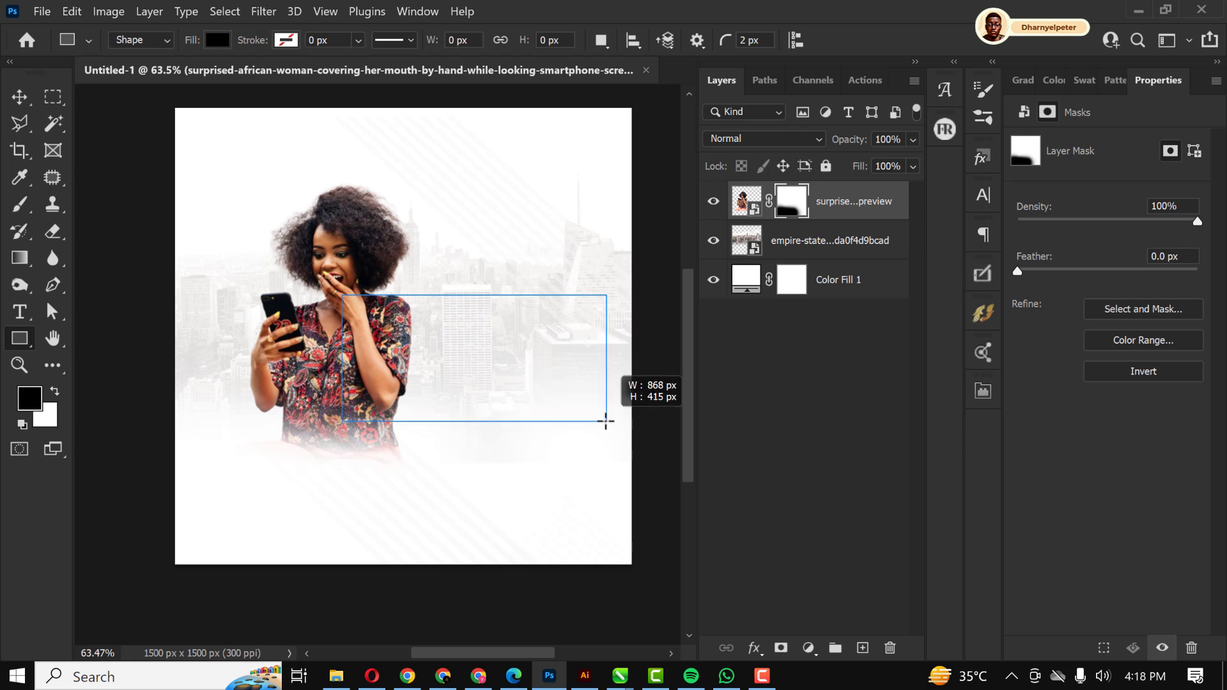
{"action": "left_click_drag", "start_coordinate": [342, 296], "coordinate": [605, 421]}
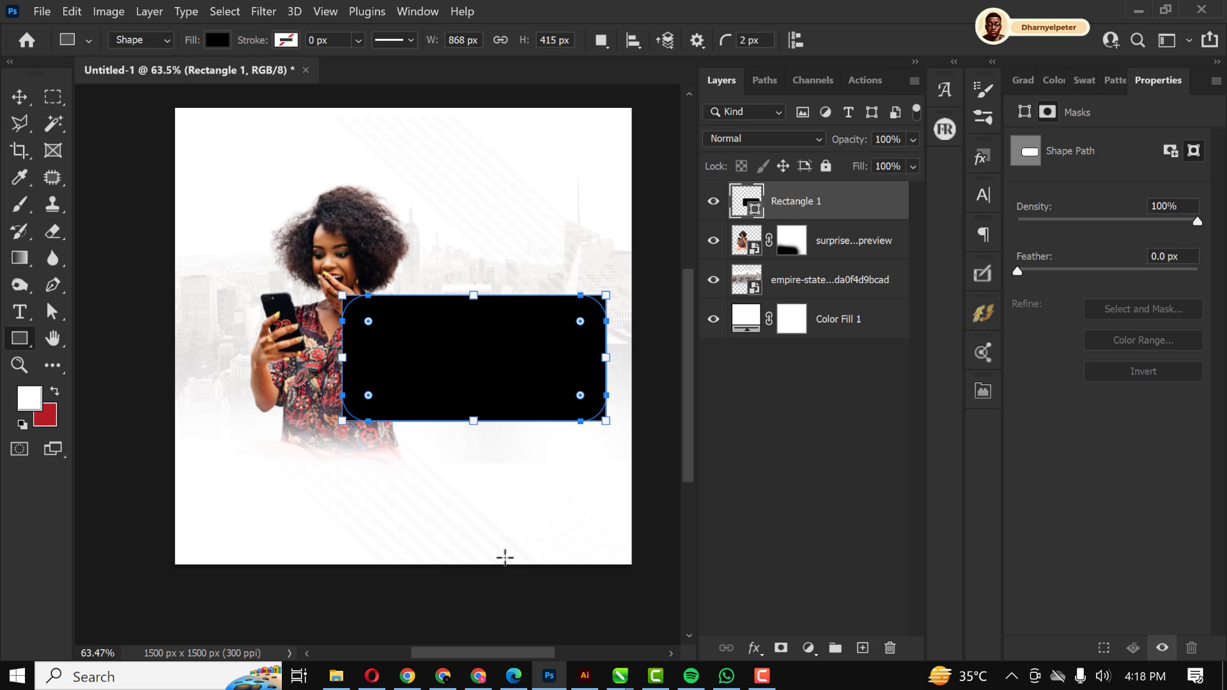
{"action": "left_click", "coordinate": [18, 97]}
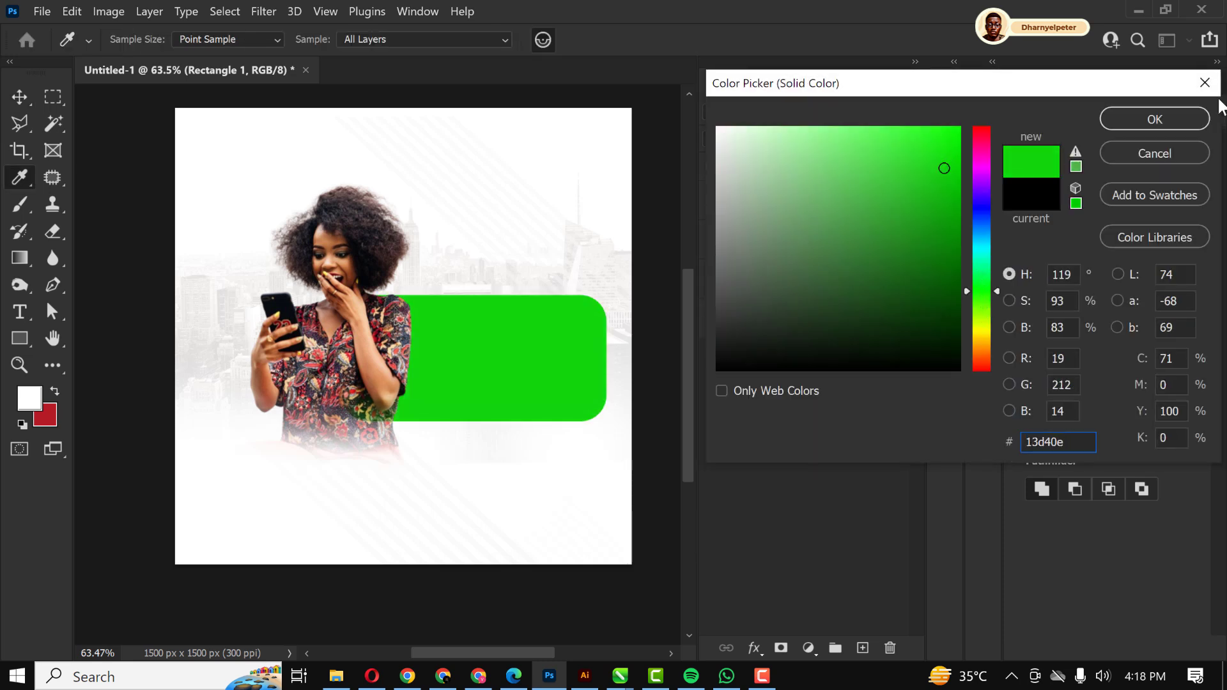
{"action": "left_click", "coordinate": [1152, 119]}
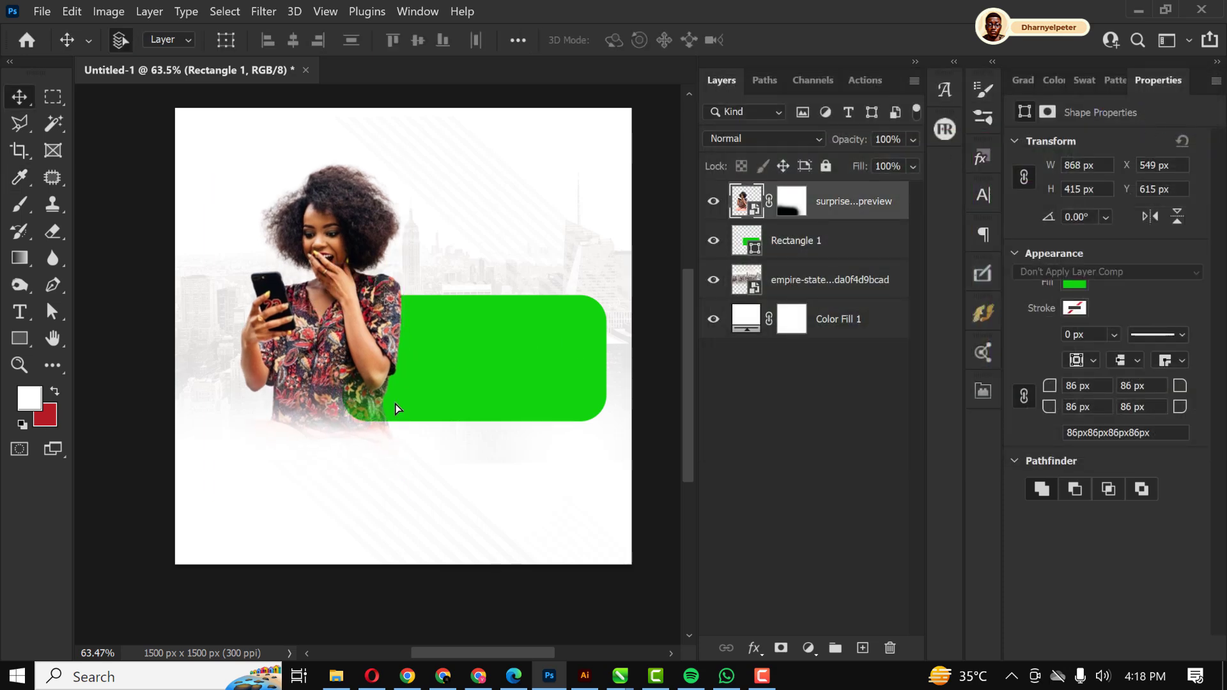
Paint black on the woman layer's mask to hide the leaves near the banner
{"action": "left_click", "coordinate": [853, 201]}
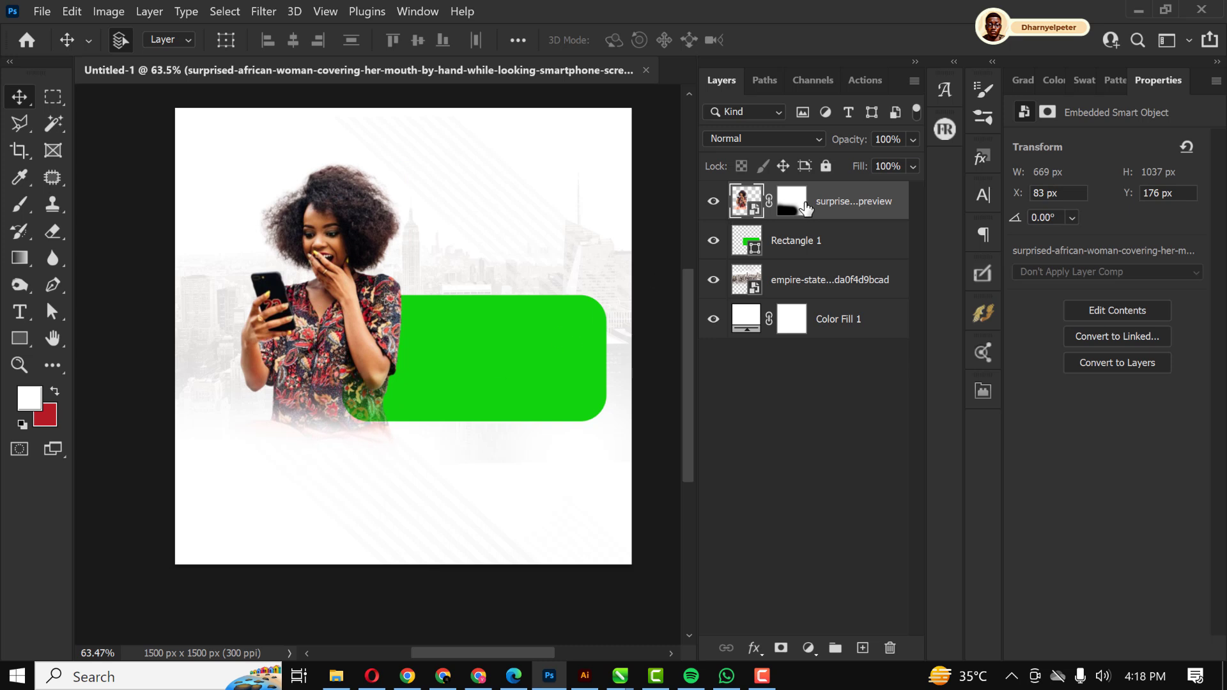
{"action": "left_click", "coordinate": [791, 200]}
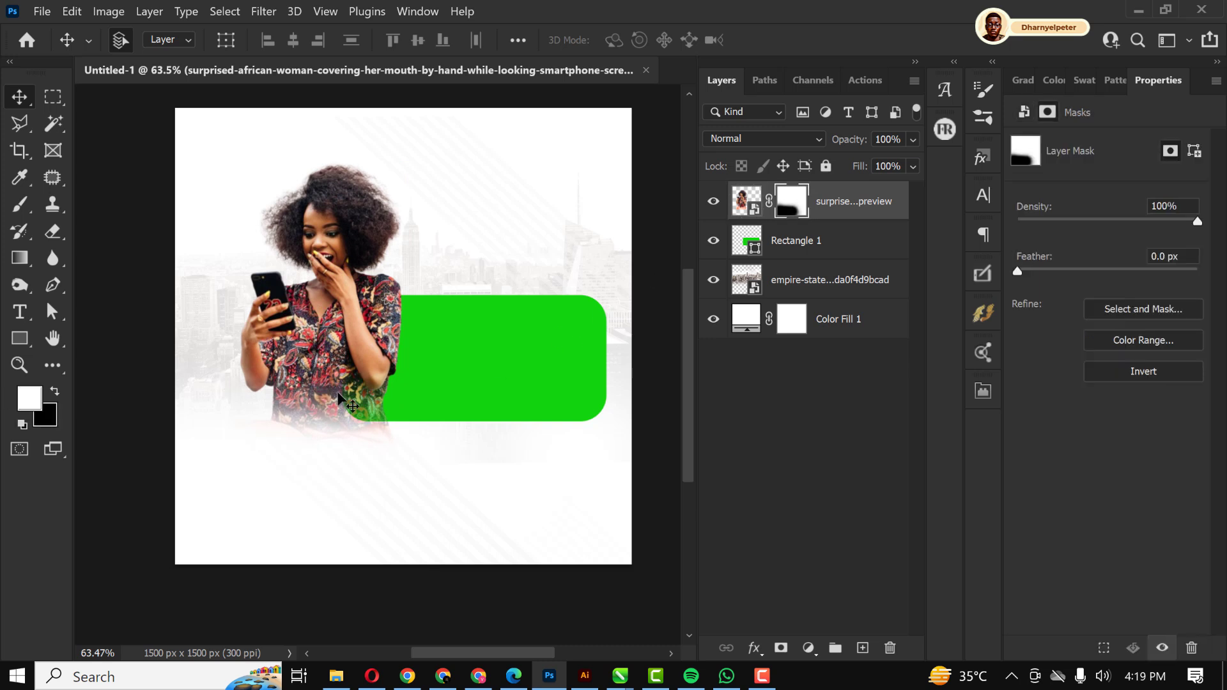
{"action": "left_click", "coordinate": [18, 204]}
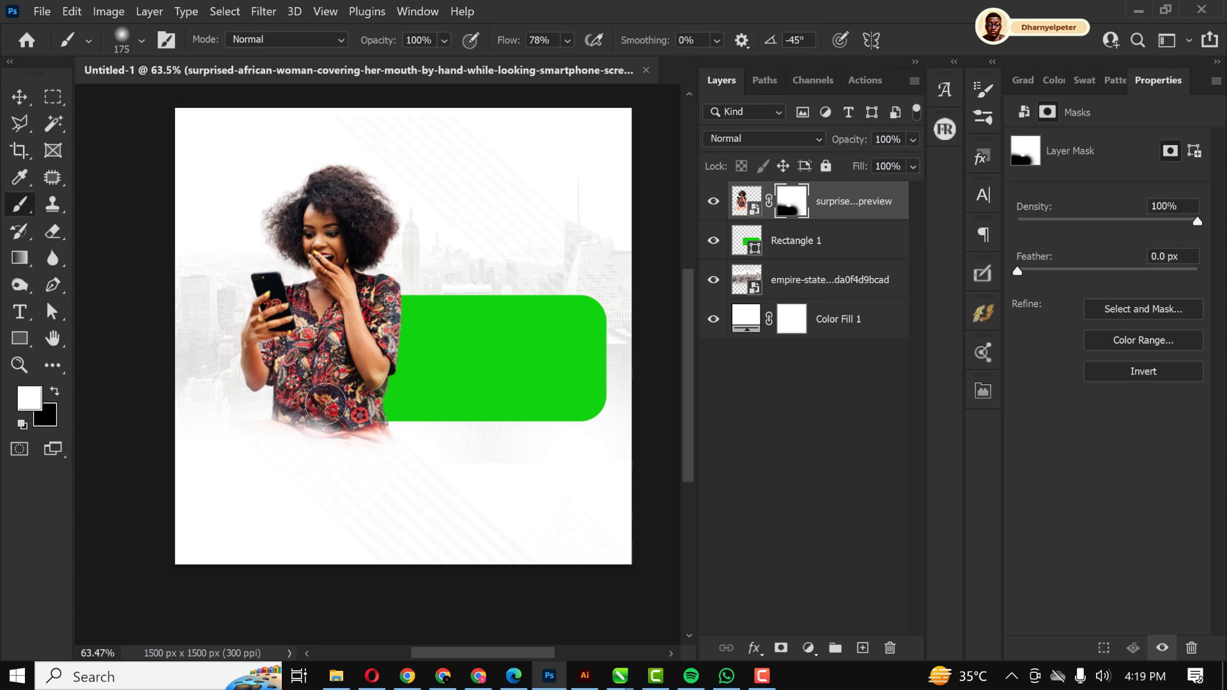
{"action": "mouse_move", "coordinate": [20, 96]}
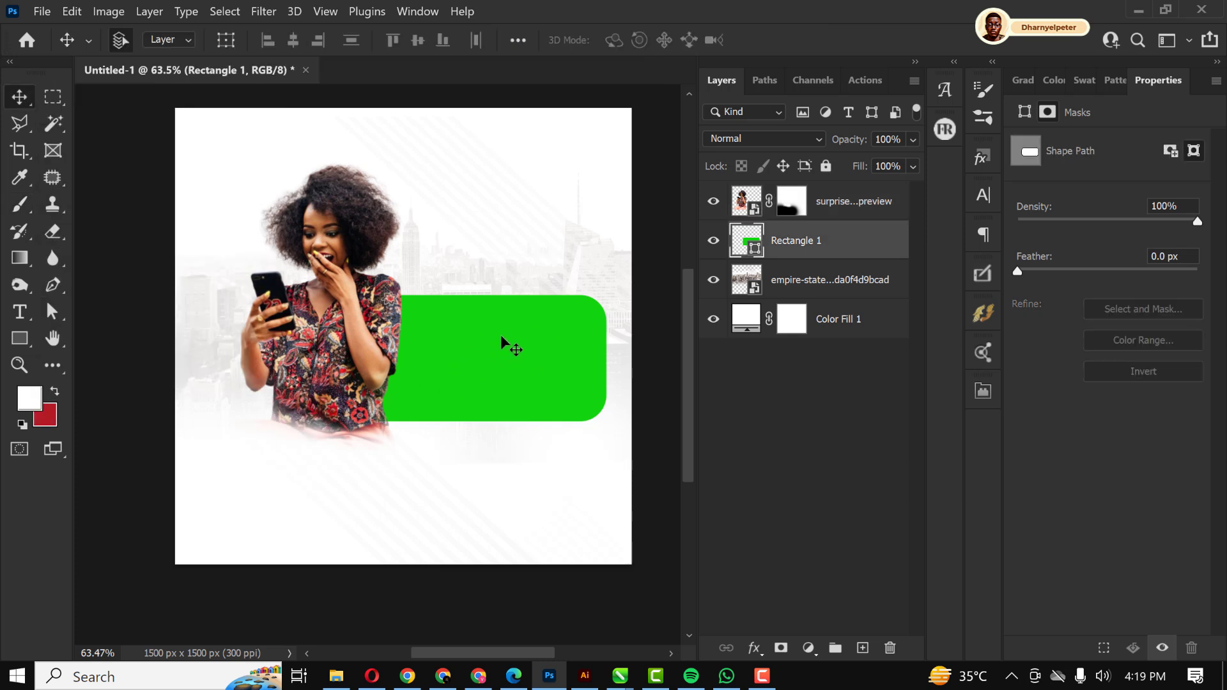
Duplicate the green banner into a thin bar below it, coloured golden yellow #f8d200
{"action": "left_click_drag", "start_coordinate": [512, 349], "coordinate": [501, 472]}
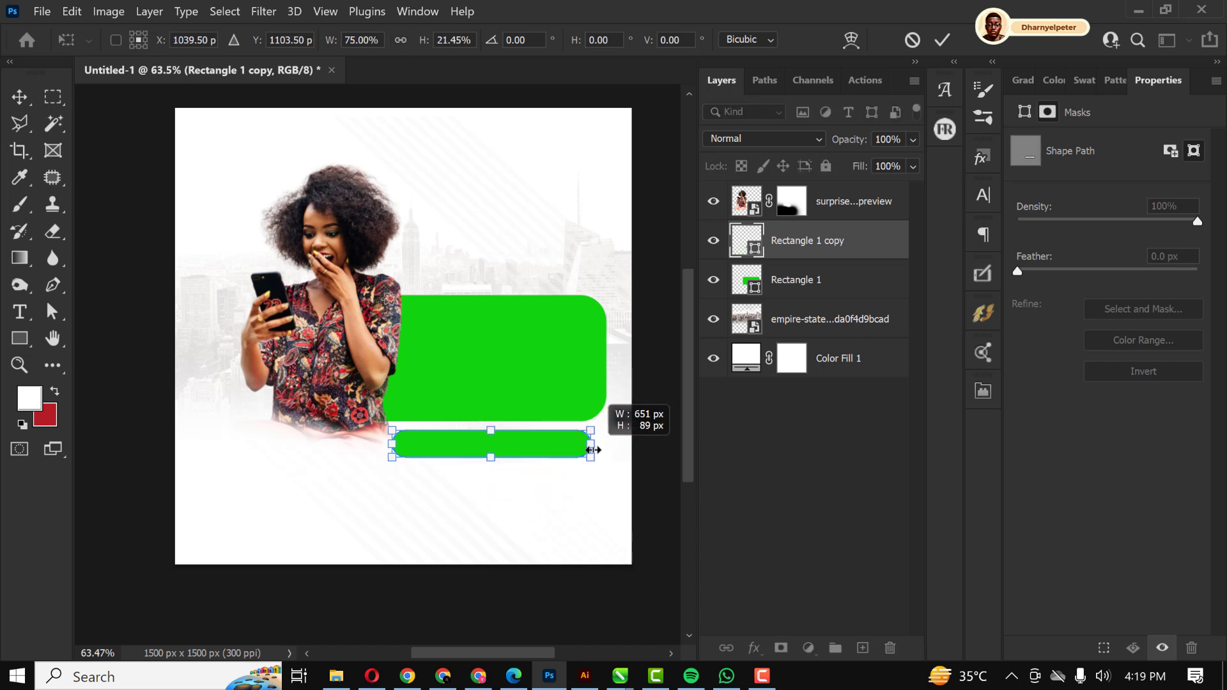
{"action": "left_click_drag", "start_coordinate": [593, 449], "coordinate": [341, 442]}
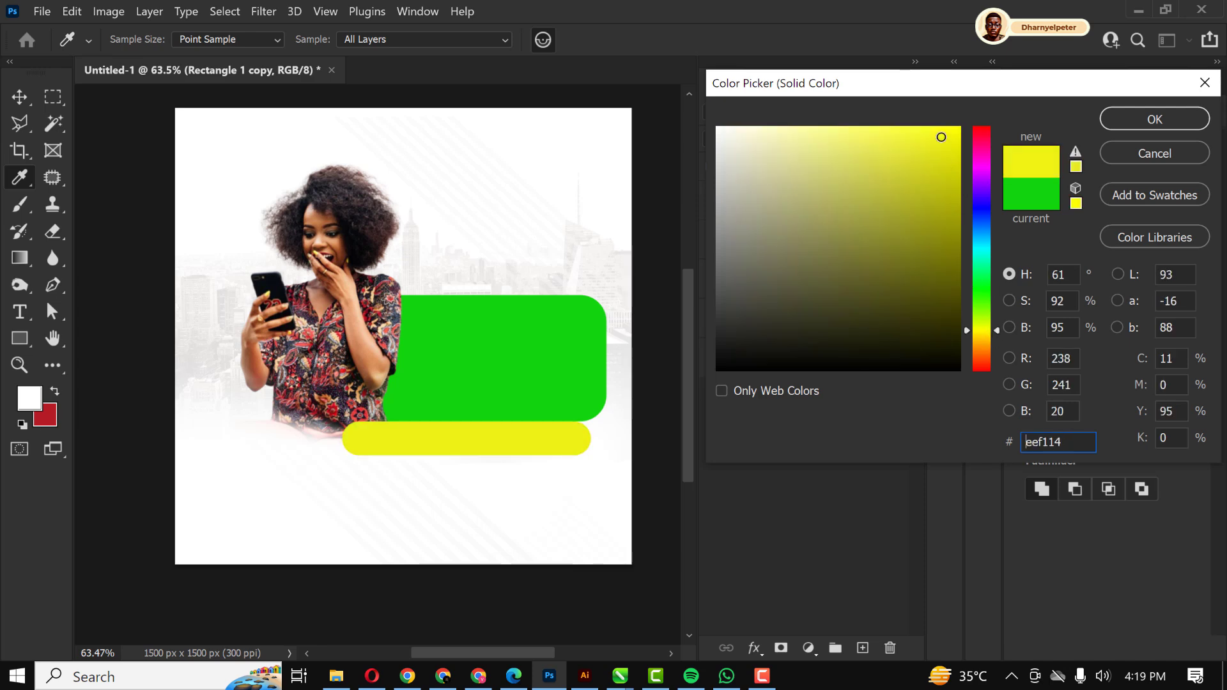
{"action": "left_click", "coordinate": [1153, 119]}
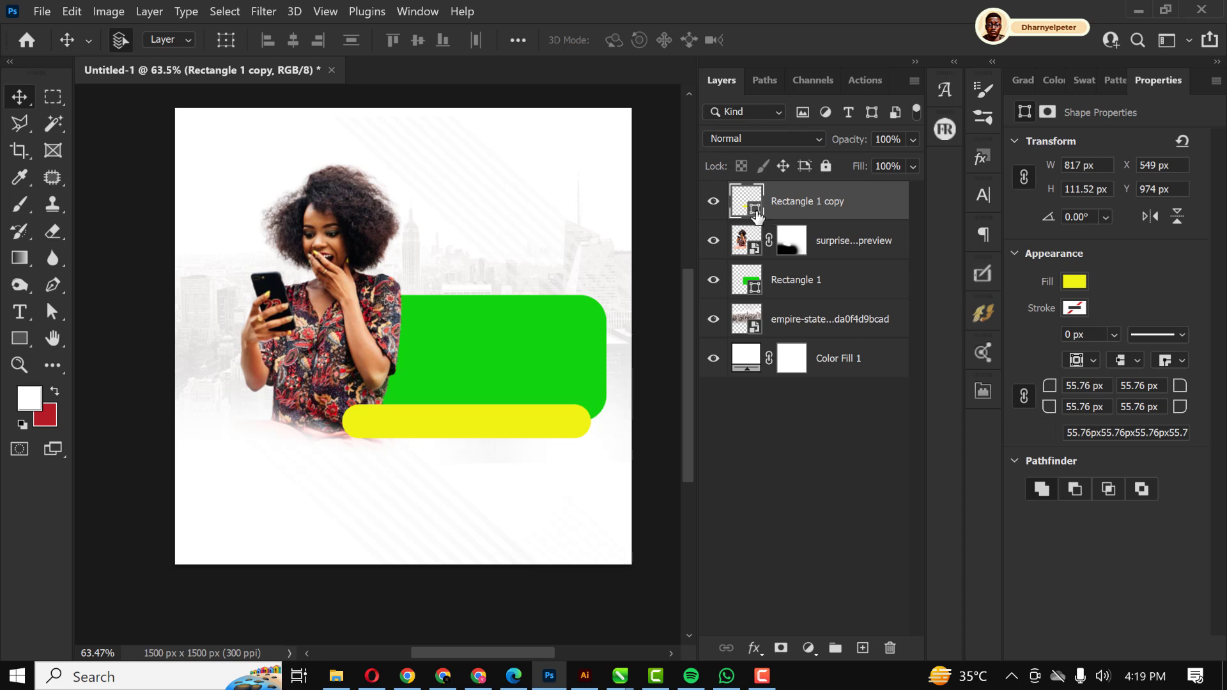
{"action": "left_click", "coordinate": [1074, 281]}
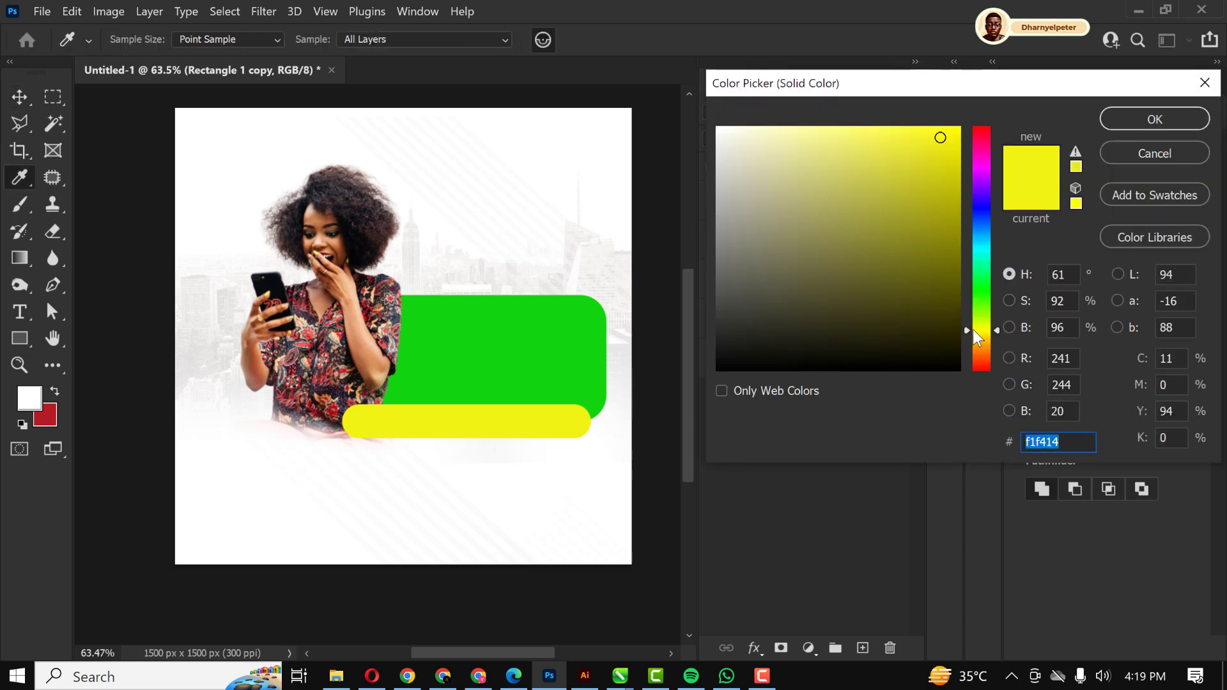
{"action": "left_click", "coordinate": [941, 172]}
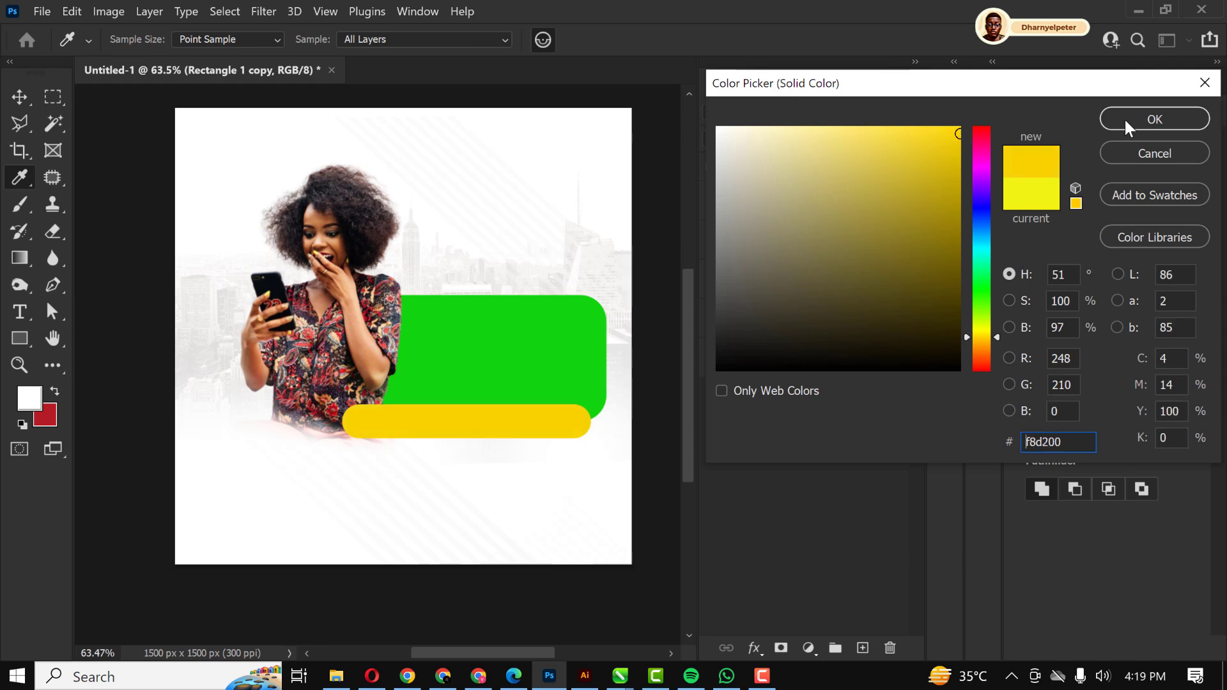
{"action": "left_click", "coordinate": [1154, 119]}
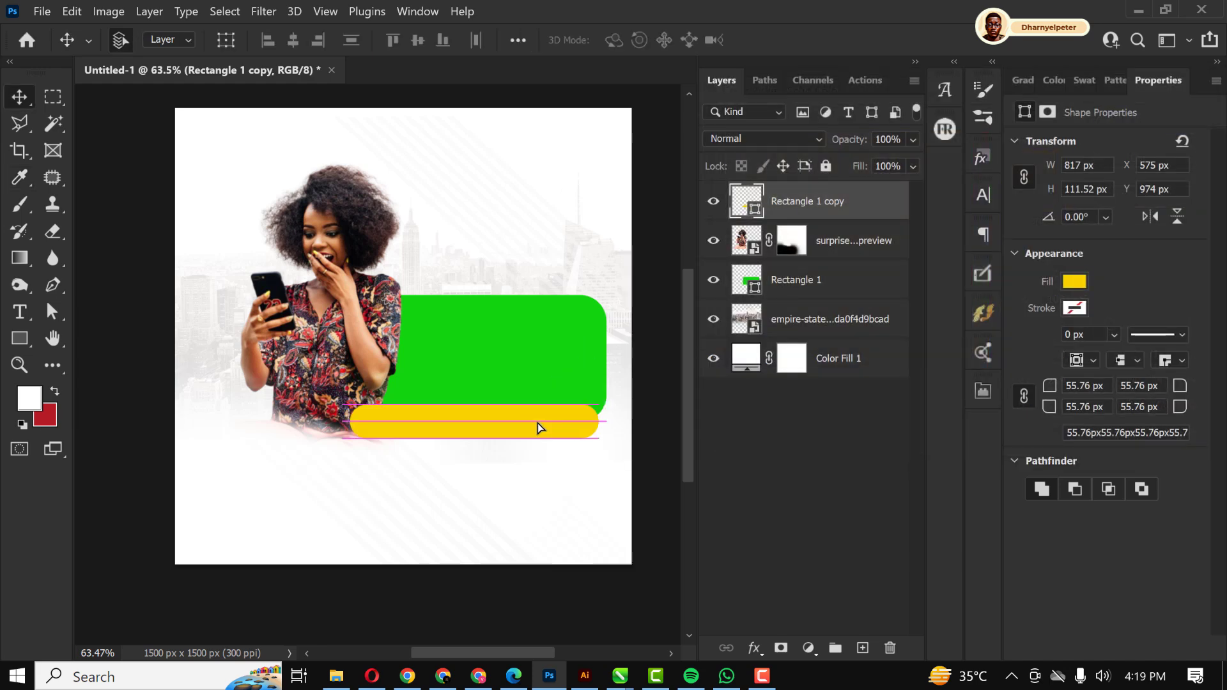
{"action": "mouse_move", "coordinate": [18, 311]}
{"action": "type", "text": "Trade your"}
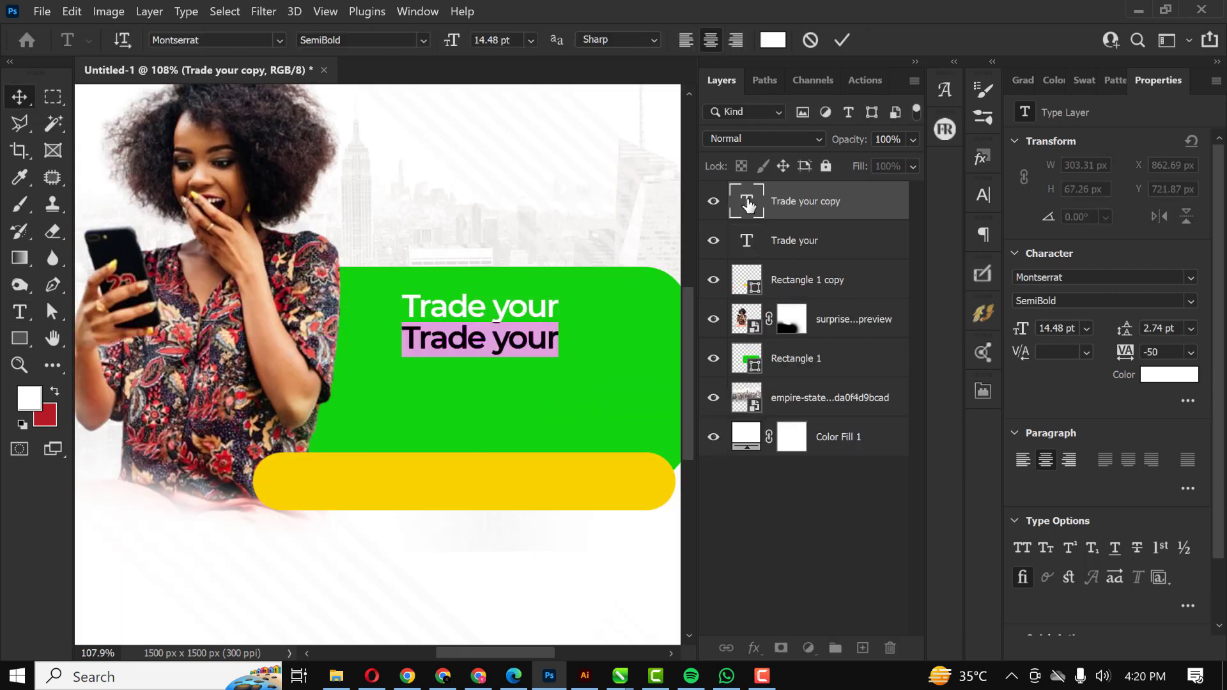
Add headline text layers 'GIFTCARDS,', 'CRYPTOS' and 'Faster With Us' on the banner
{"action": "type", "text": "GIFTCARDS,"}
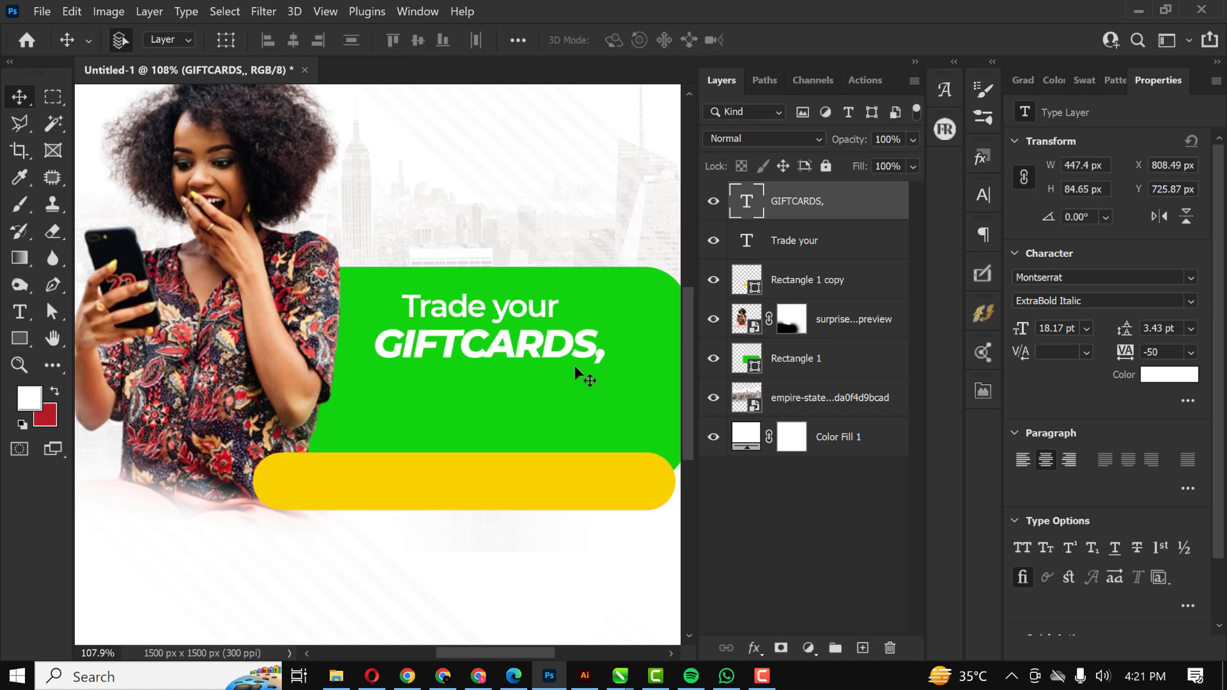
{"action": "mouse_move", "coordinate": [705, 414]}
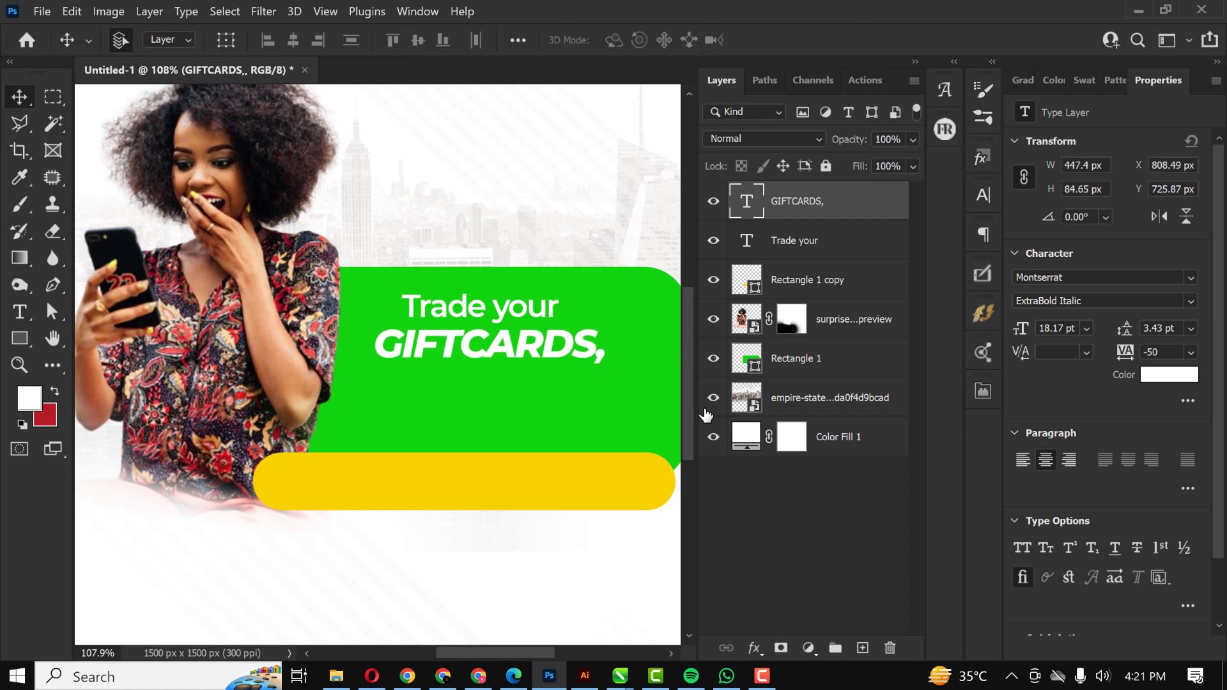
{"action": "key", "text": "ctrl+j"}
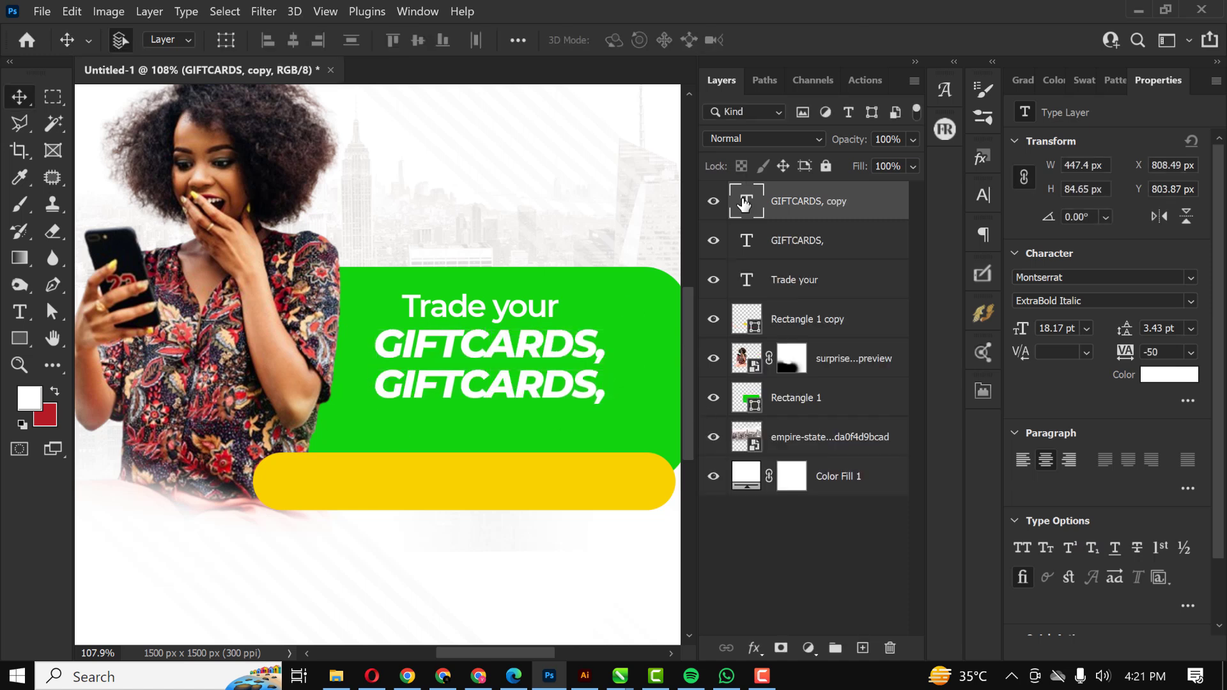
{"action": "type", "text": "CRYPTOS"}
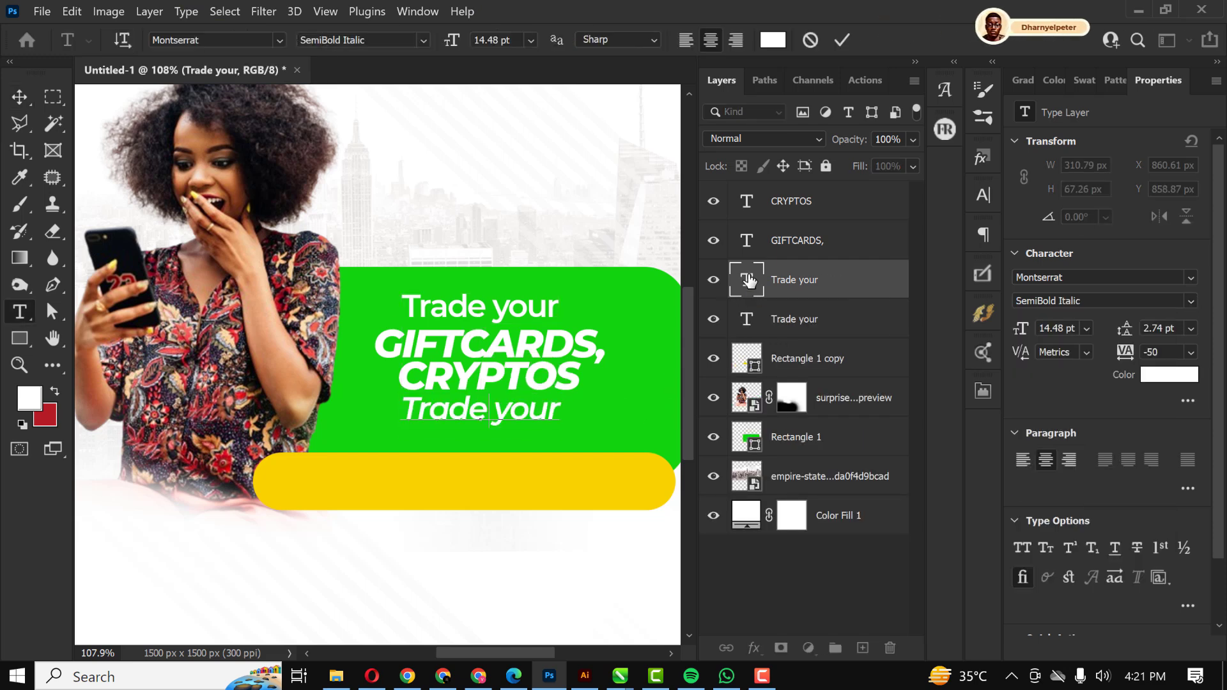
{"action": "type", "text": "Faster With Us!!"}
{"action": "type", "text": "@Affordable prices"}
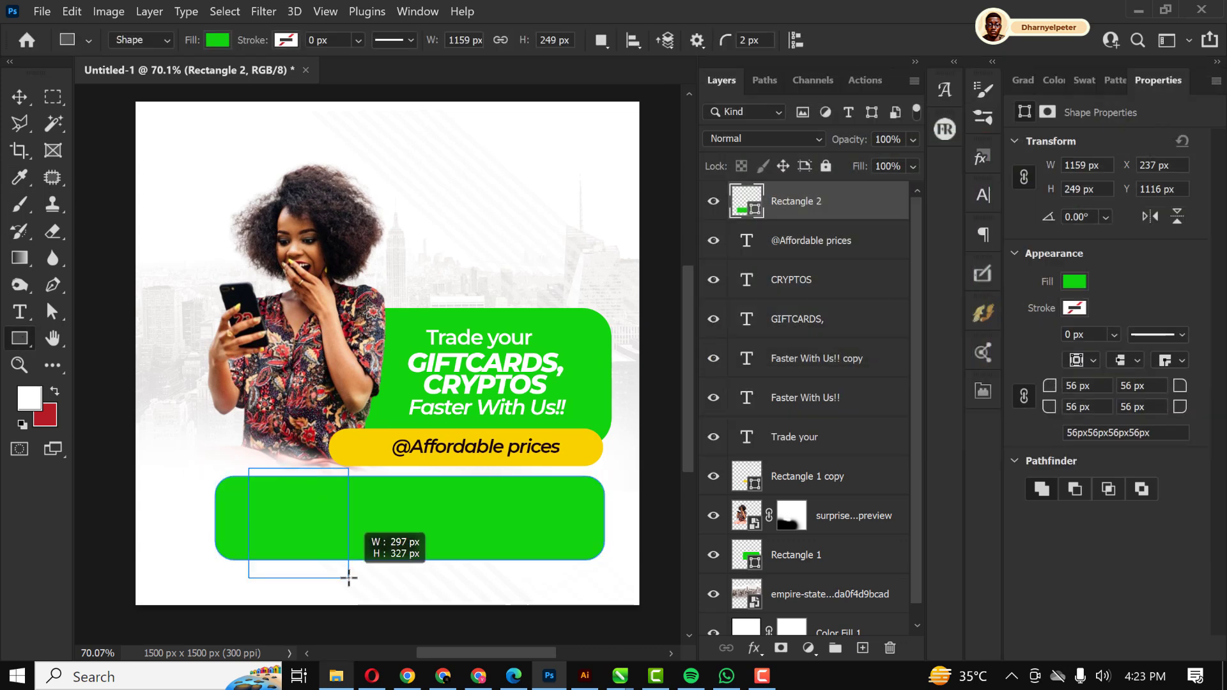
Draw a rounded square over the left end of the lower green panel
{"action": "left_click_drag", "start_coordinate": [250, 468], "coordinate": [356, 577]}
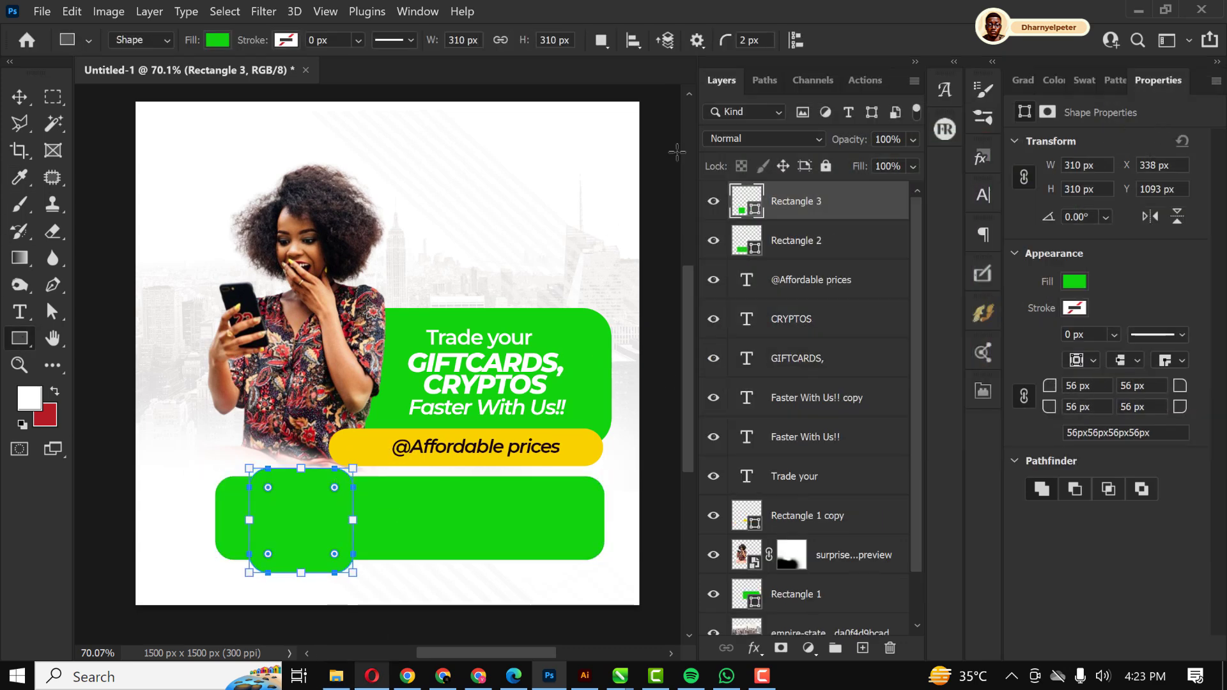
{"action": "left_click", "coordinate": [407, 676]}
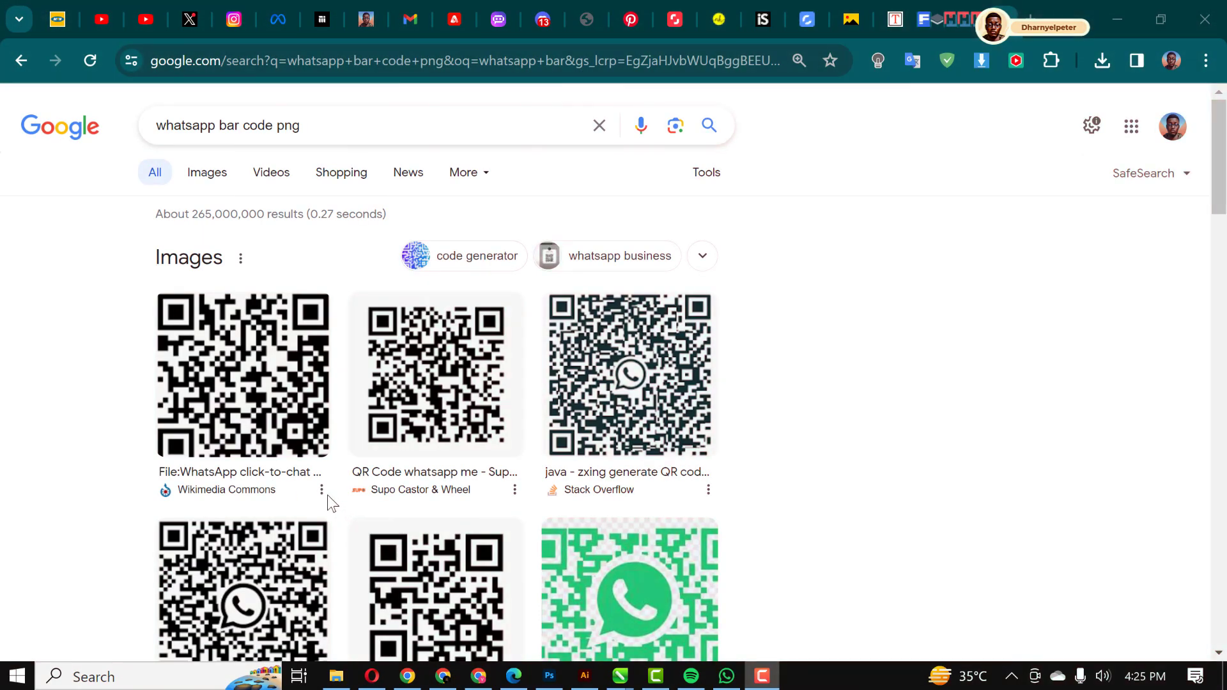
Open the Pinterest WhatsApp QR code from Google Images full-size in a new tab
{"action": "left_click", "coordinate": [206, 172]}
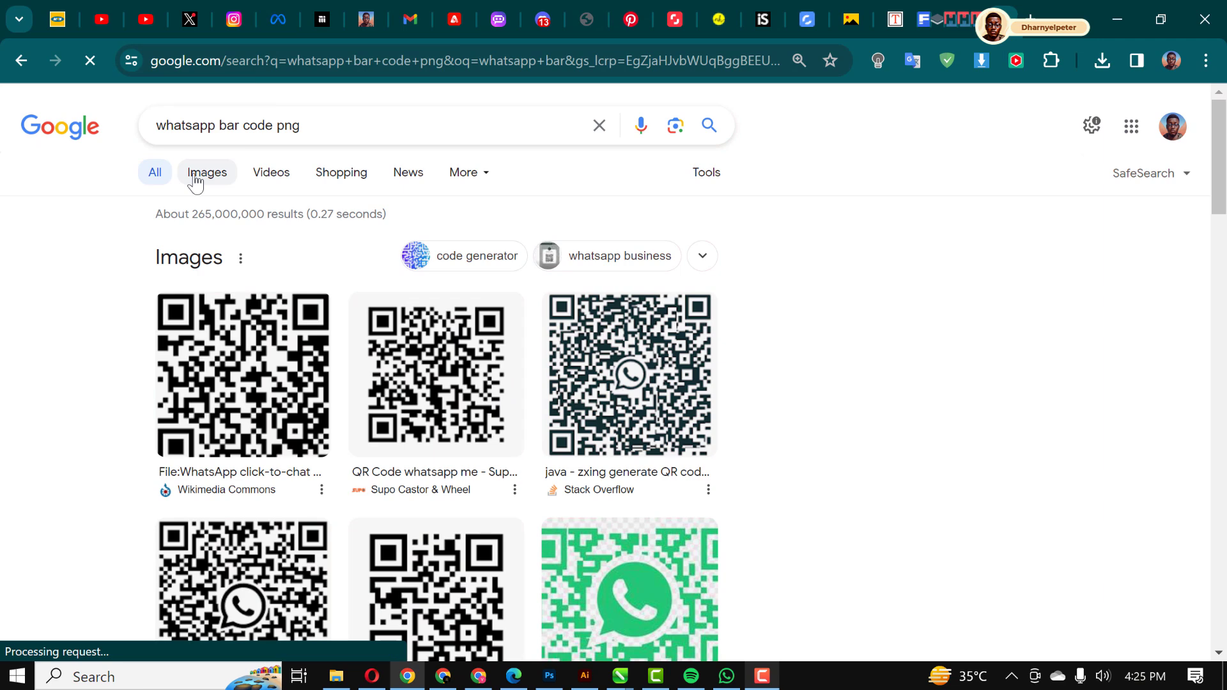
{"action": "left_click", "coordinate": [207, 172]}
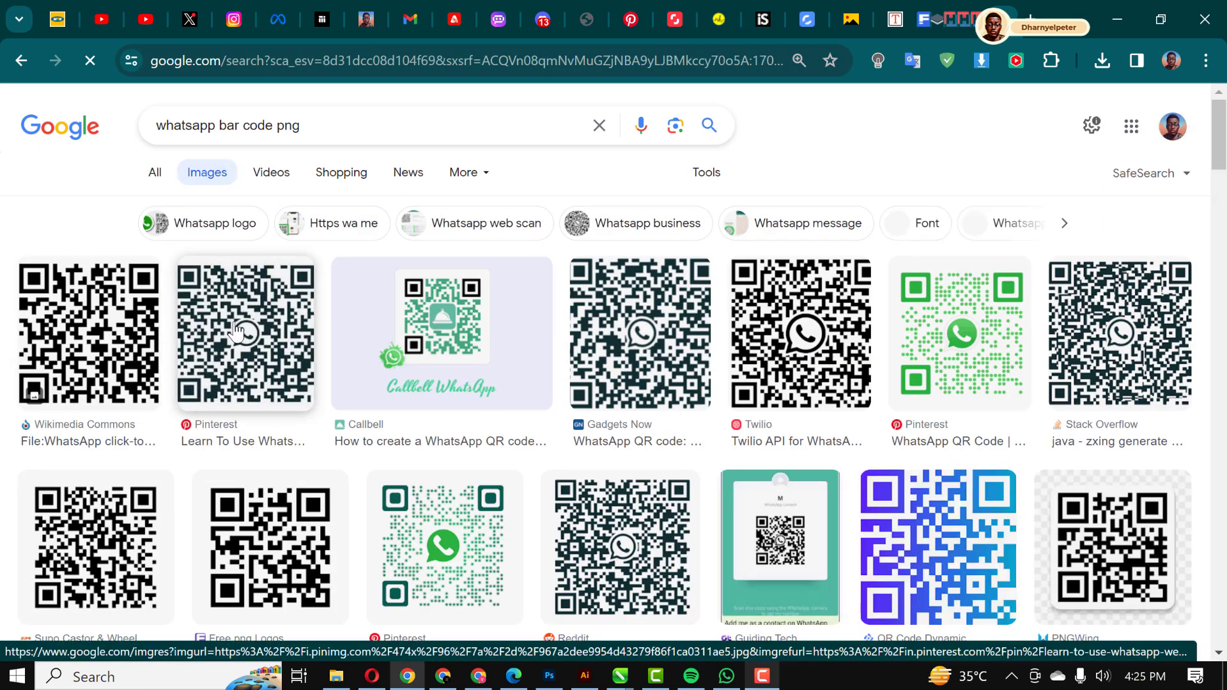
{"action": "left_click", "coordinate": [245, 332]}
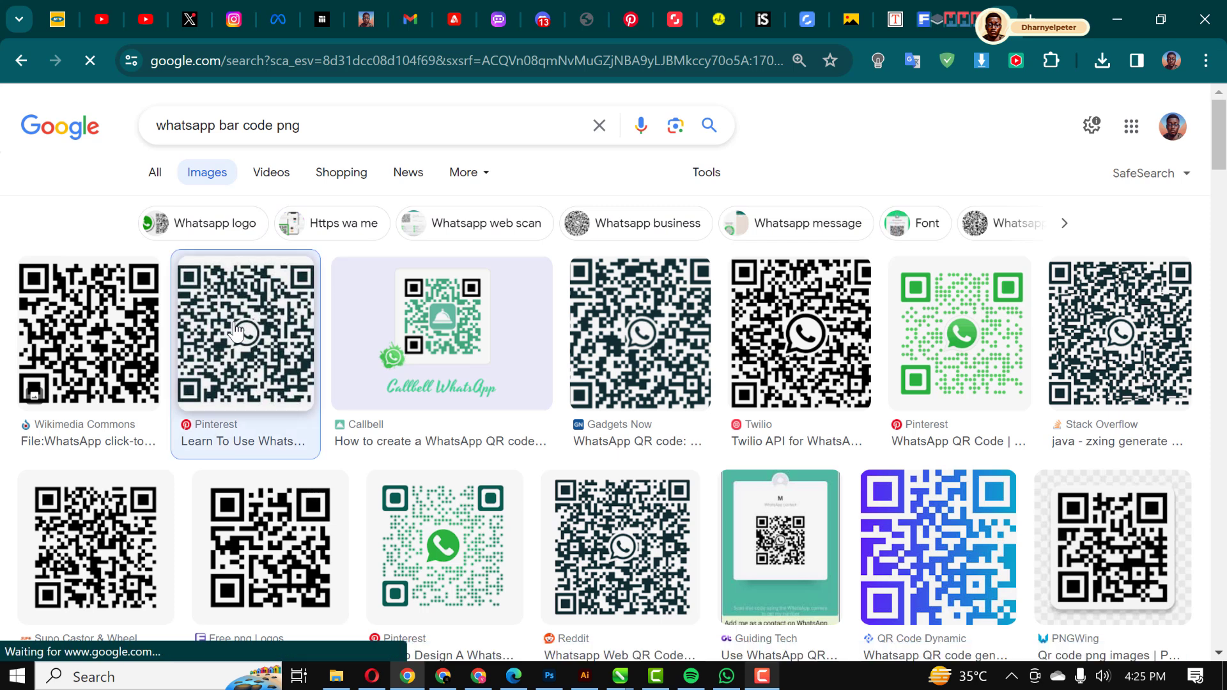
{"action": "left_click", "coordinate": [244, 332]}
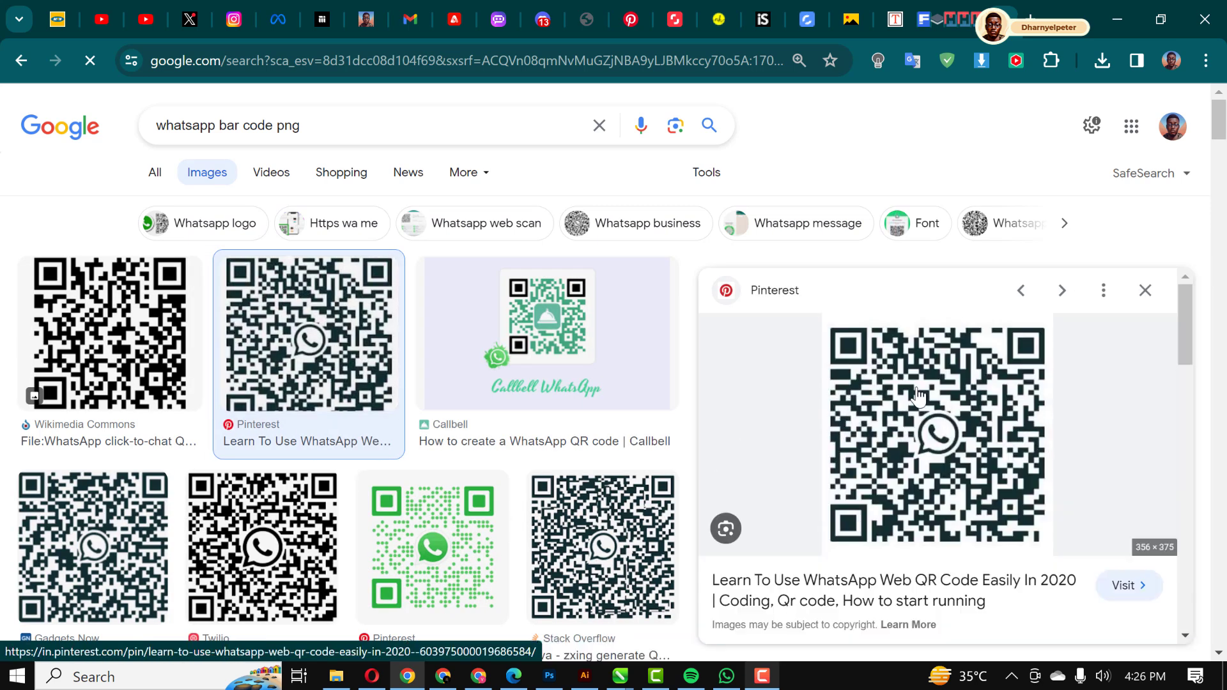
{"action": "right_click", "coordinate": [934, 433]}
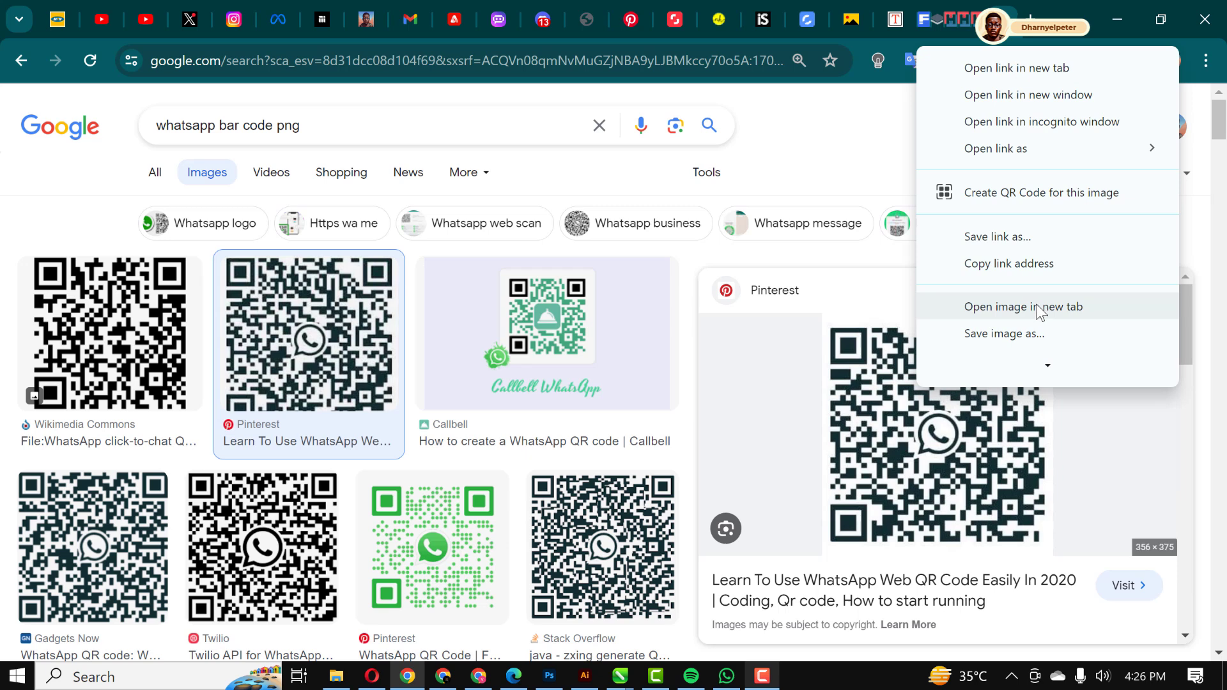
{"action": "left_click", "coordinate": [1022, 306]}
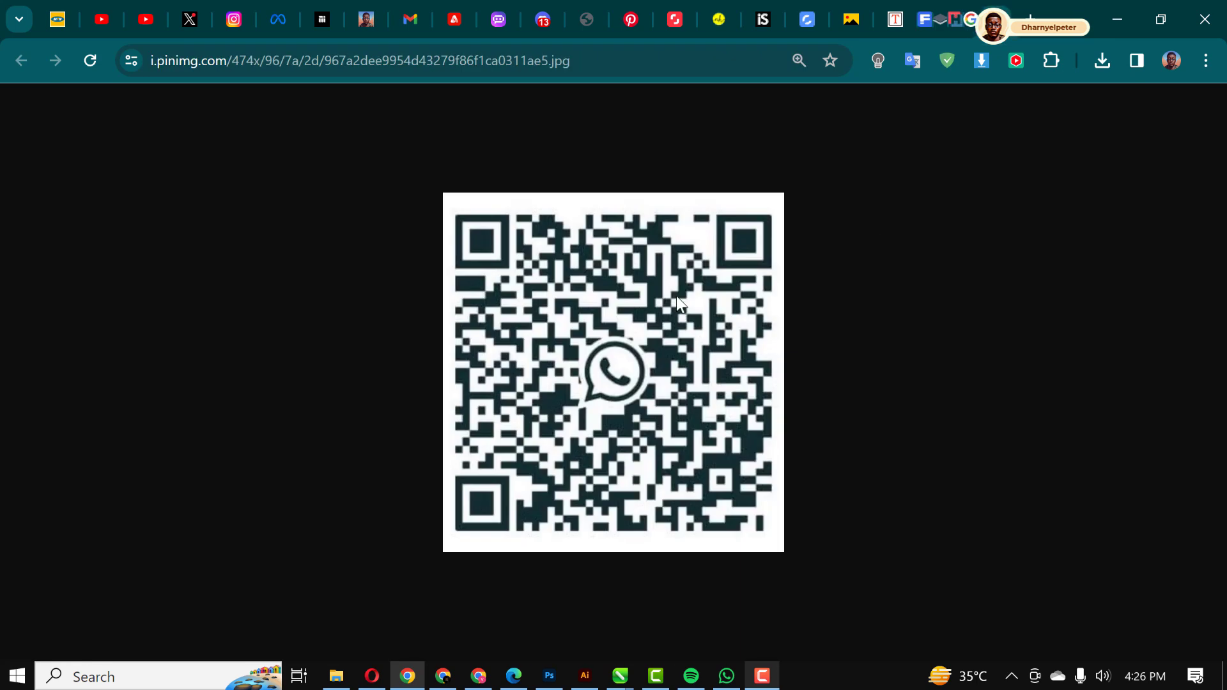
{"action": "mouse_move", "coordinate": [795, 360]}
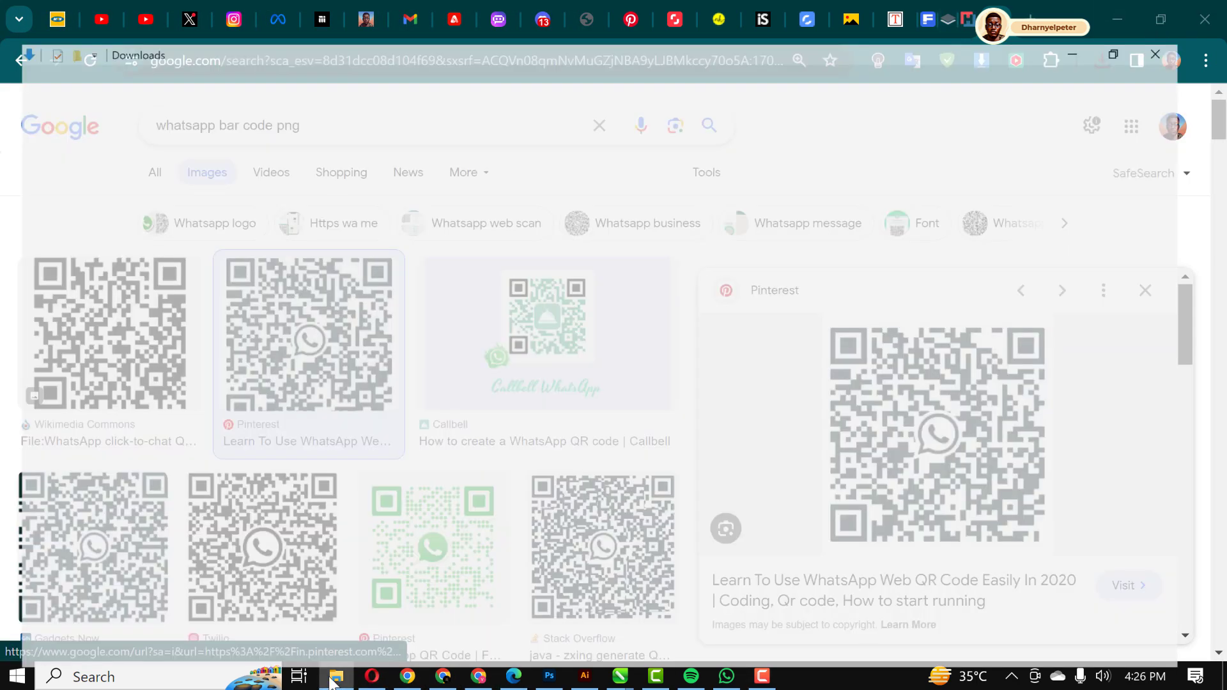
Drag the downloaded QR code into the flyer, then move and scale it into the yellow square
{"action": "left_click", "coordinate": [338, 676]}
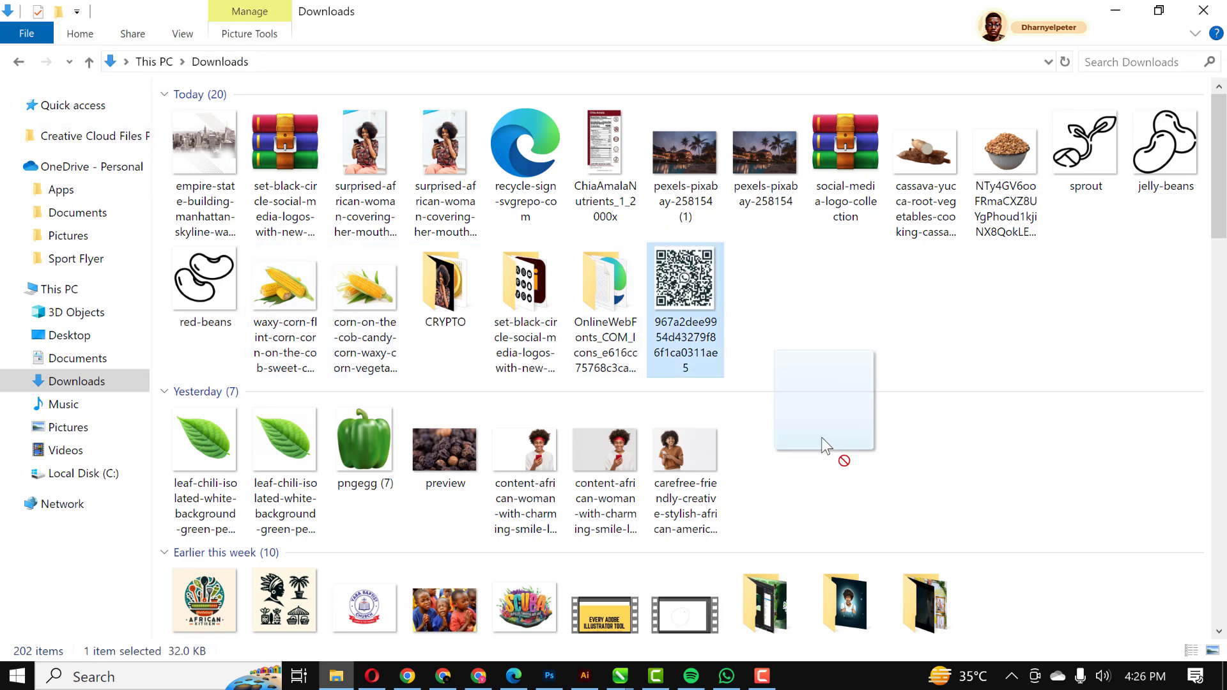
{"action": "left_click", "coordinate": [548, 676]}
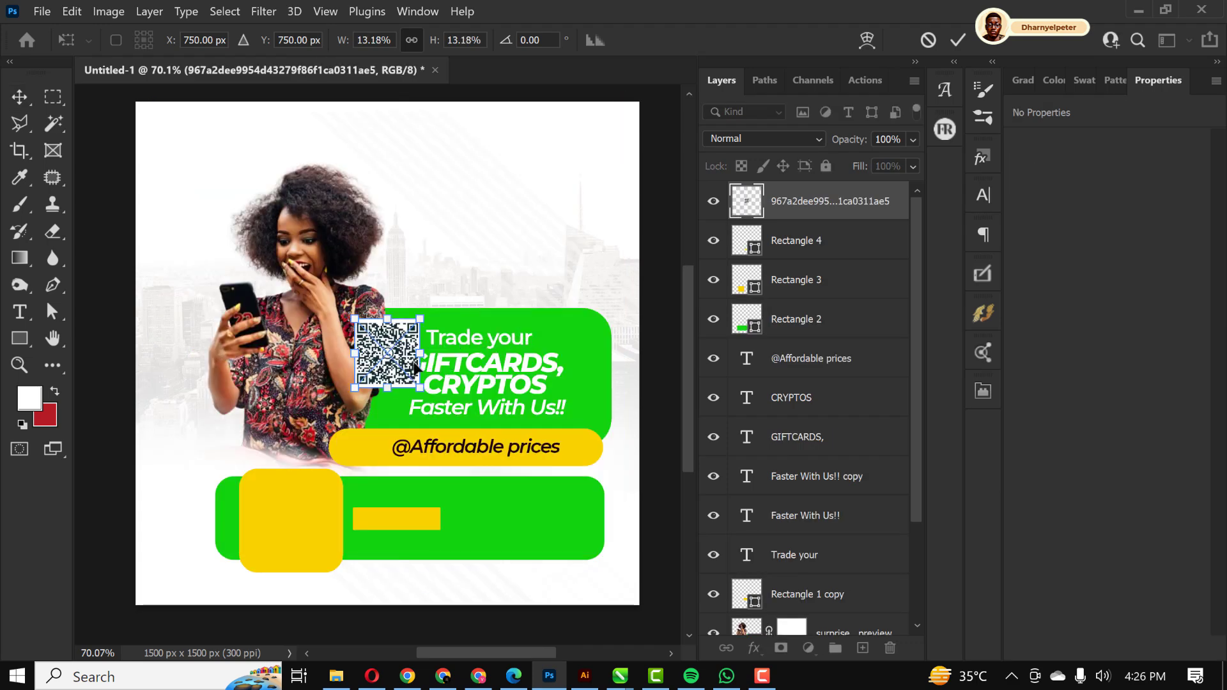
{"action": "left_click_drag", "start_coordinate": [389, 365], "coordinate": [294, 540]}
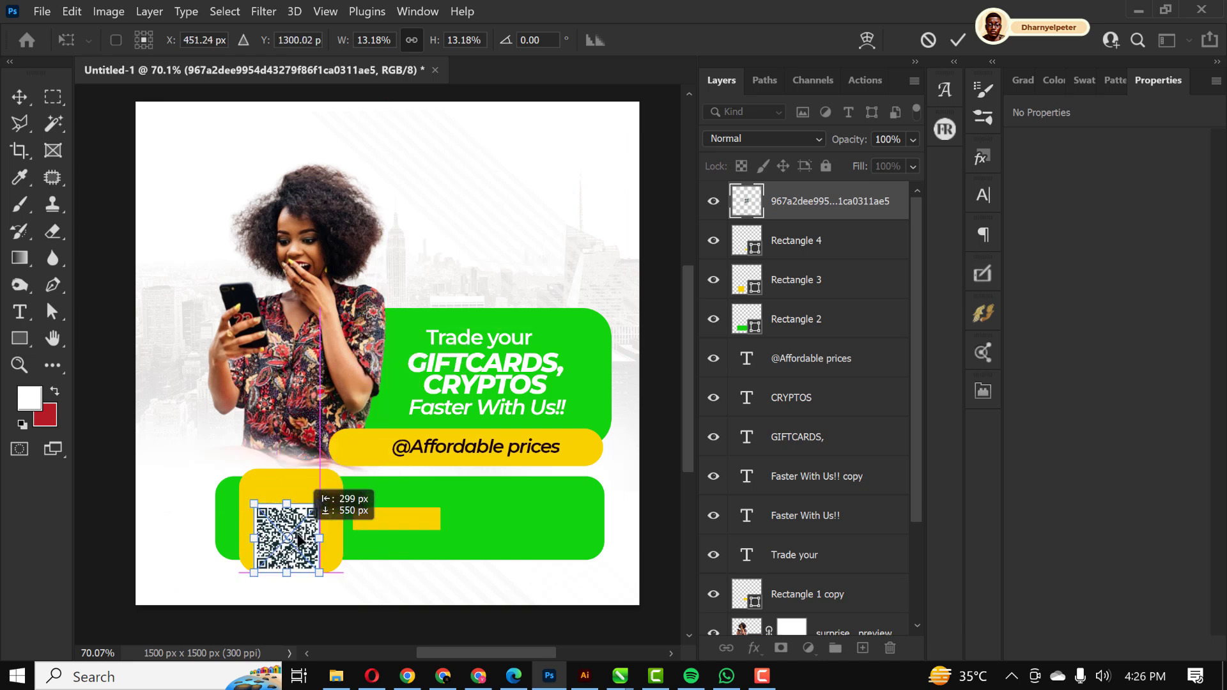
{"action": "left_click_drag", "start_coordinate": [294, 548], "coordinate": [289, 532]}
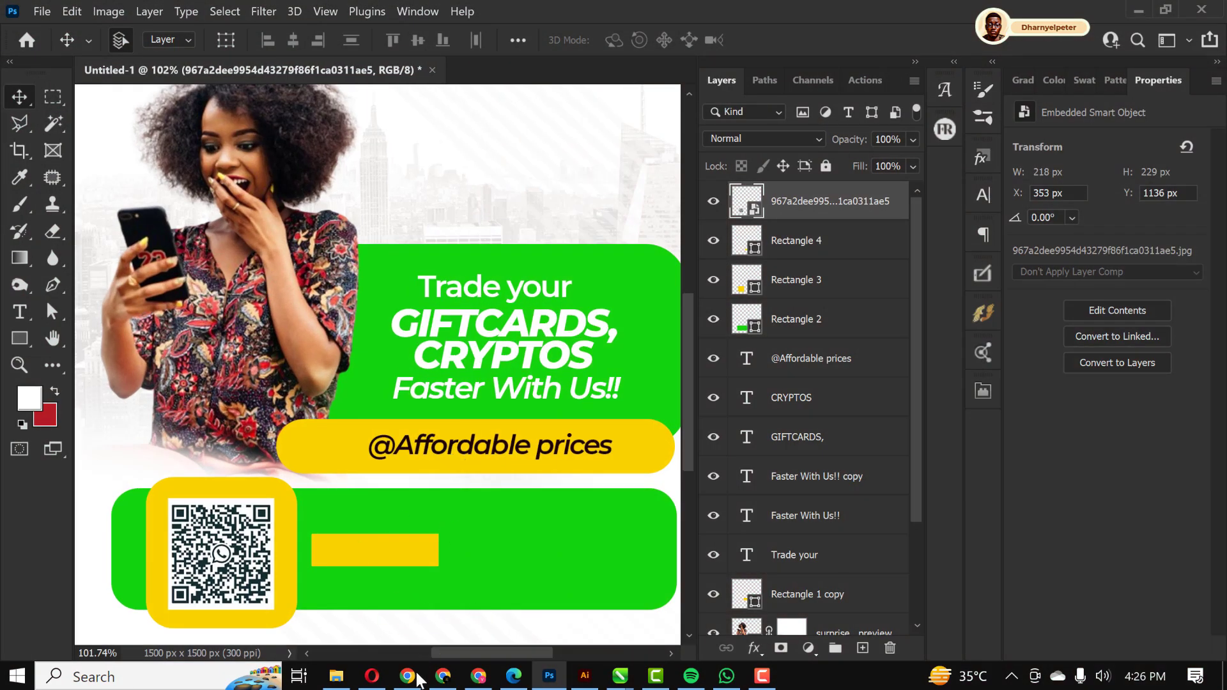
{"action": "left_click", "coordinate": [406, 676]}
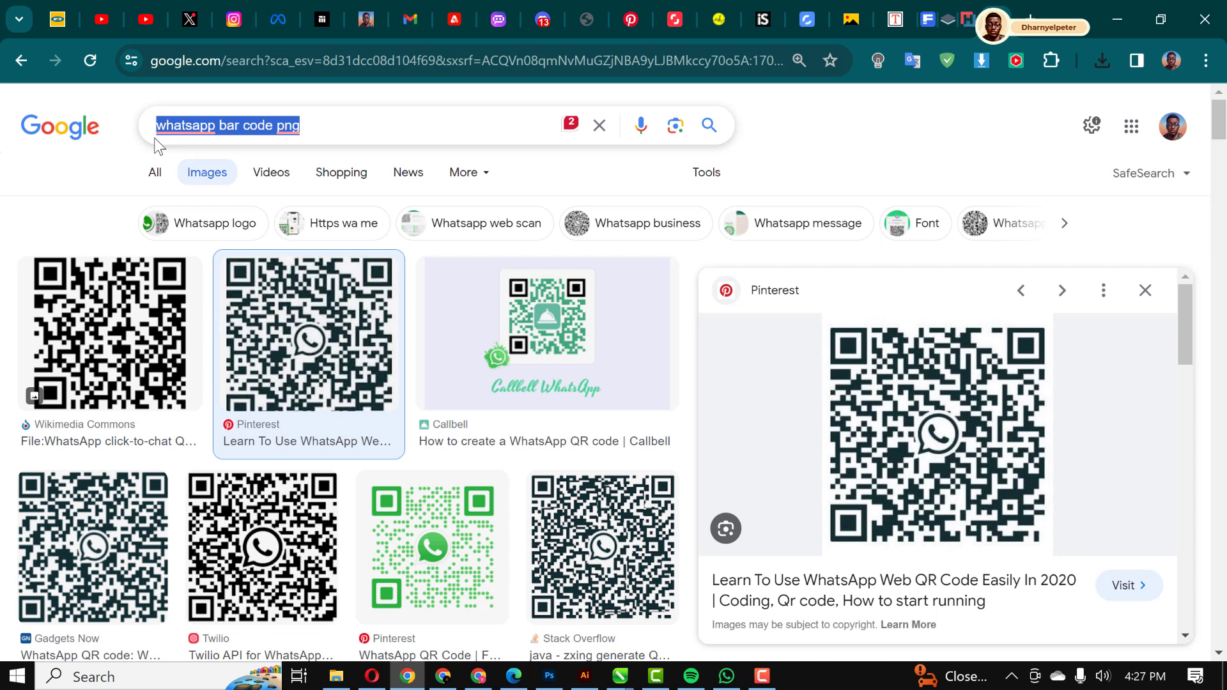
{"action": "mouse_move", "coordinate": [324, 186]}
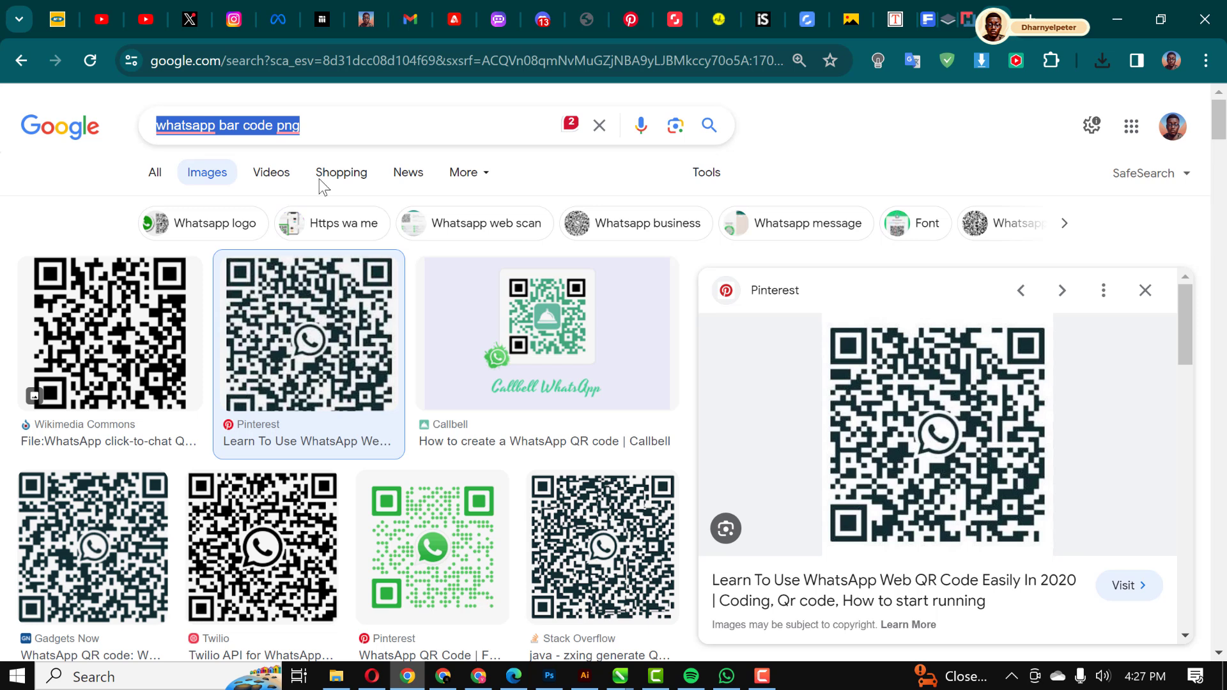
Search Google Images for 'whatsapp logo png' and browse the results
{"action": "left_click", "coordinate": [232, 126]}
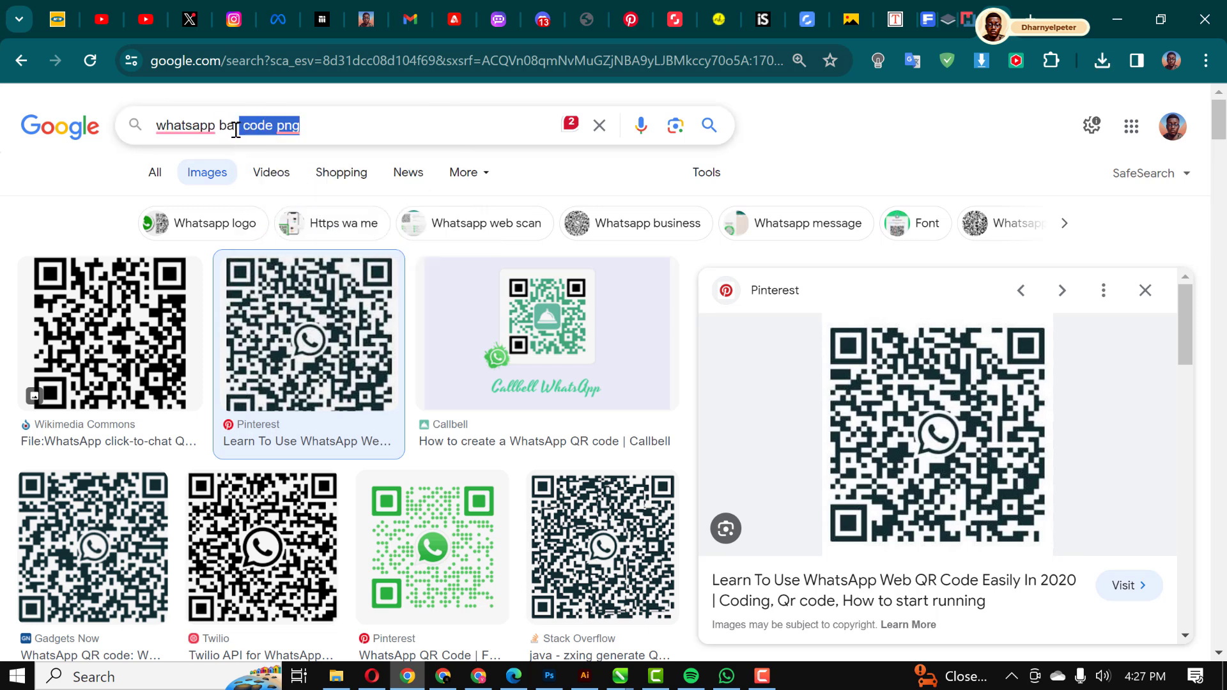
{"action": "type", "text": "whatsapp logo"}
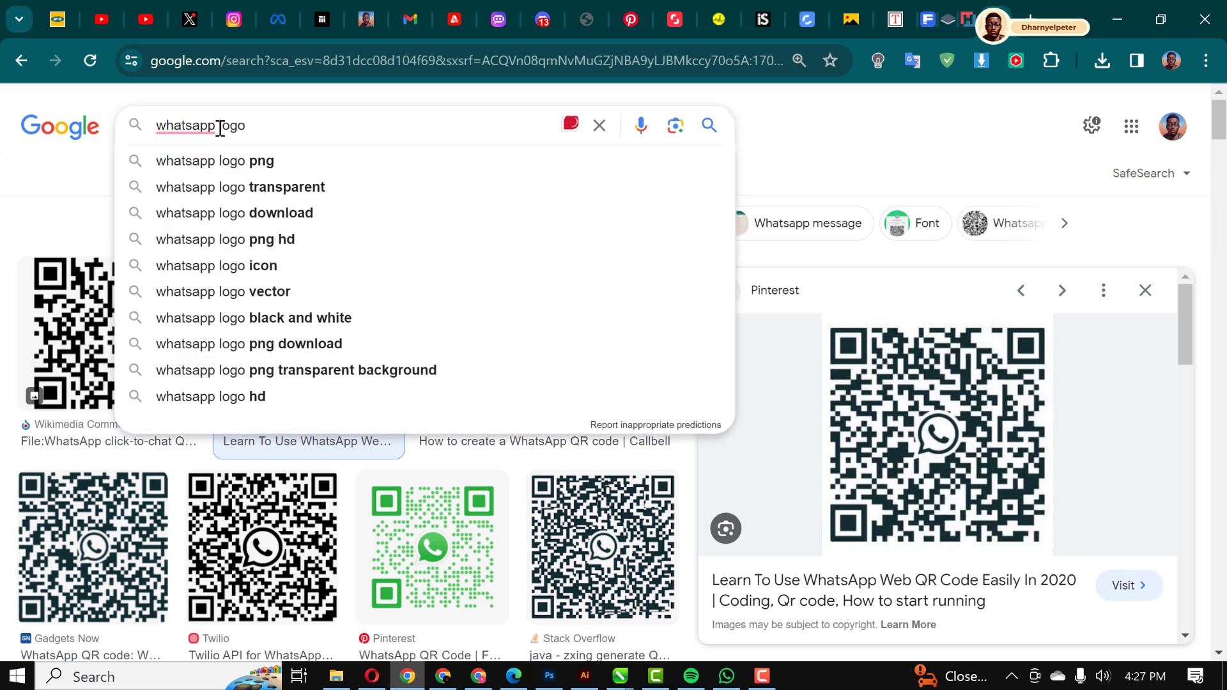
{"action": "left_click", "coordinate": [214, 161]}
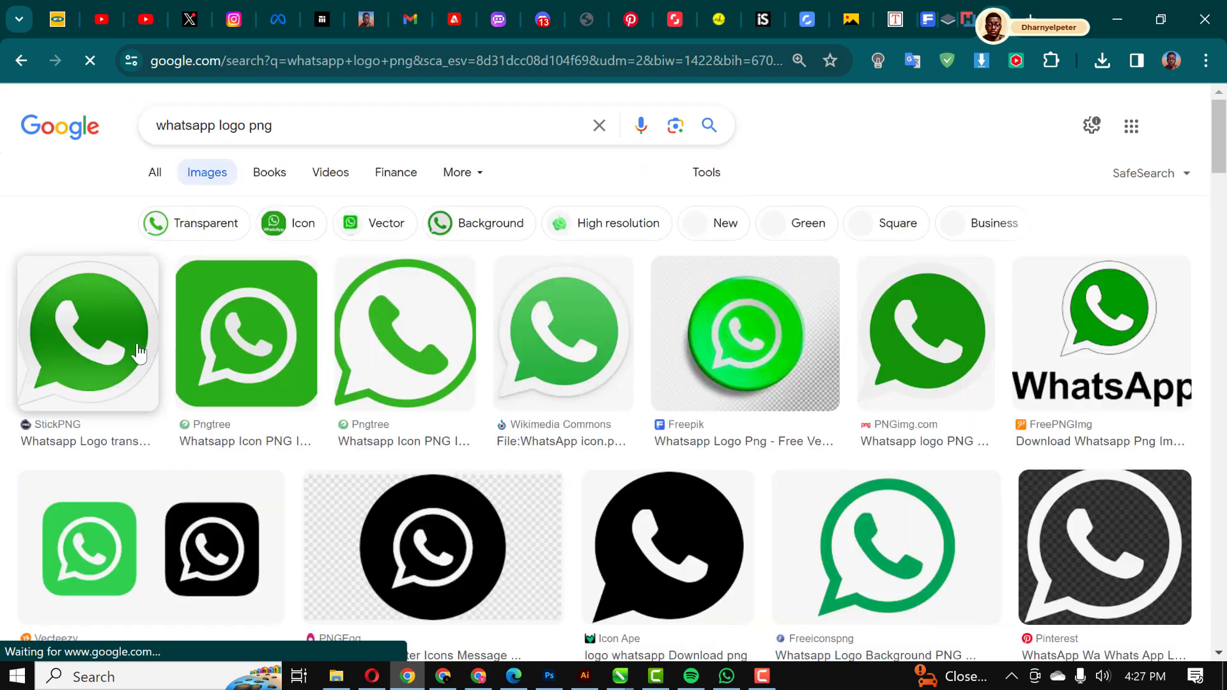
{"action": "scroll", "scroll_direction": "down", "scroll_amount": 3}
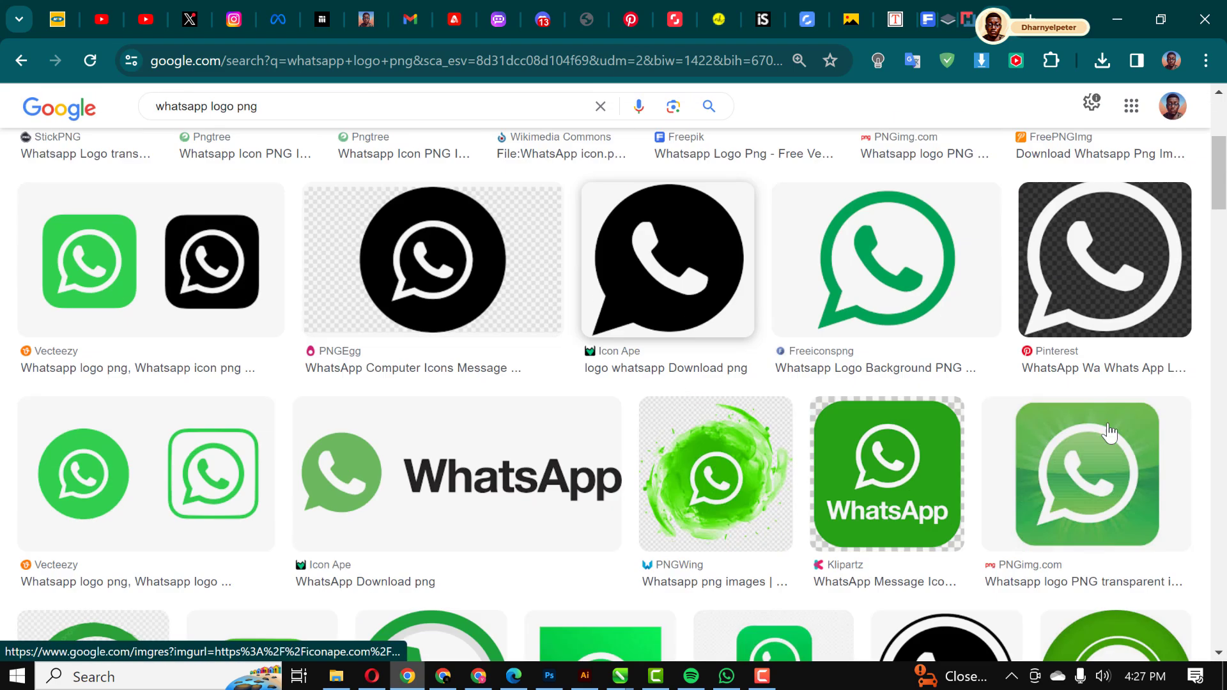
{"action": "scroll", "scroll_direction": "down", "scroll_amount": 3}
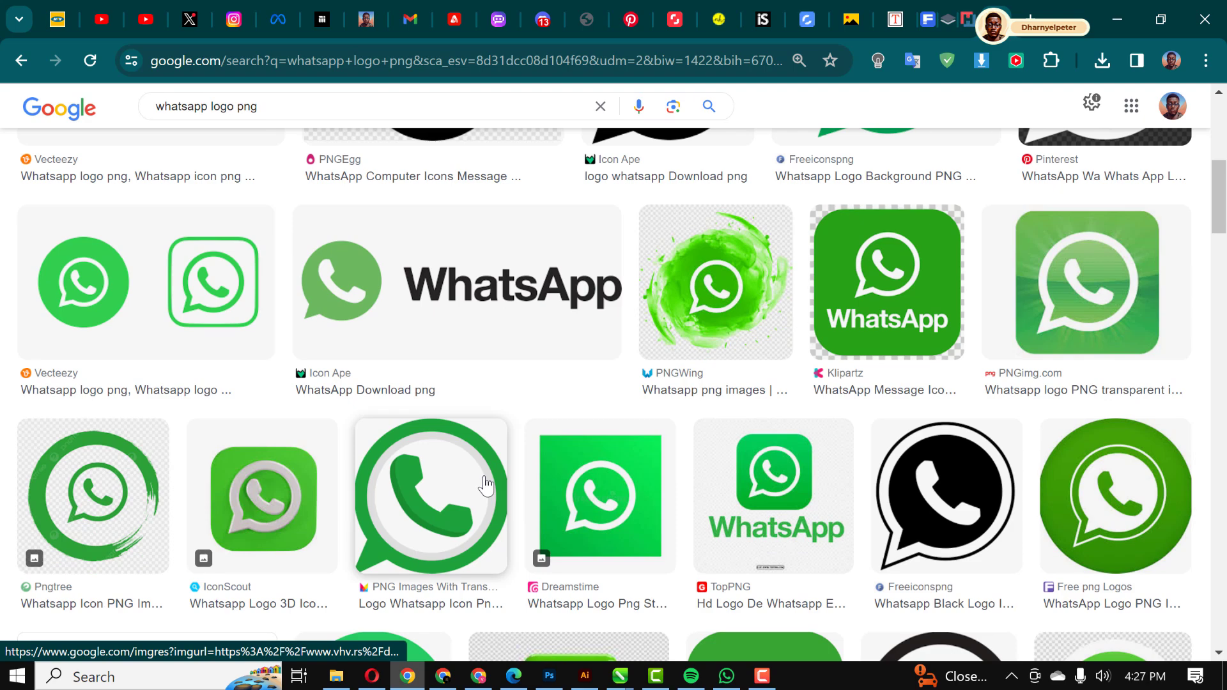
{"action": "scroll", "scroll_direction": "down", "scroll_amount": 3}
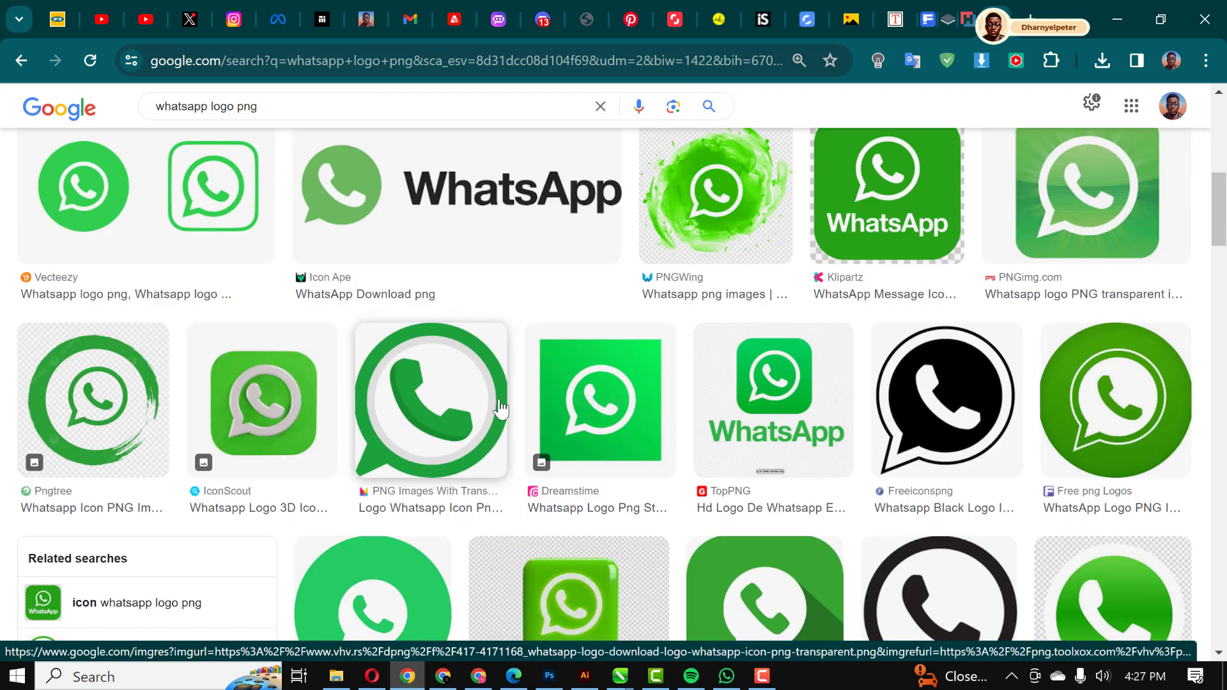
{"action": "scroll", "scroll_direction": "down", "scroll_amount": 3}
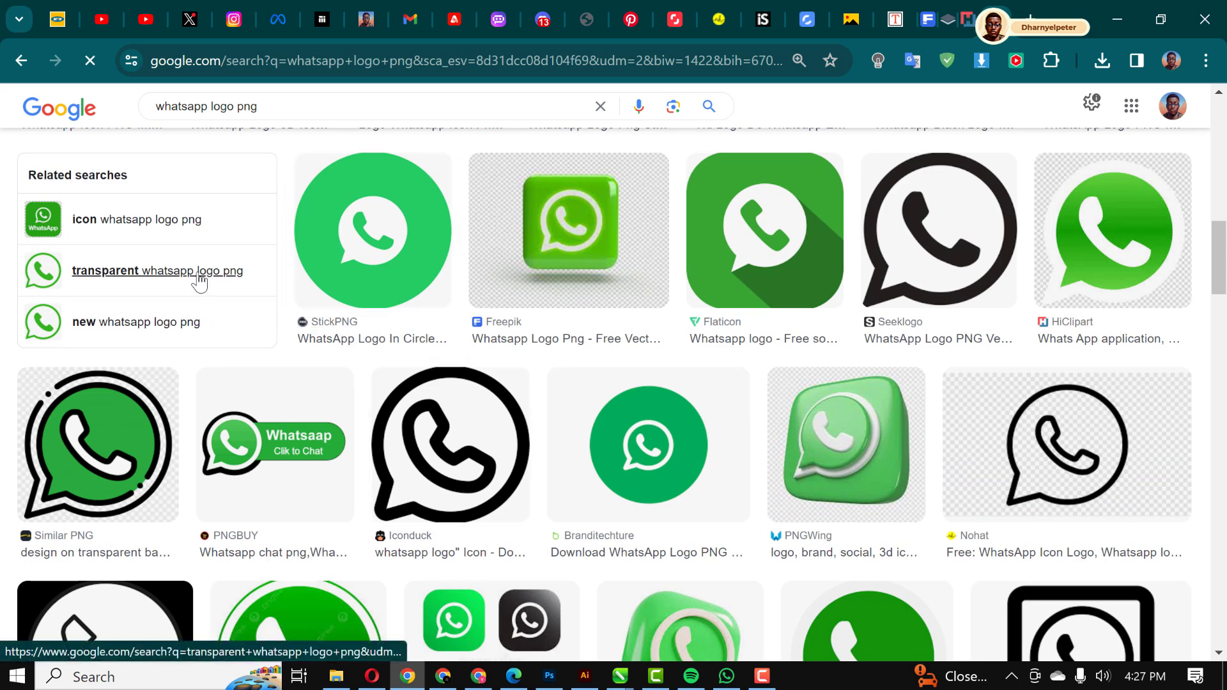
Switch to transparent WhatsApp logo results and download the logo from StickPNG
{"action": "left_click", "coordinate": [157, 271]}
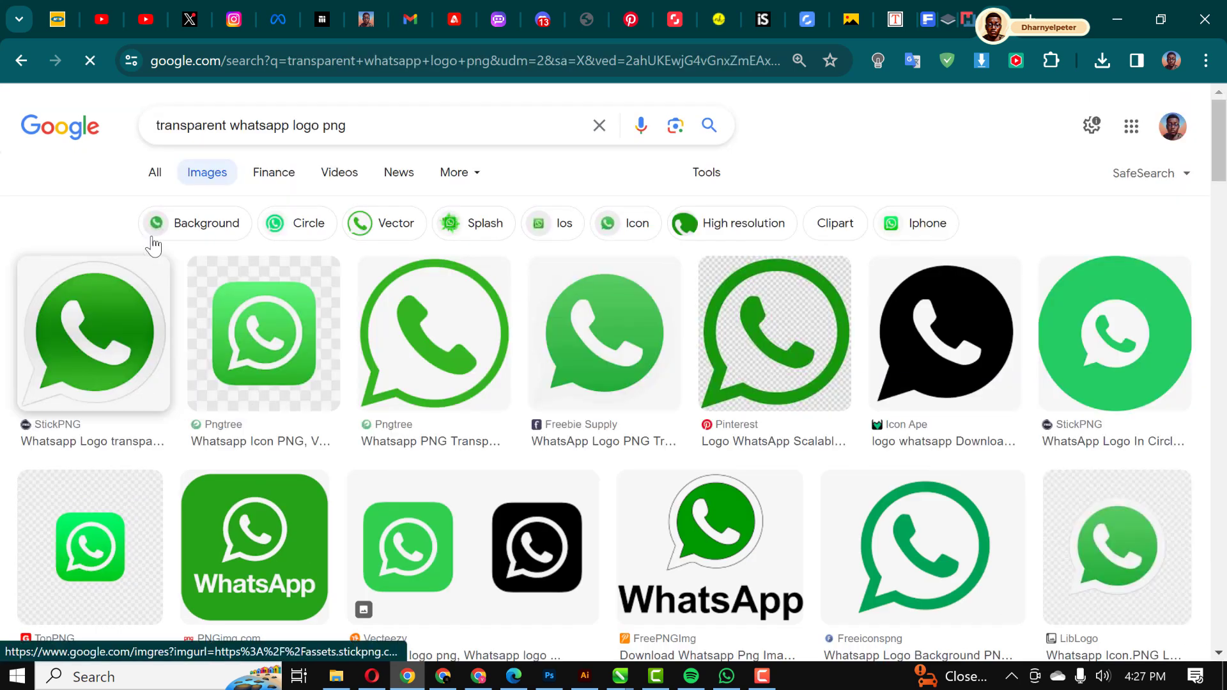
{"action": "left_click", "coordinate": [92, 335]}
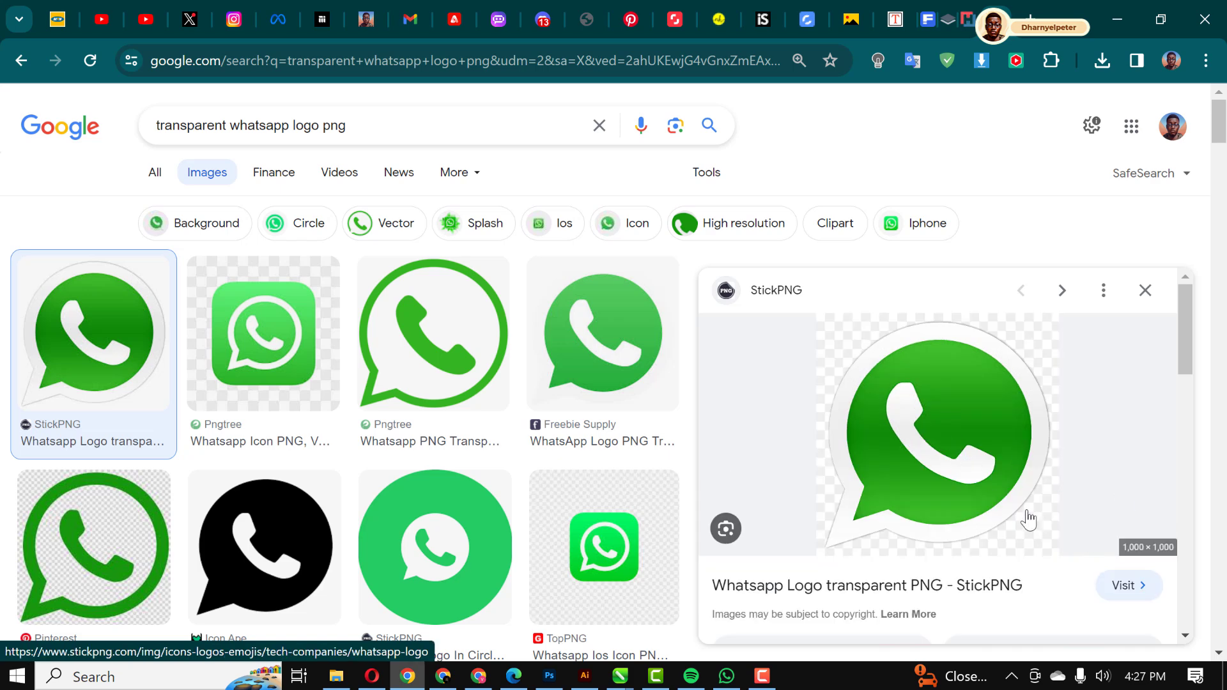
{"action": "left_click", "coordinate": [1123, 586]}
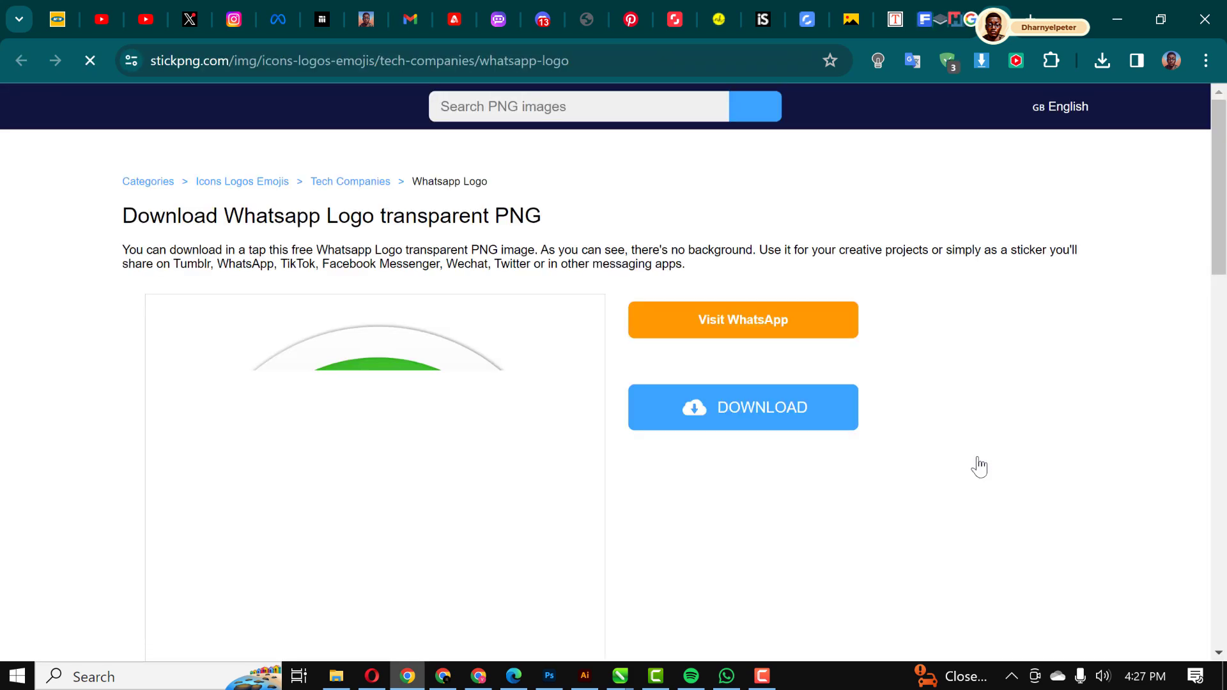
{"action": "left_click", "coordinate": [90, 62]}
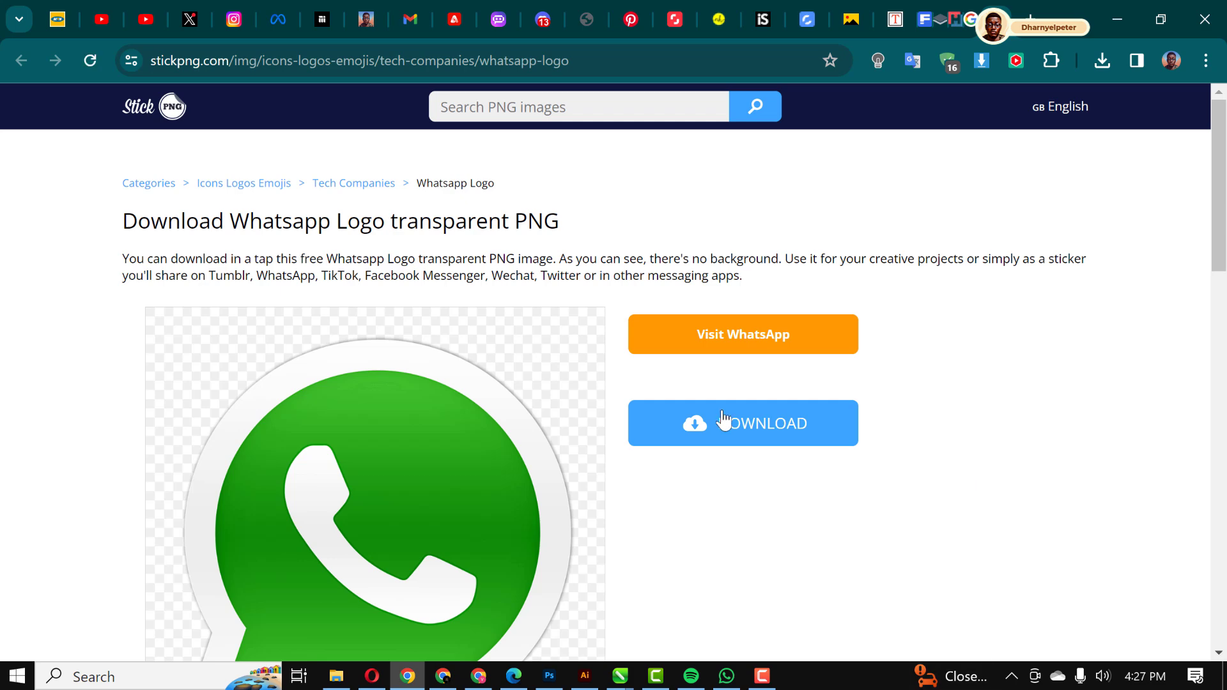
{"action": "left_click", "coordinate": [742, 422]}
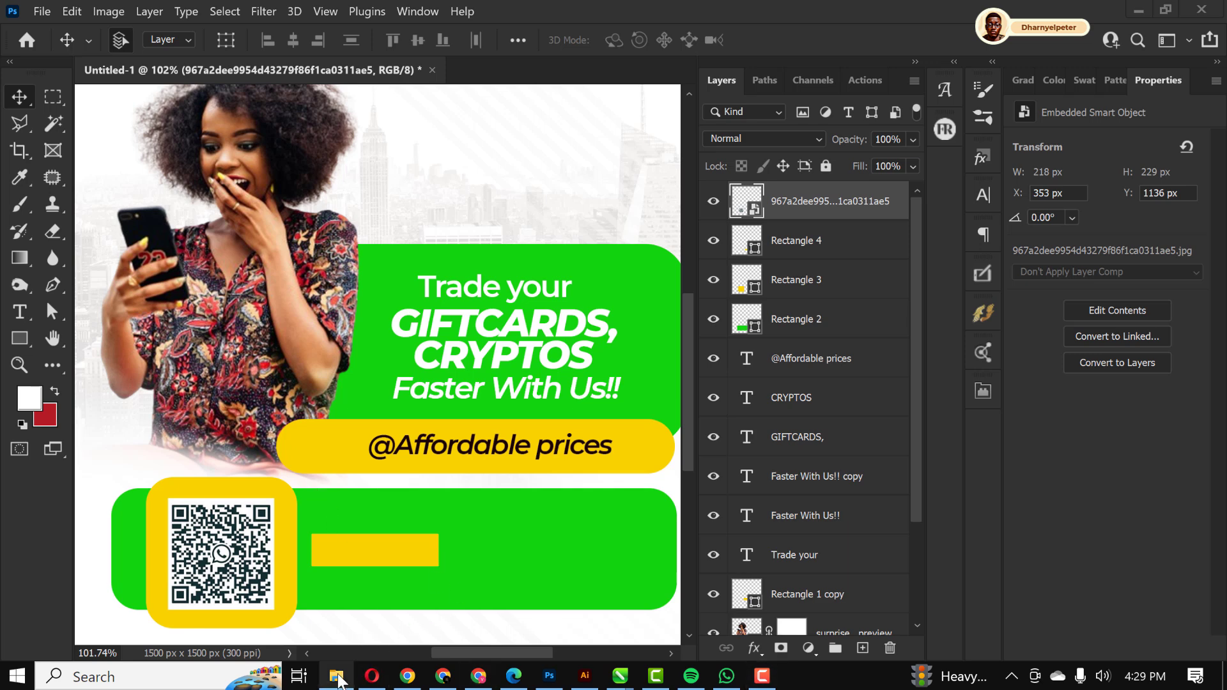
{"action": "left_click", "coordinate": [338, 676]}
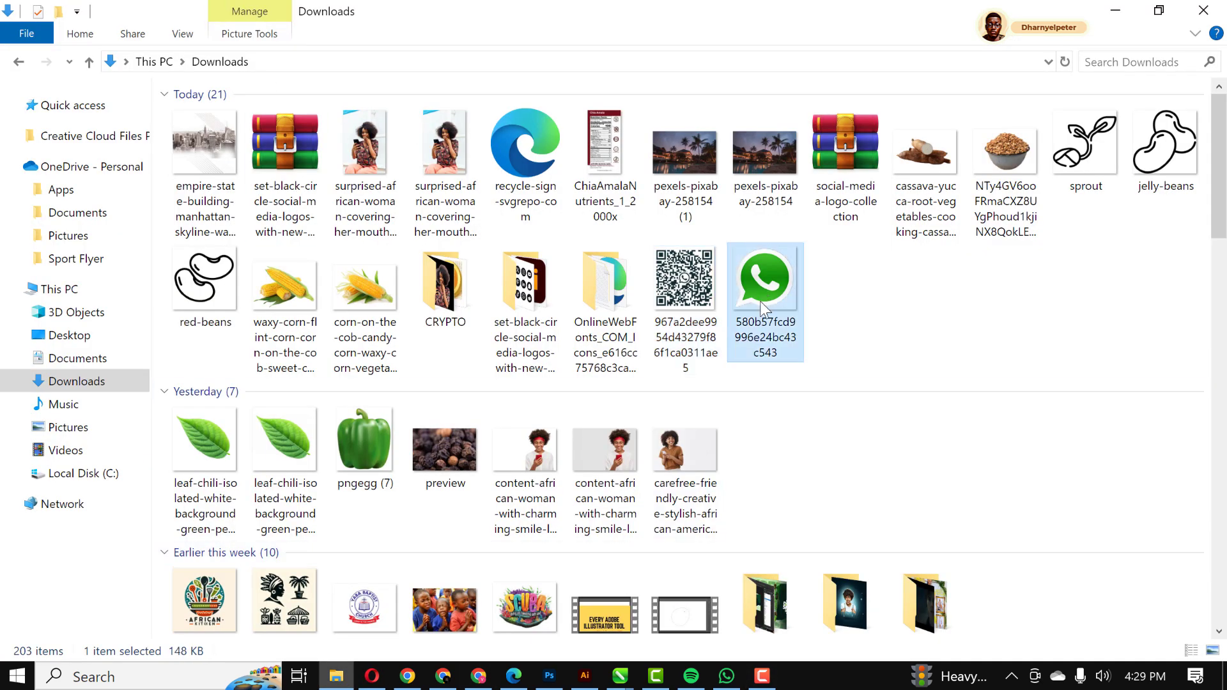
{"action": "left_click", "coordinate": [549, 676]}
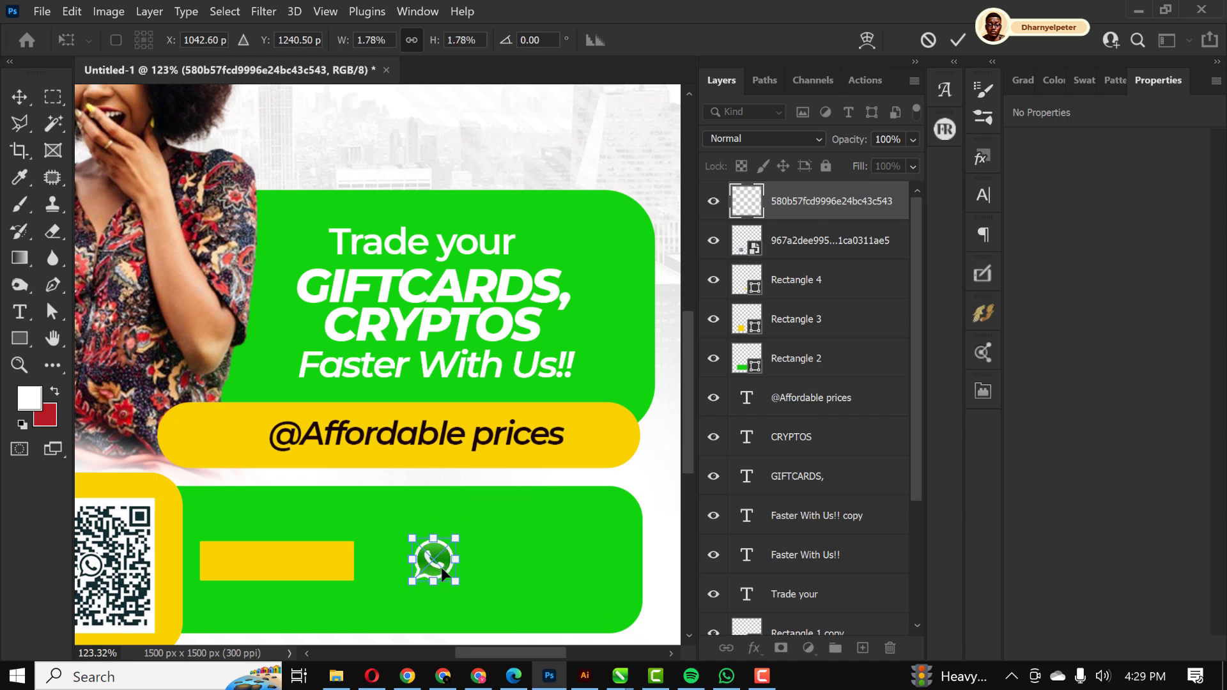
{"action": "left_click_drag", "start_coordinate": [434, 560], "coordinate": [395, 564]}
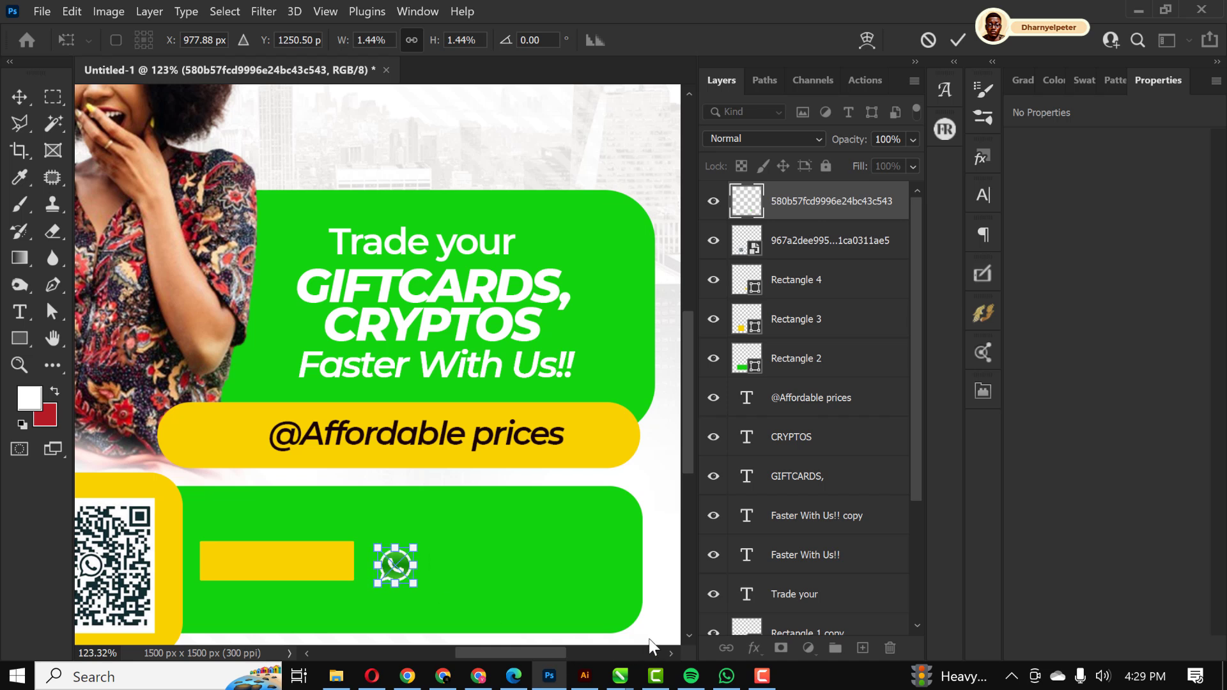
{"action": "mouse_move", "coordinate": [660, 614]}
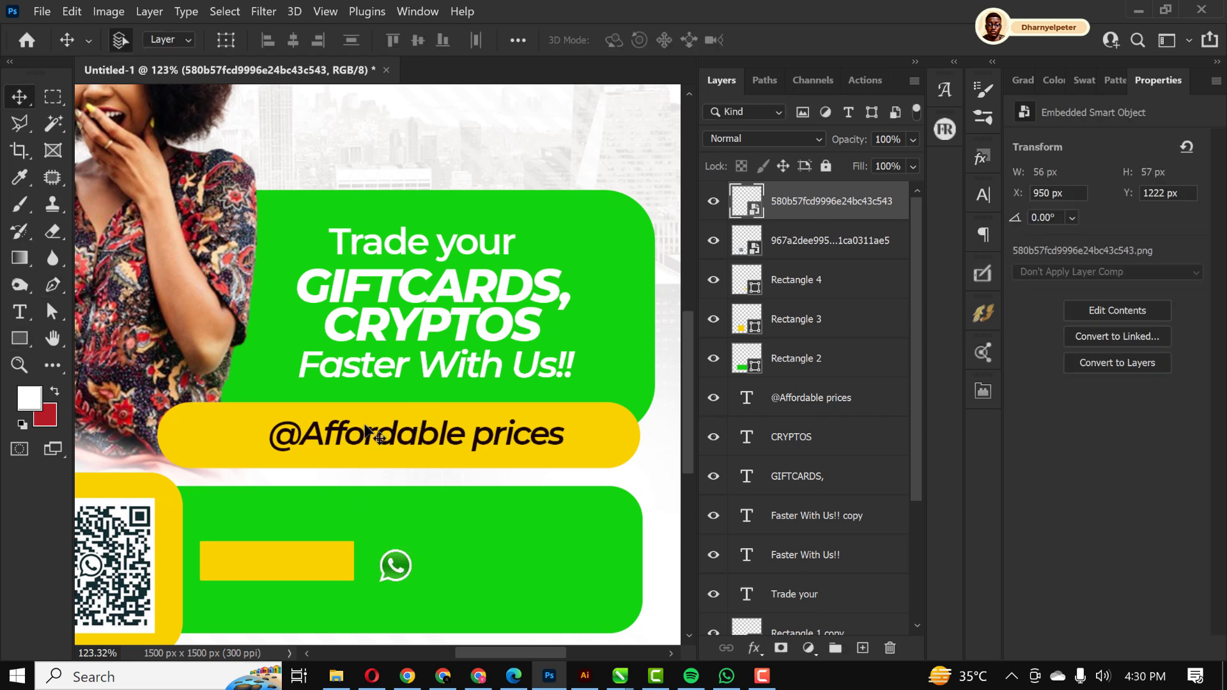
{"action": "left_click", "coordinate": [812, 398]}
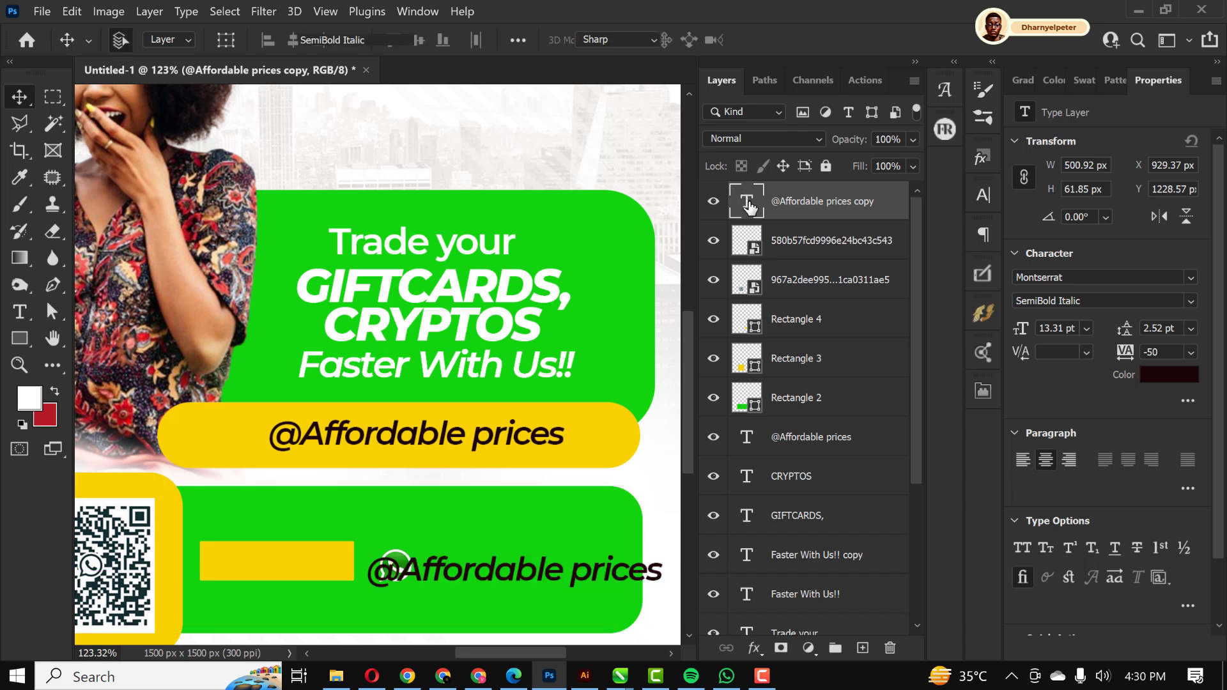
{"action": "double_click", "coordinate": [513, 568]}
{"action": "type", "text": "+234"}
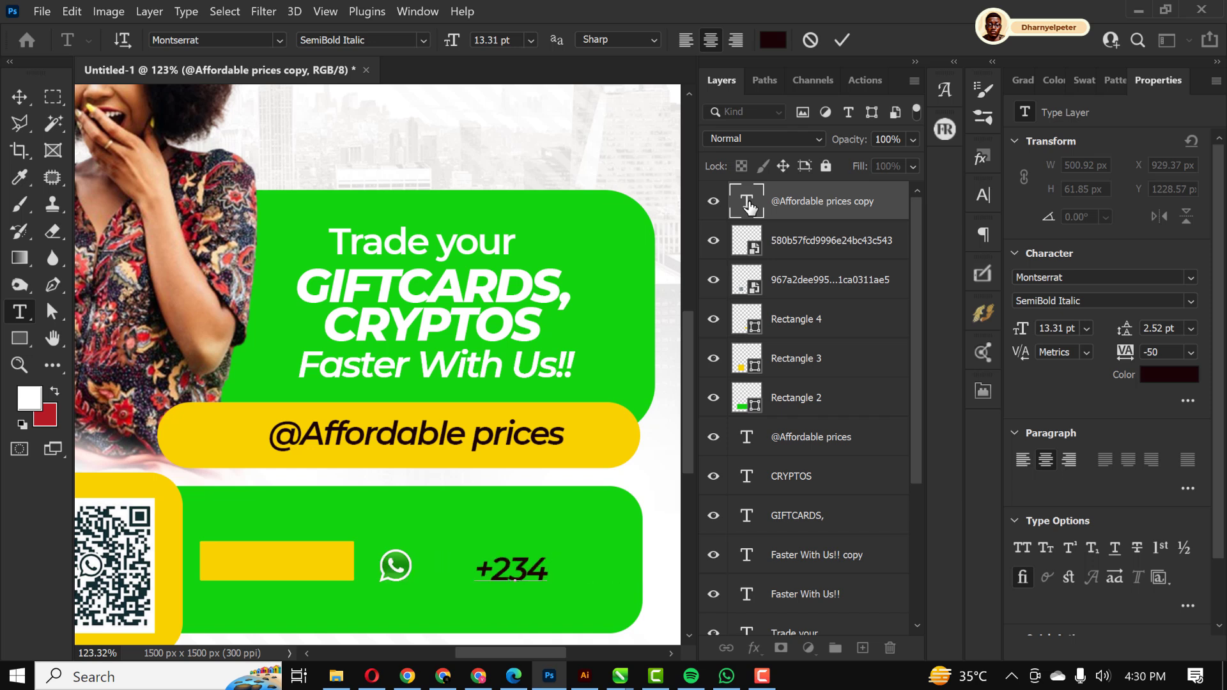
{"action": "mouse_move", "coordinate": [746, 201]}
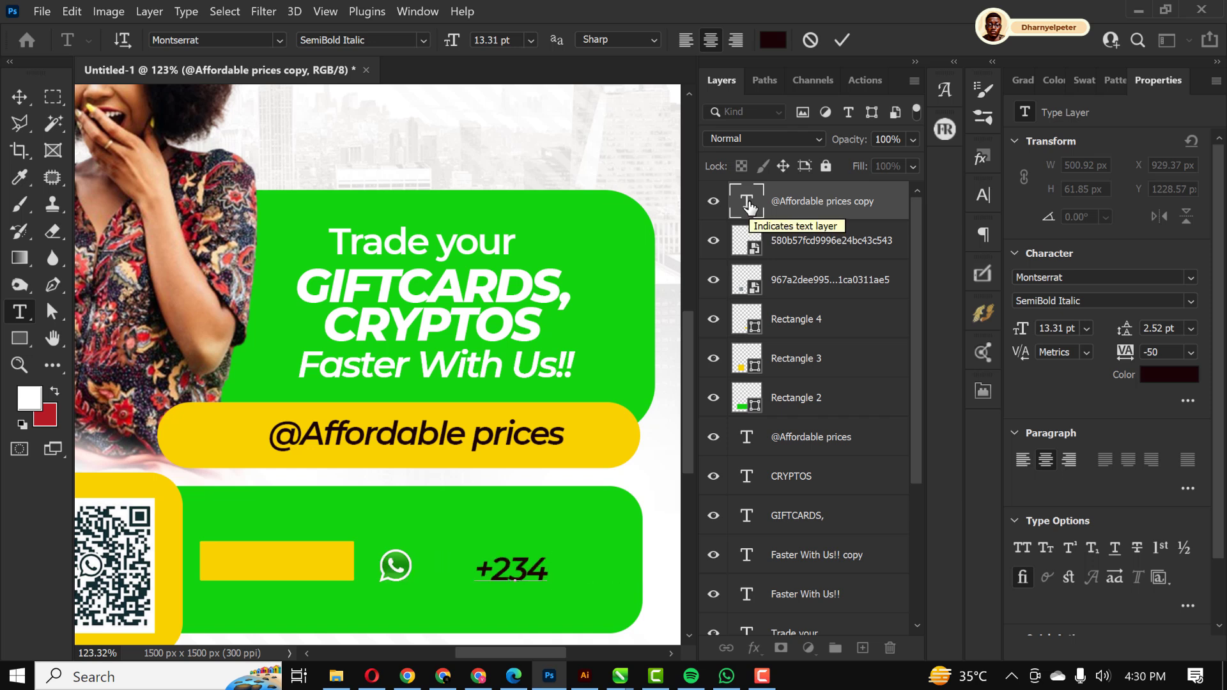
{"action": "type", "text": "812 678 990"}
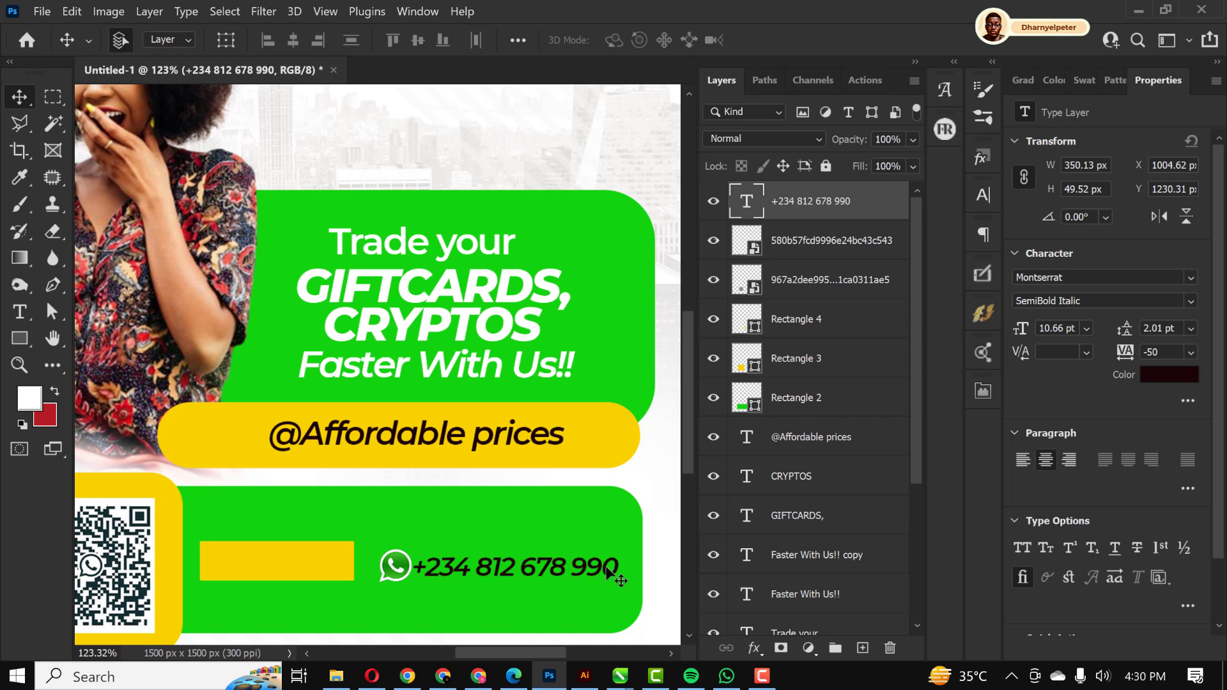
{"action": "mouse_move", "coordinate": [466, 573]}
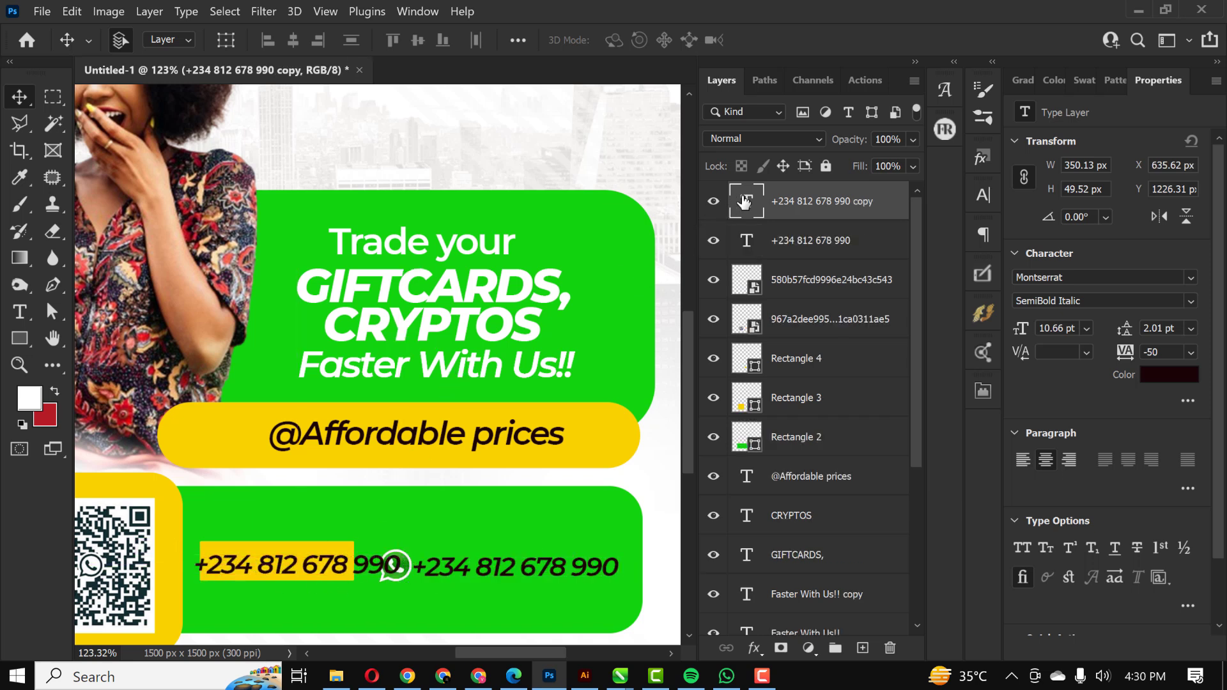
{"action": "double_click", "coordinate": [274, 565]}
{"action": "type", "text": "S"}
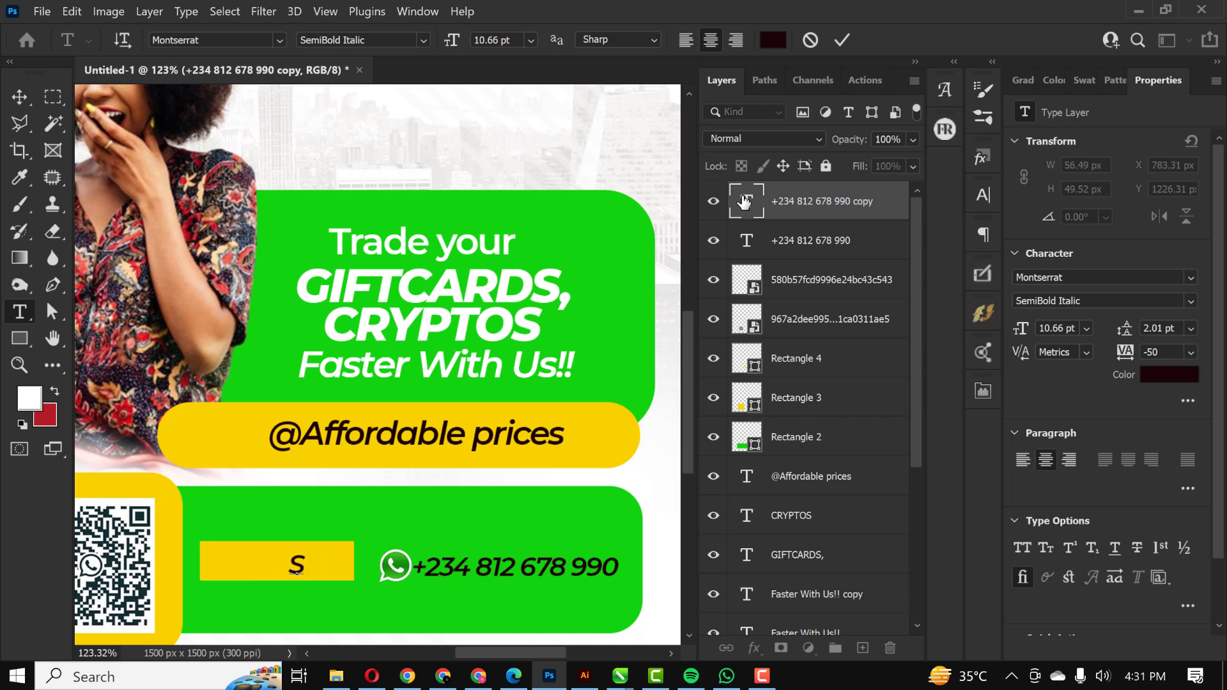
{"action": "type", "text": "end"}
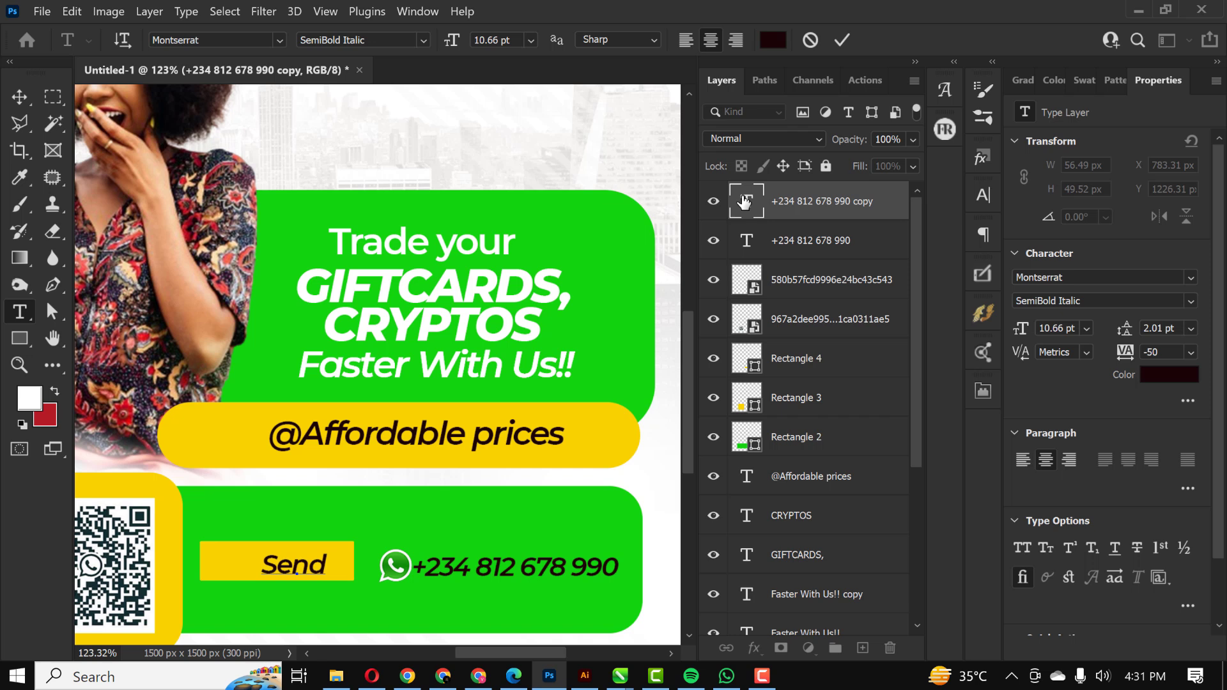
{"action": "type", "text": "U"}
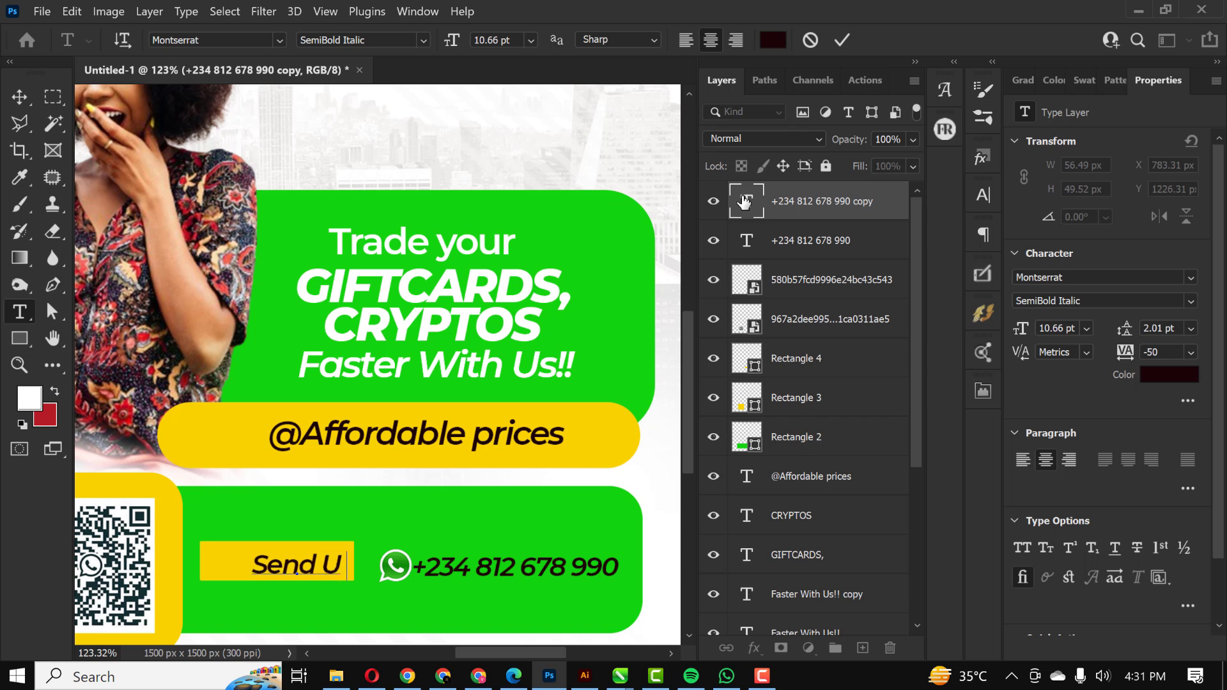
{"action": "type", "text": "s"}
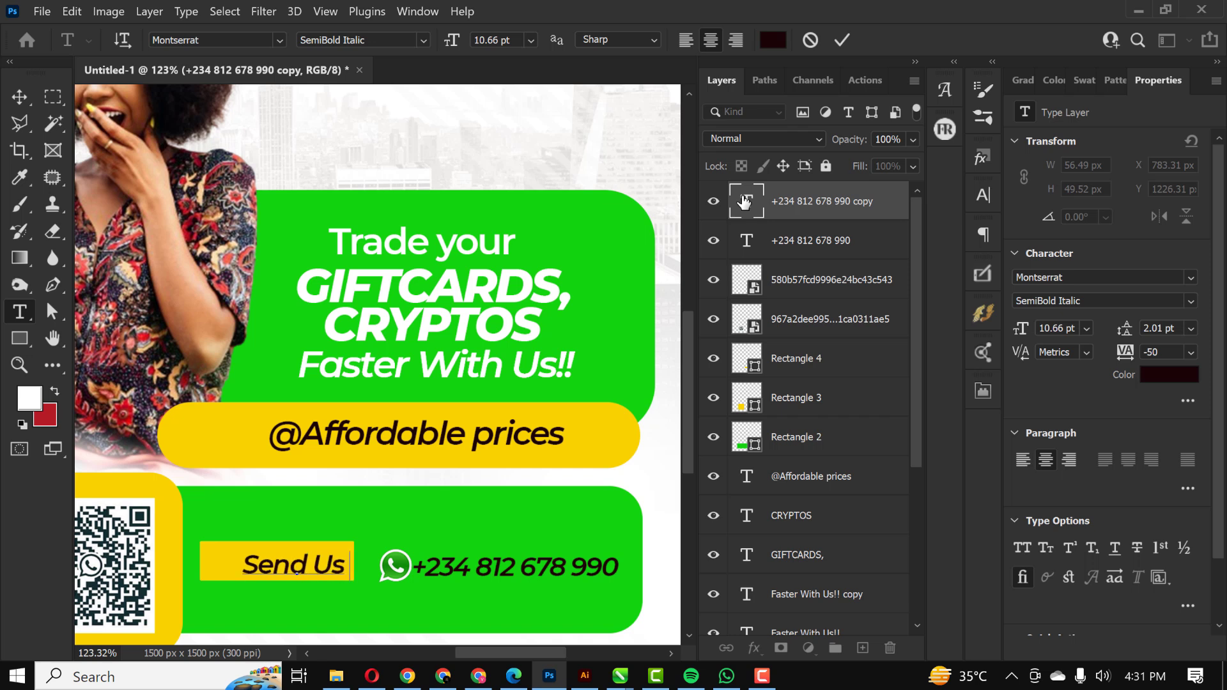
{"action": "type", "text": "A Dm!"}
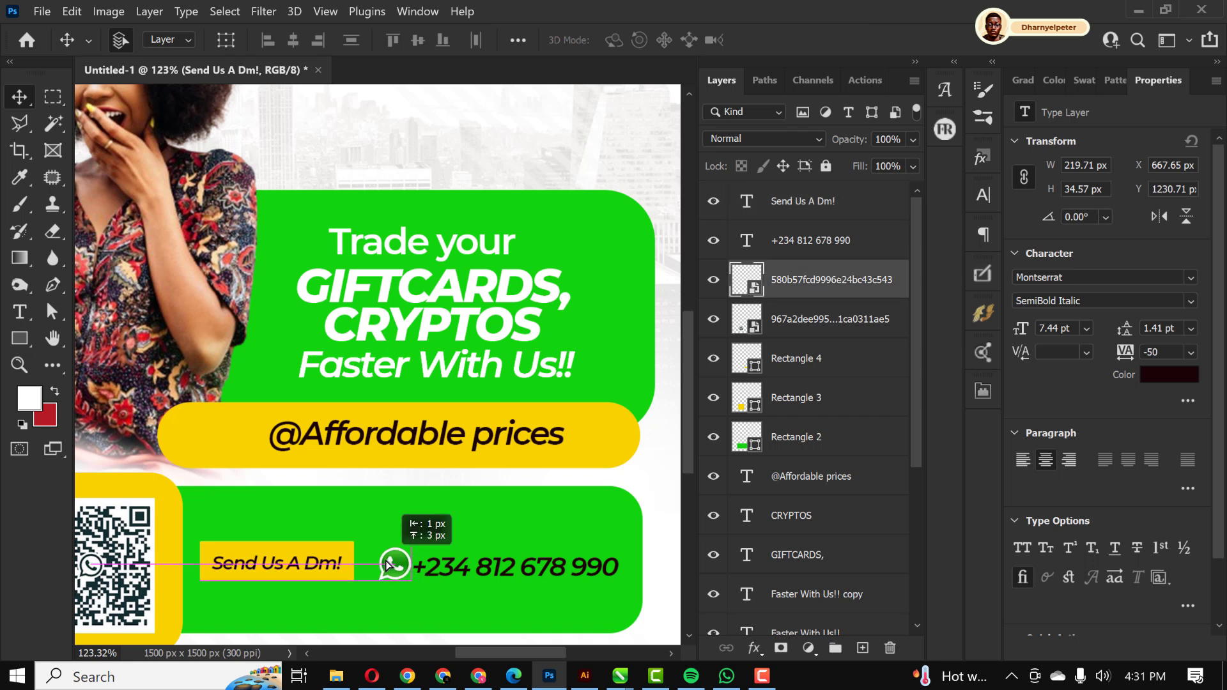
{"action": "left_click_drag", "start_coordinate": [390, 565], "coordinate": [384, 561]}
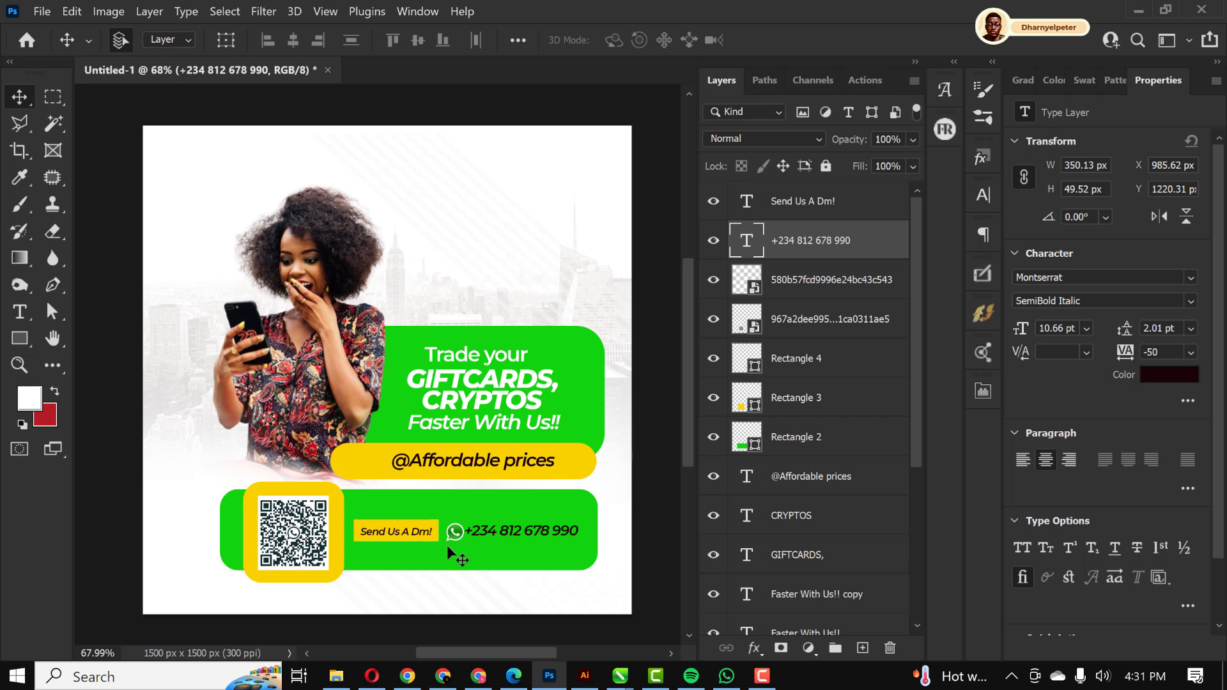
{"action": "mouse_move", "coordinate": [896, 314]}
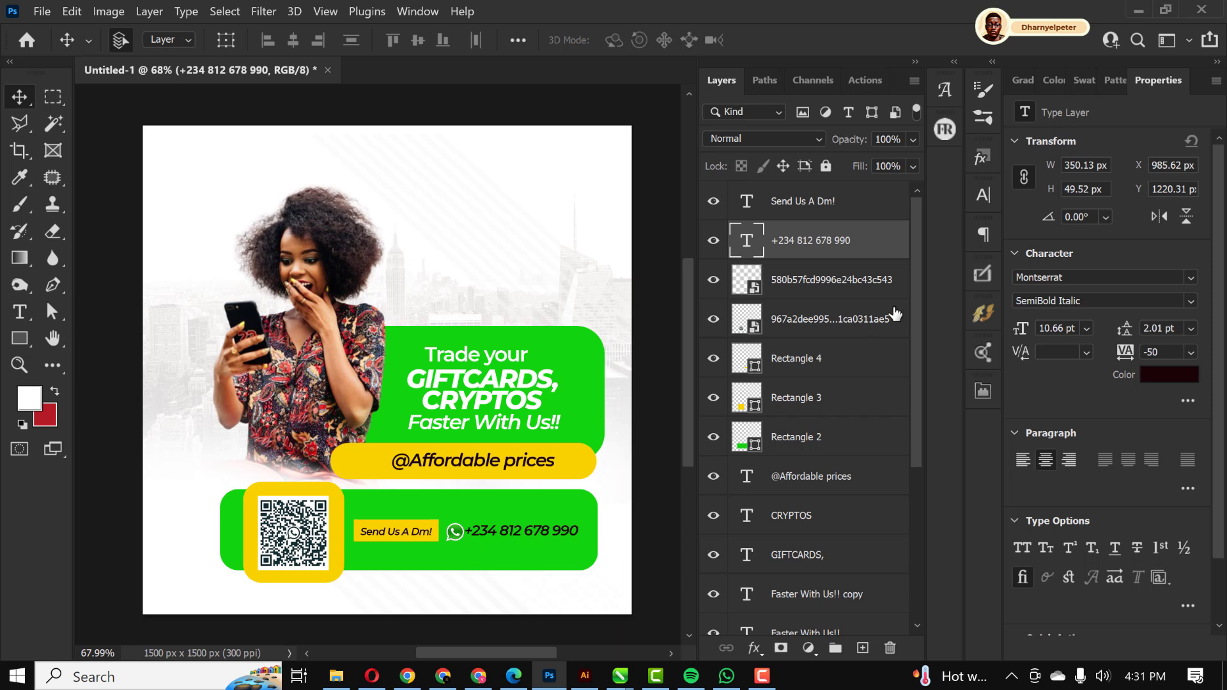
{"action": "mouse_move", "coordinate": [886, 244]}
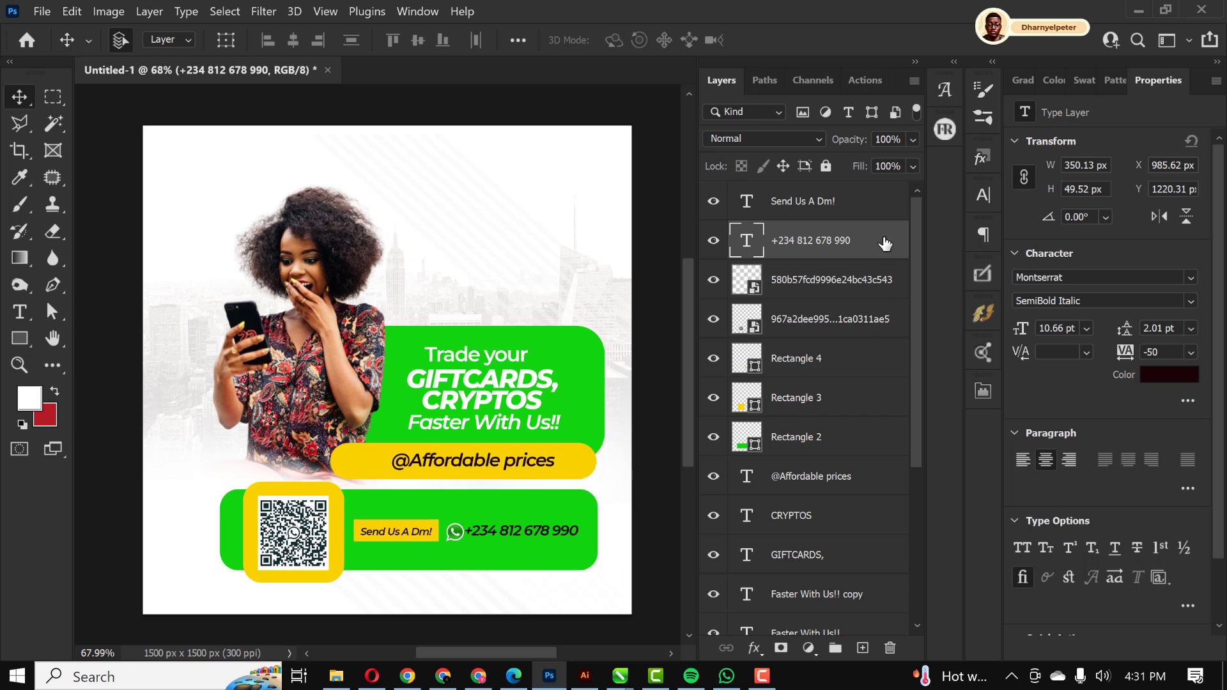
Make the phone number text white and set its font style to ExtraBold Italic
{"action": "double_click", "coordinate": [813, 240]}
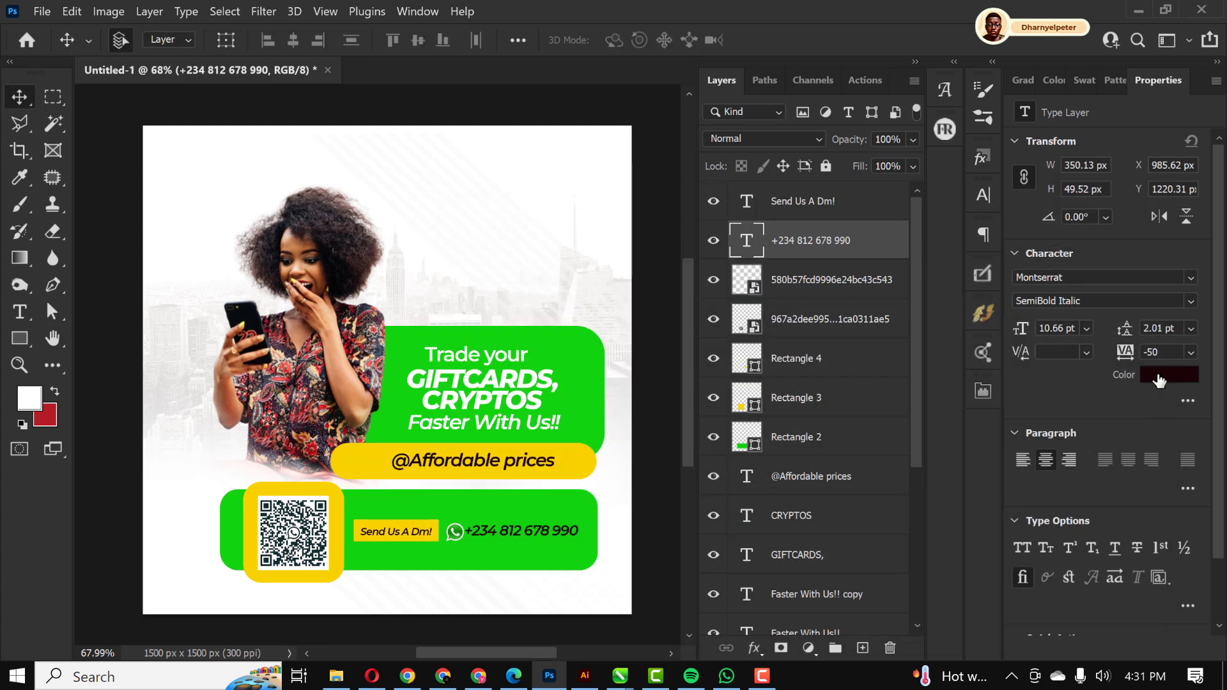
{"action": "left_click", "coordinate": [1168, 375]}
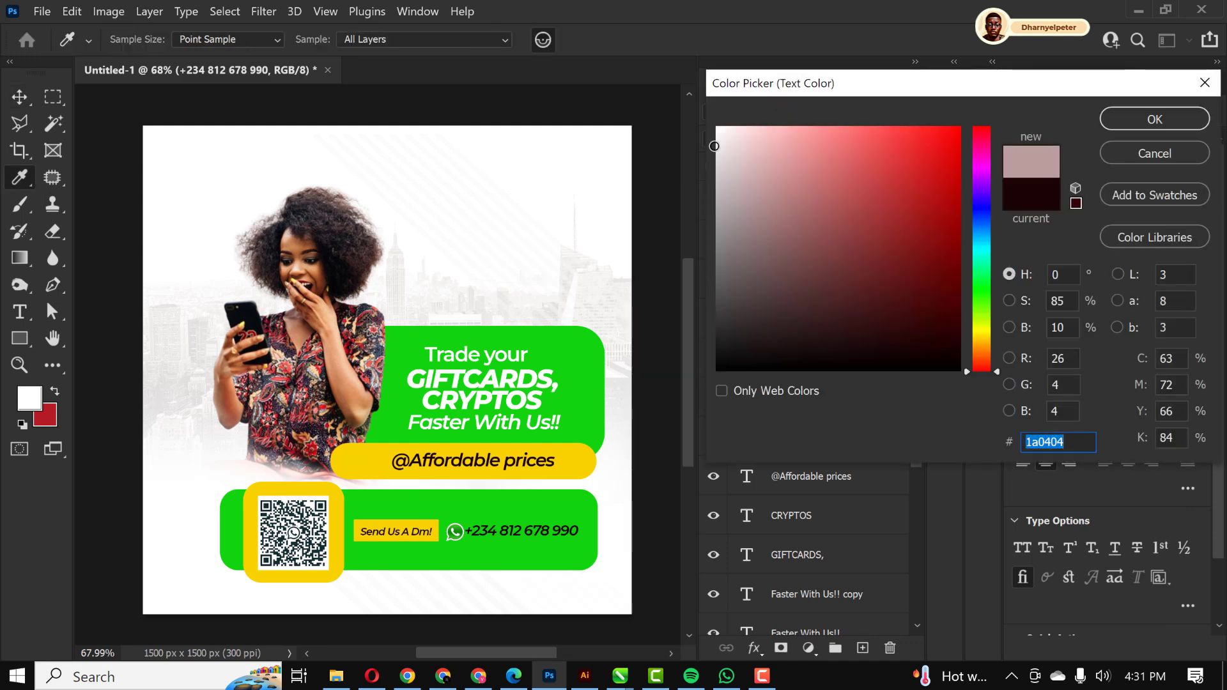
{"action": "left_click", "coordinate": [714, 129]}
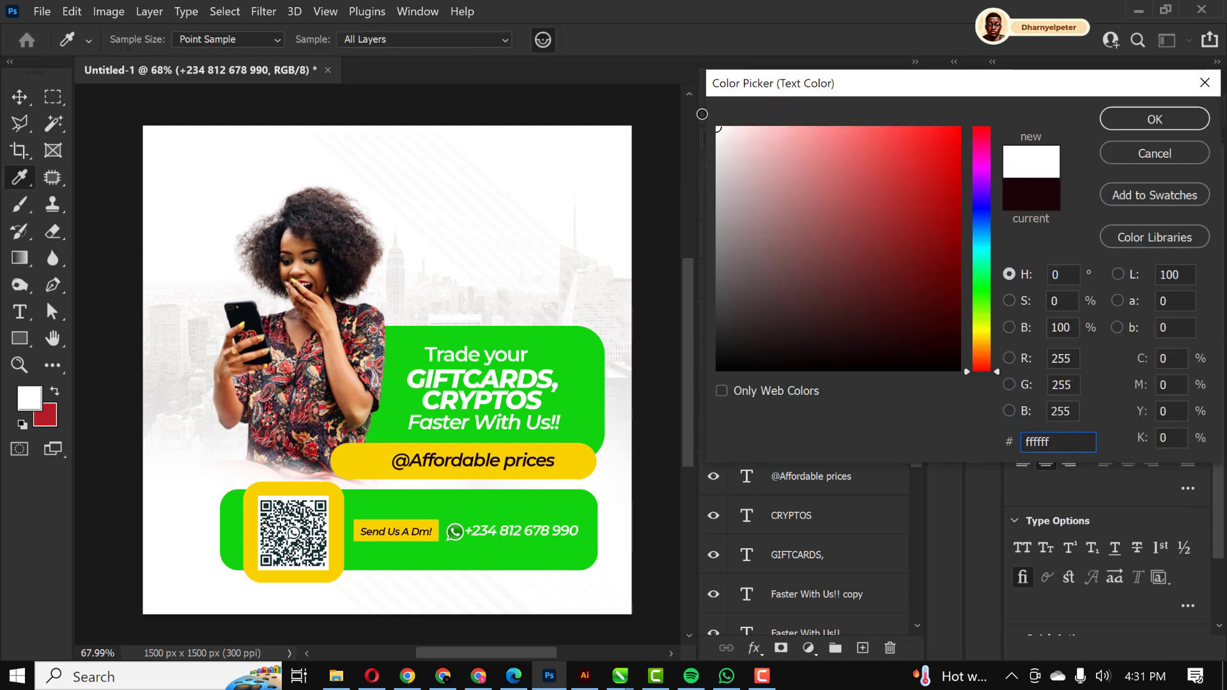
{"action": "left_click", "coordinate": [1152, 119]}
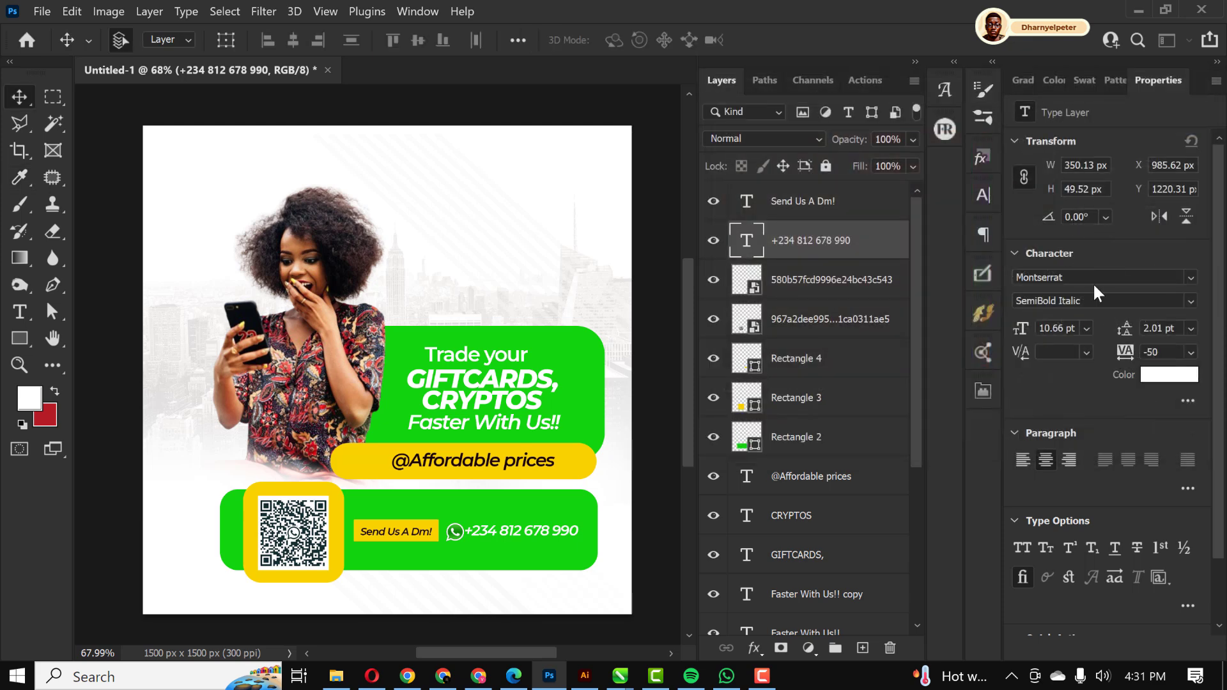
{"action": "left_click", "coordinate": [1099, 300]}
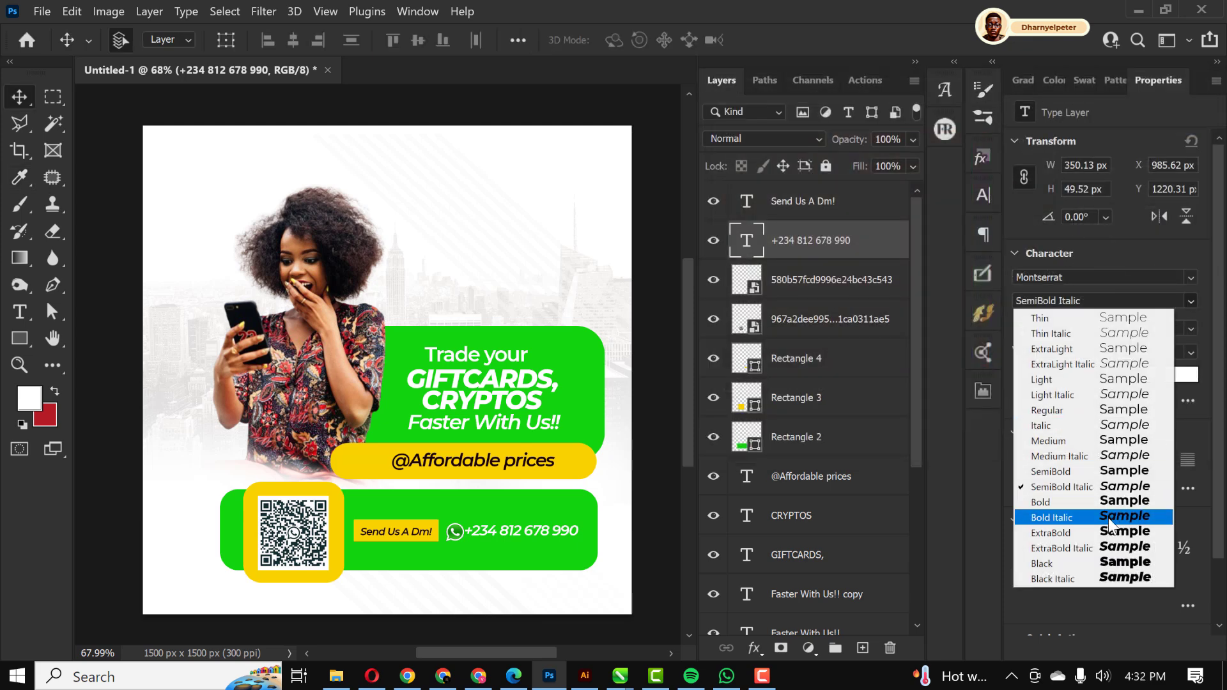
{"action": "left_click", "coordinate": [1062, 533]}
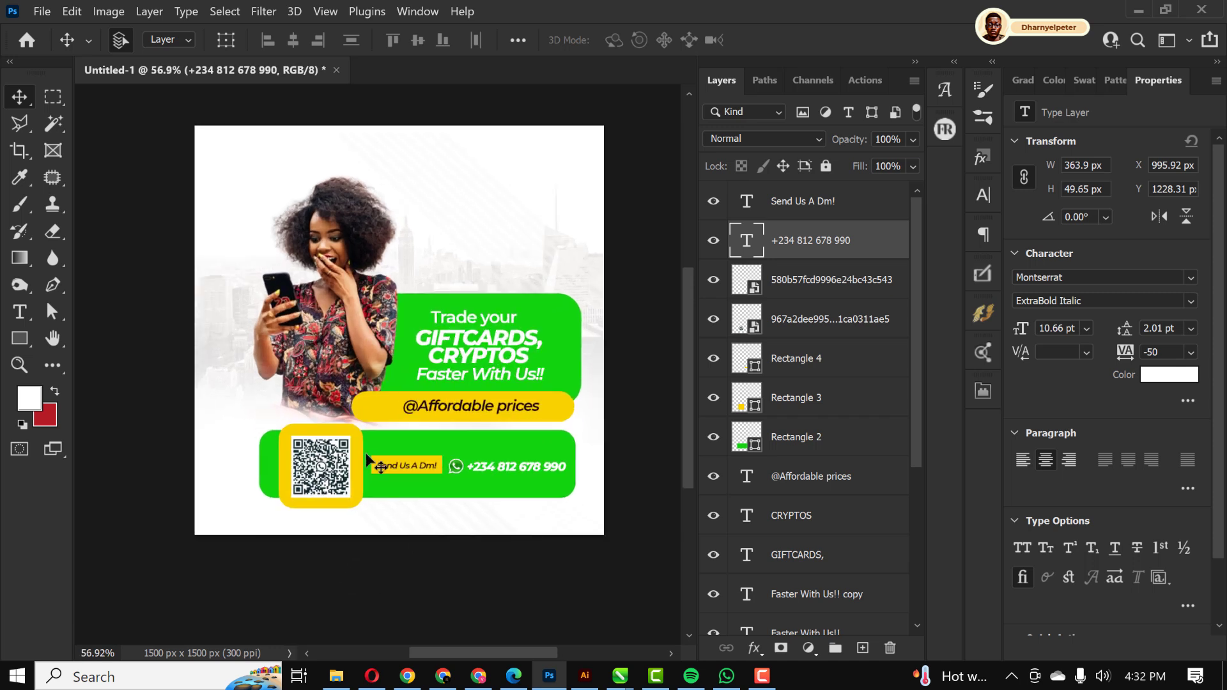
{"action": "mouse_move", "coordinate": [294, 229]}
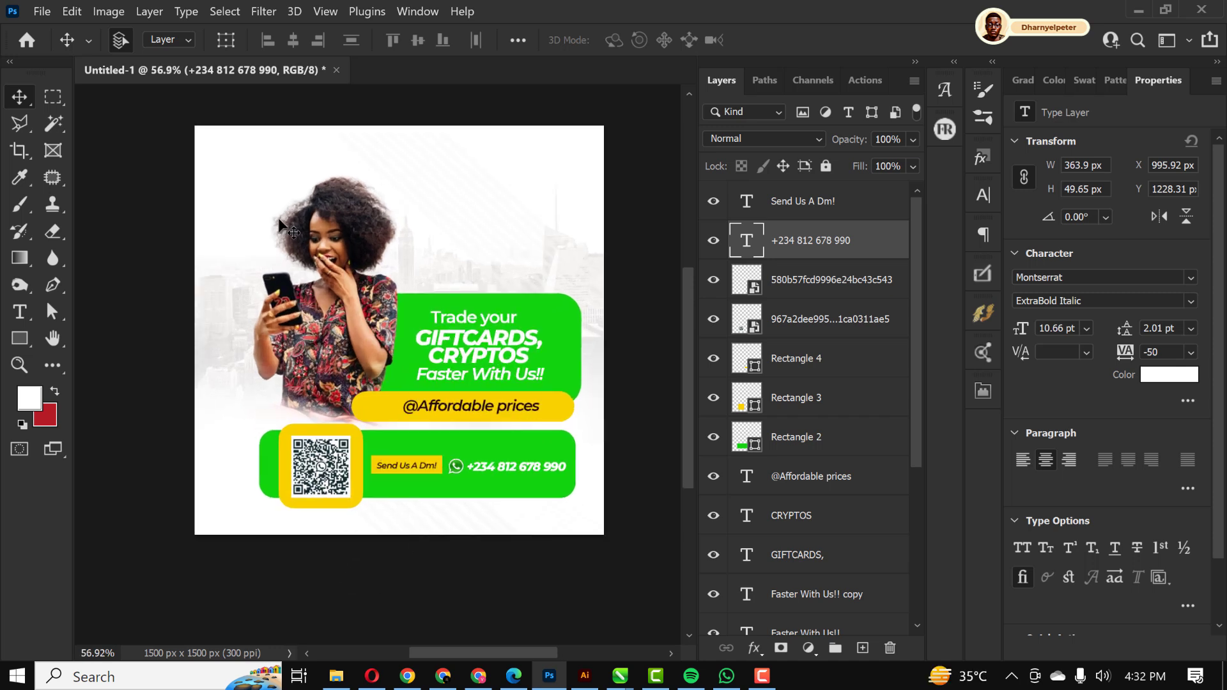
{"action": "mouse_move", "coordinate": [575, 432]}
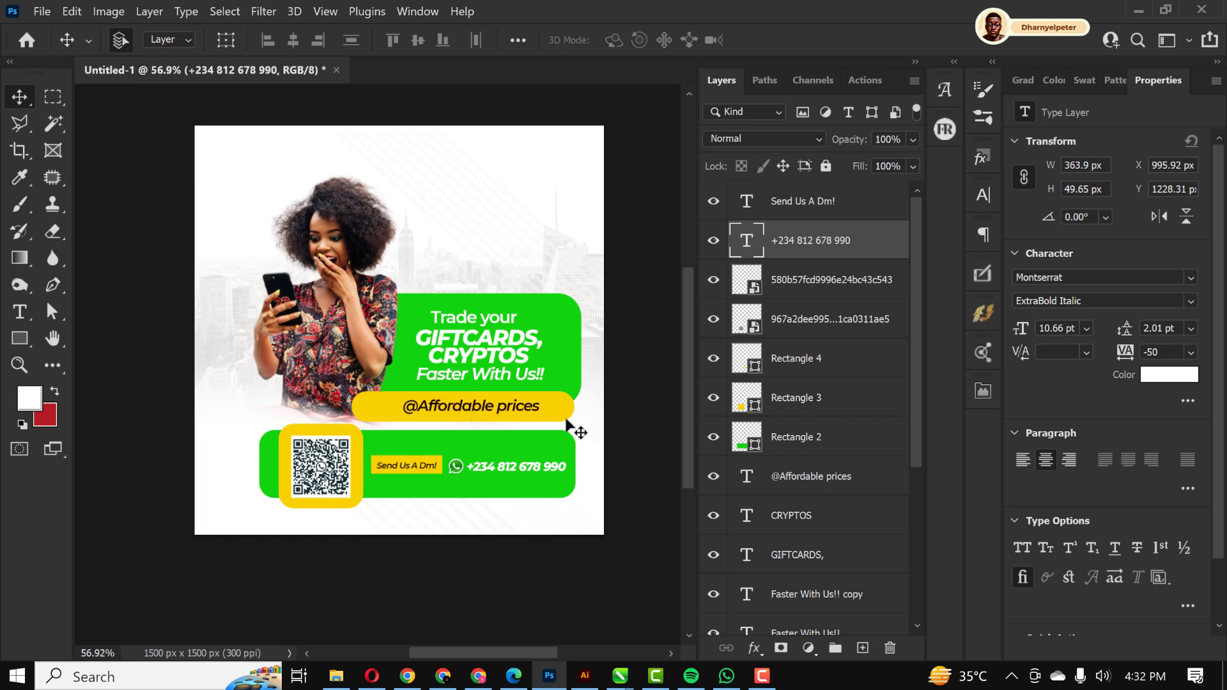
{"action": "mouse_move", "coordinate": [568, 418]}
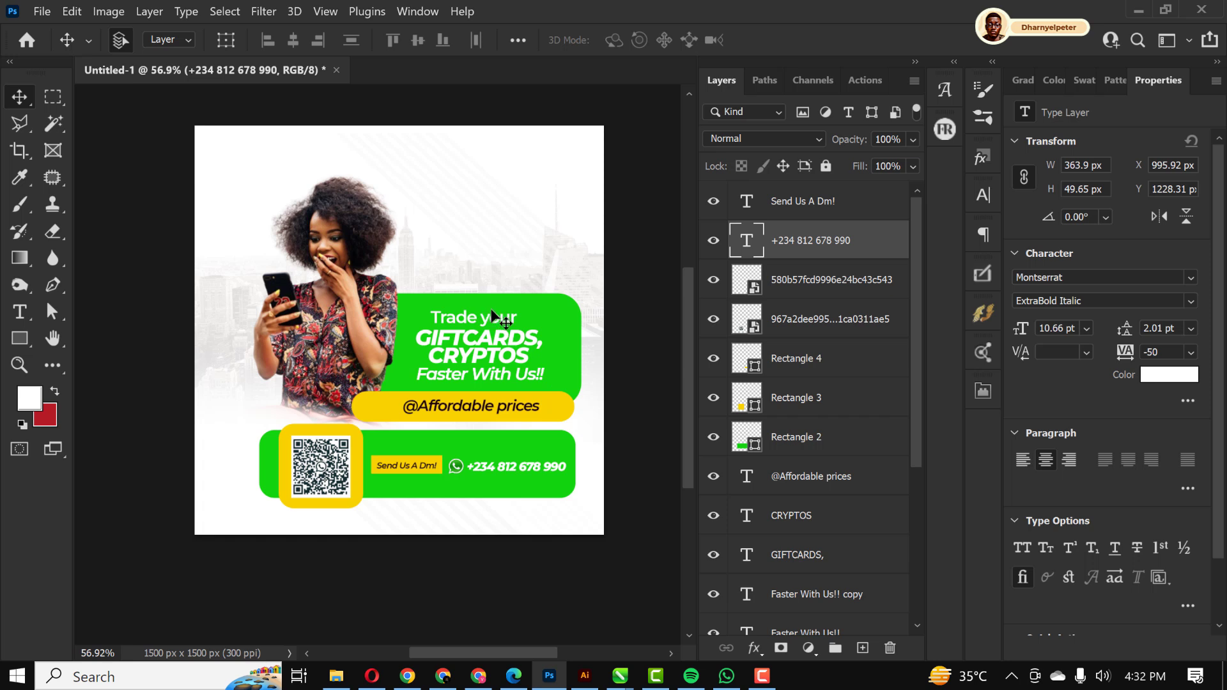
{"action": "mouse_move", "coordinate": [563, 321]}
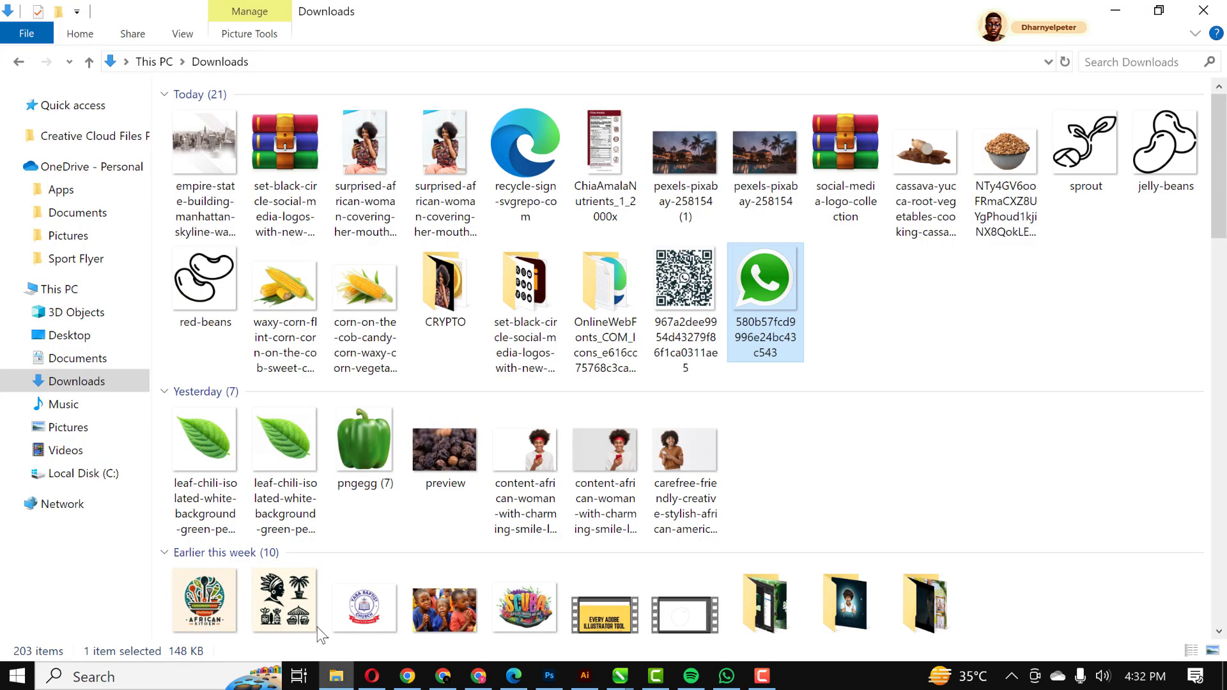
Open the CRYPTO folder and drag the 10433138-transformed coin image onto the canvas
{"action": "double_click", "coordinate": [444, 278]}
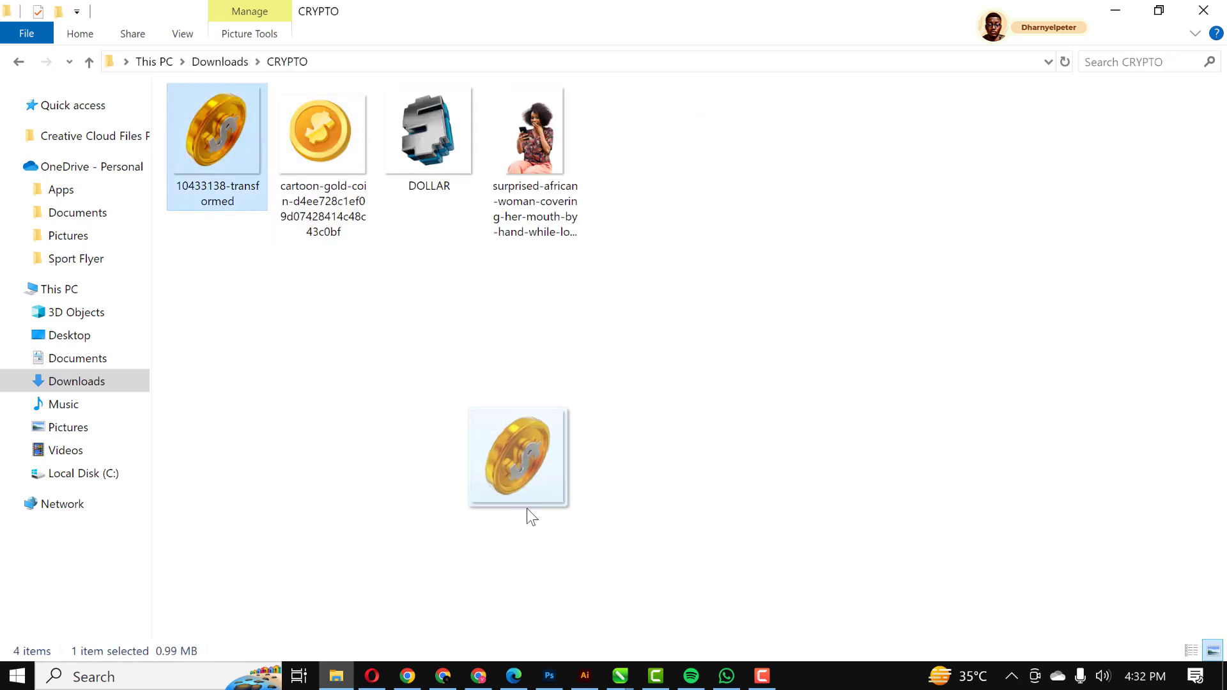
{"action": "left_click", "coordinate": [547, 676]}
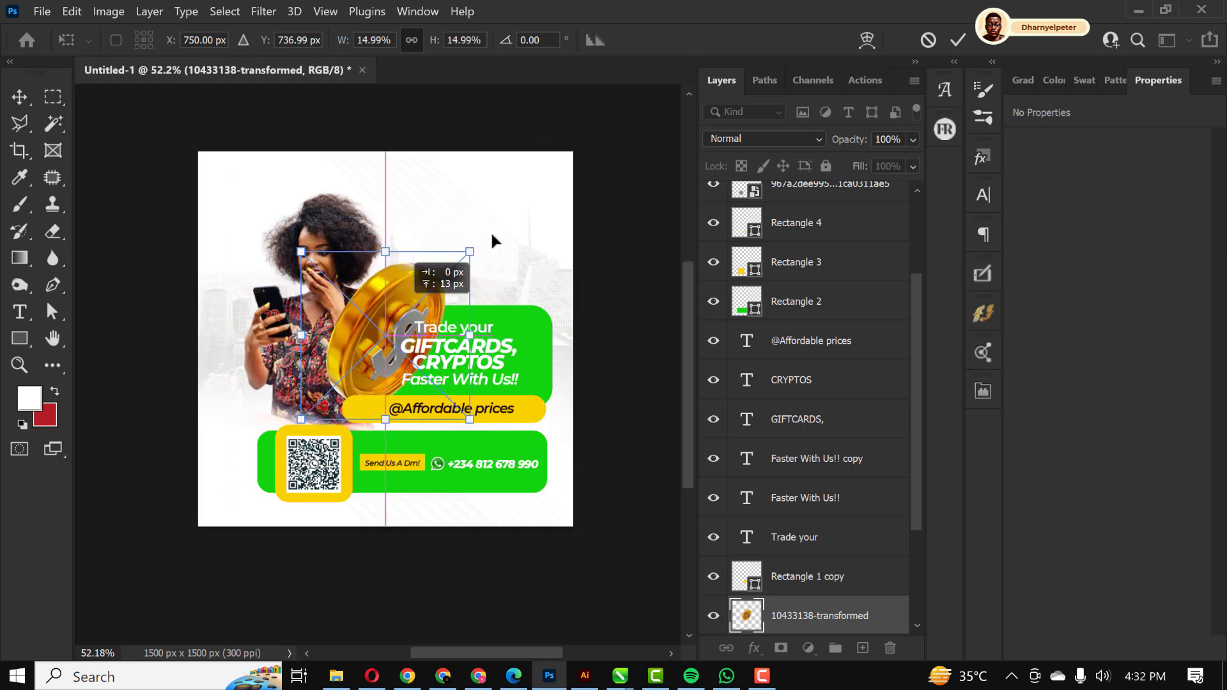
Shrink the coin into the top-right corner and place a second coin bottom-left
{"action": "left_click_drag", "start_coordinate": [385, 333], "coordinate": [571, 226]}
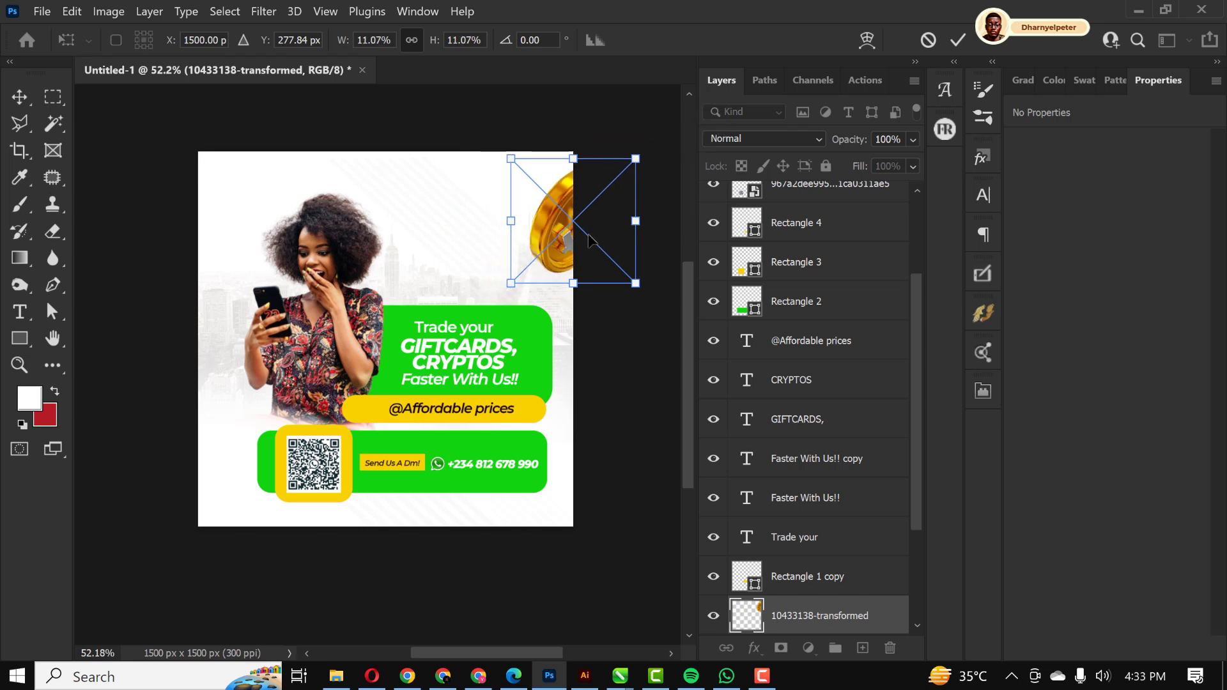
{"action": "left_click_drag", "start_coordinate": [586, 238], "coordinate": [571, 230]}
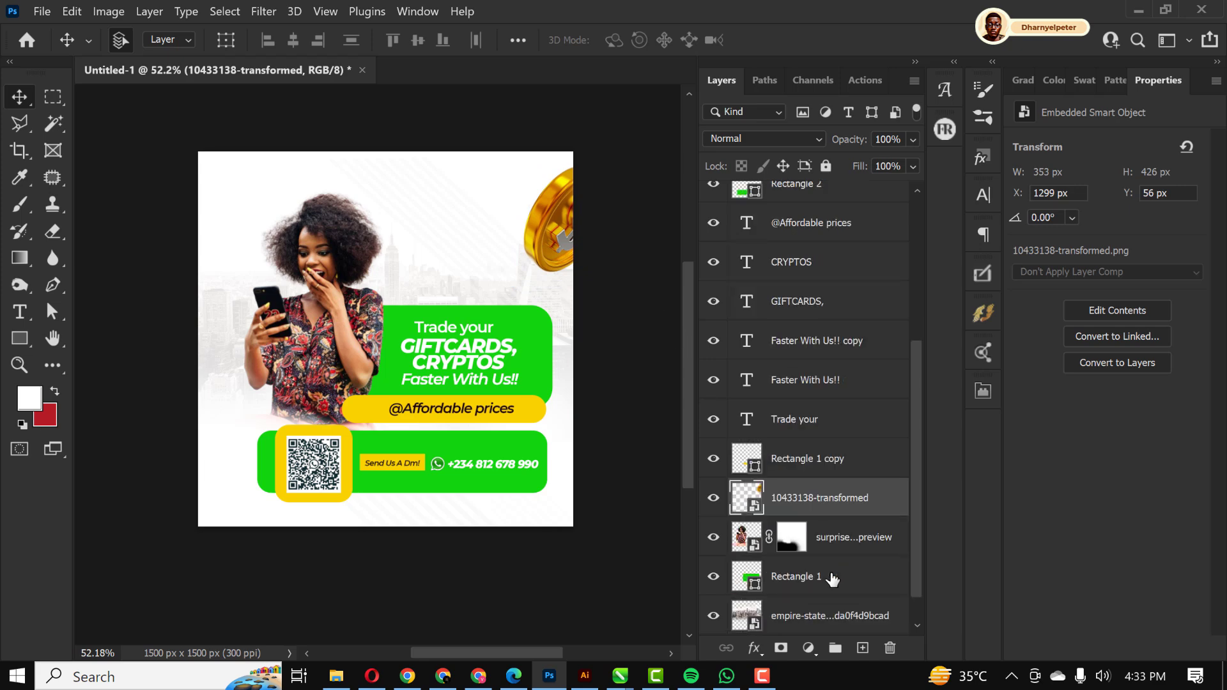
{"action": "left_click_drag", "start_coordinate": [551, 219], "coordinate": [223, 457]}
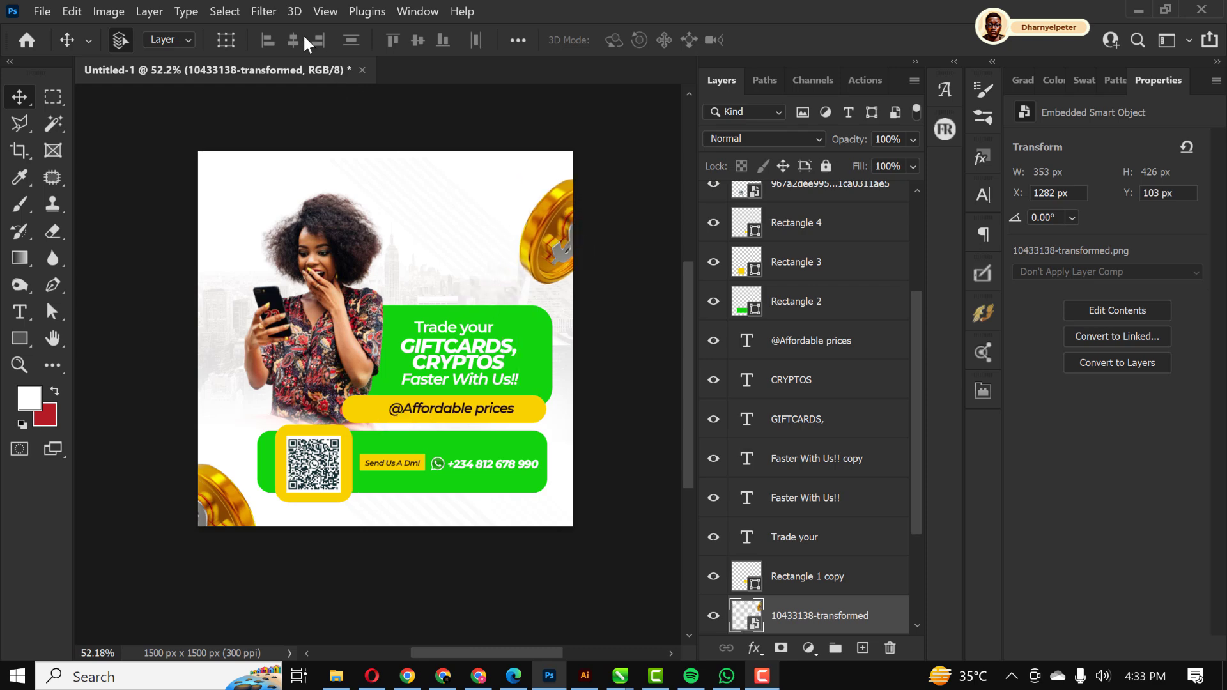
Apply a Motion Blur (angle -6, distance 27) to the top-right coin
{"action": "left_click", "coordinate": [262, 11]}
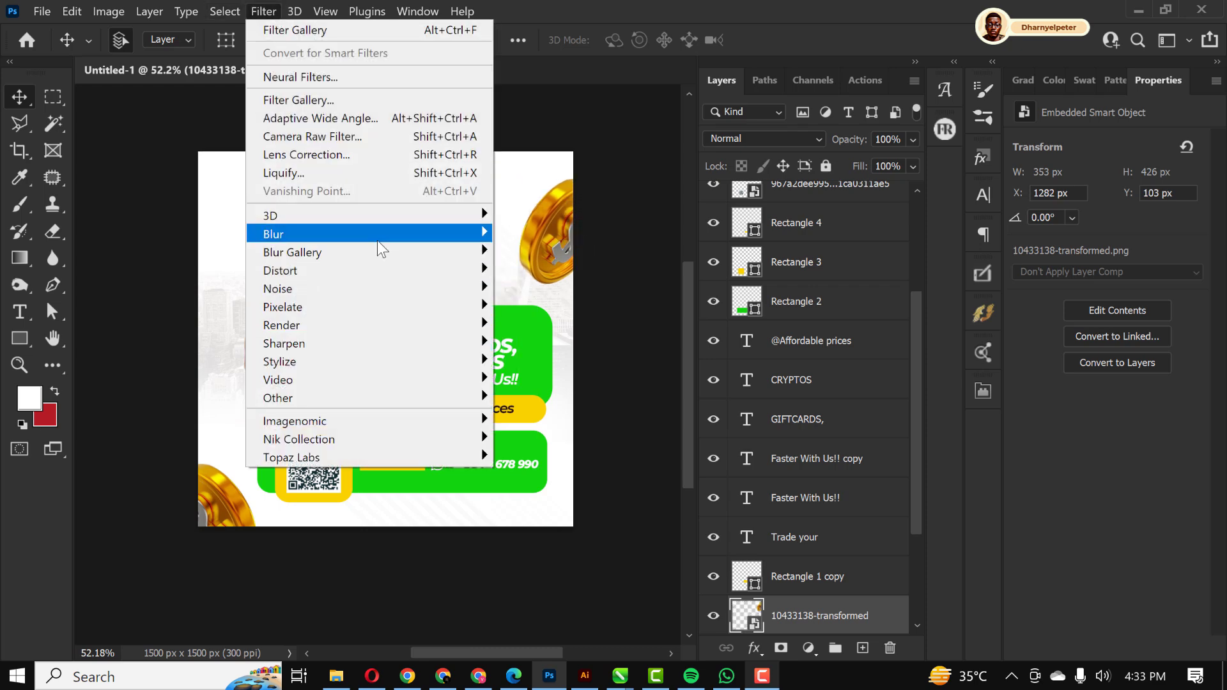
{"action": "mouse_move", "coordinate": [273, 234]}
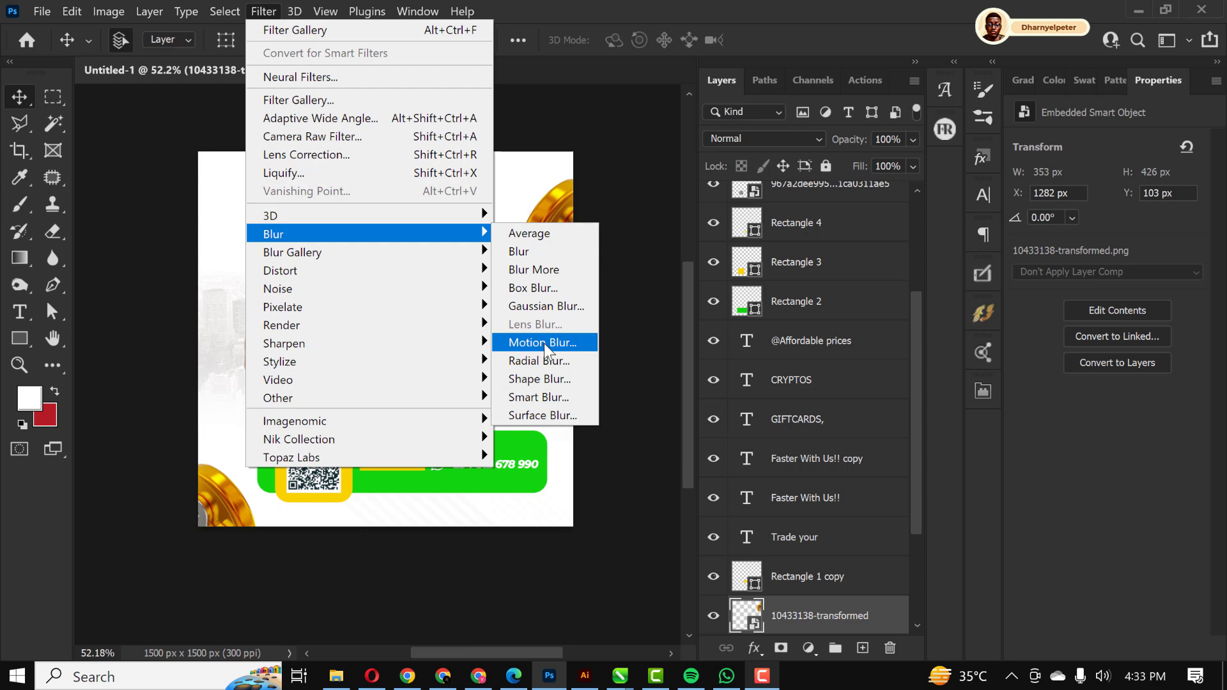
{"action": "left_click", "coordinate": [538, 342]}
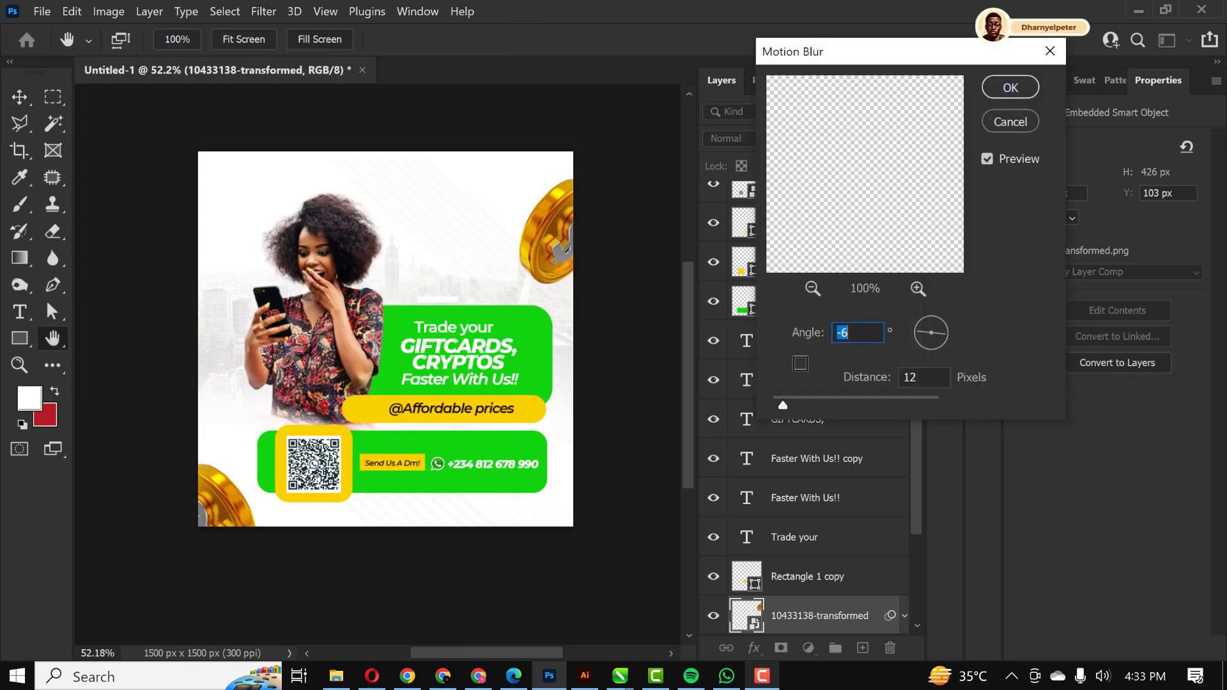
{"action": "left_click_drag", "start_coordinate": [781, 405], "coordinate": [804, 405]}
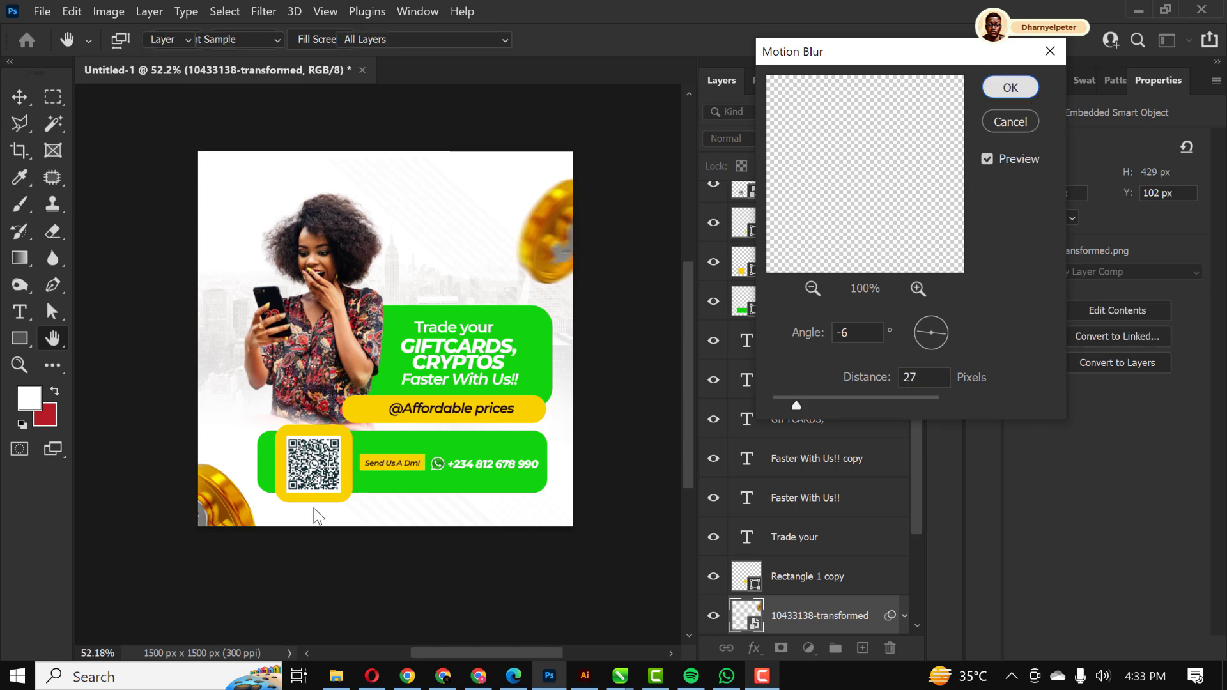
{"action": "left_click", "coordinate": [1009, 87]}
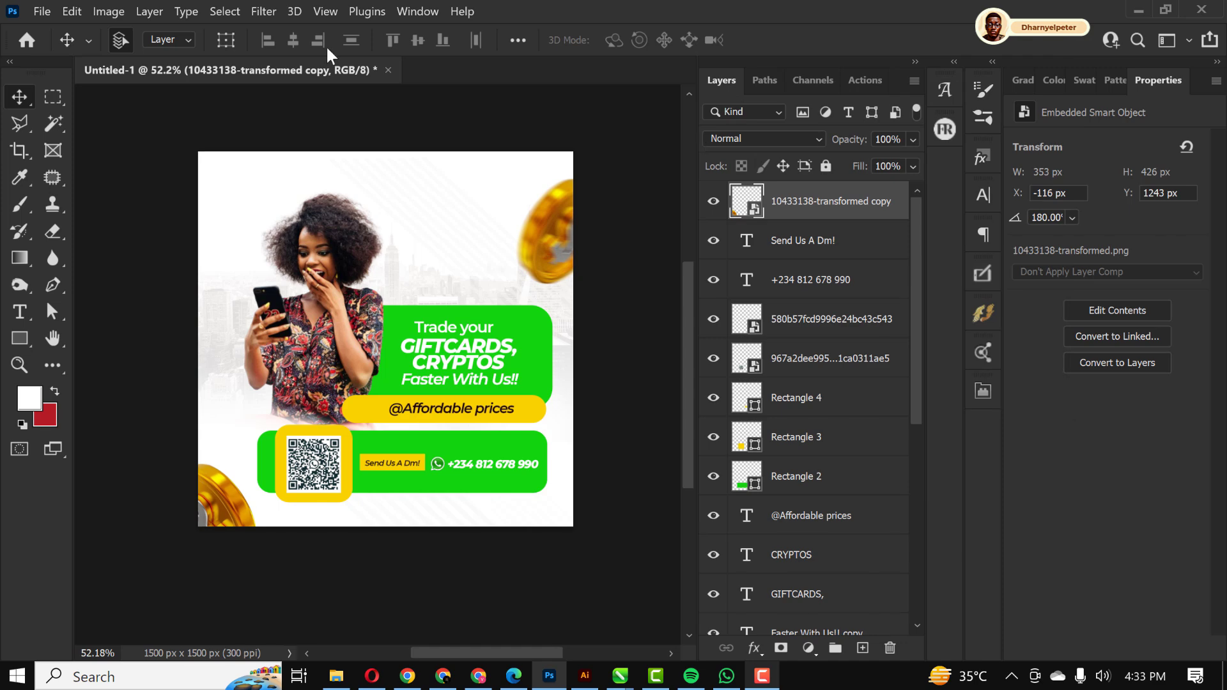
Apply a Gaussian Blur of radius 4.1 to the bottom-left coin
{"action": "left_click", "coordinate": [263, 11]}
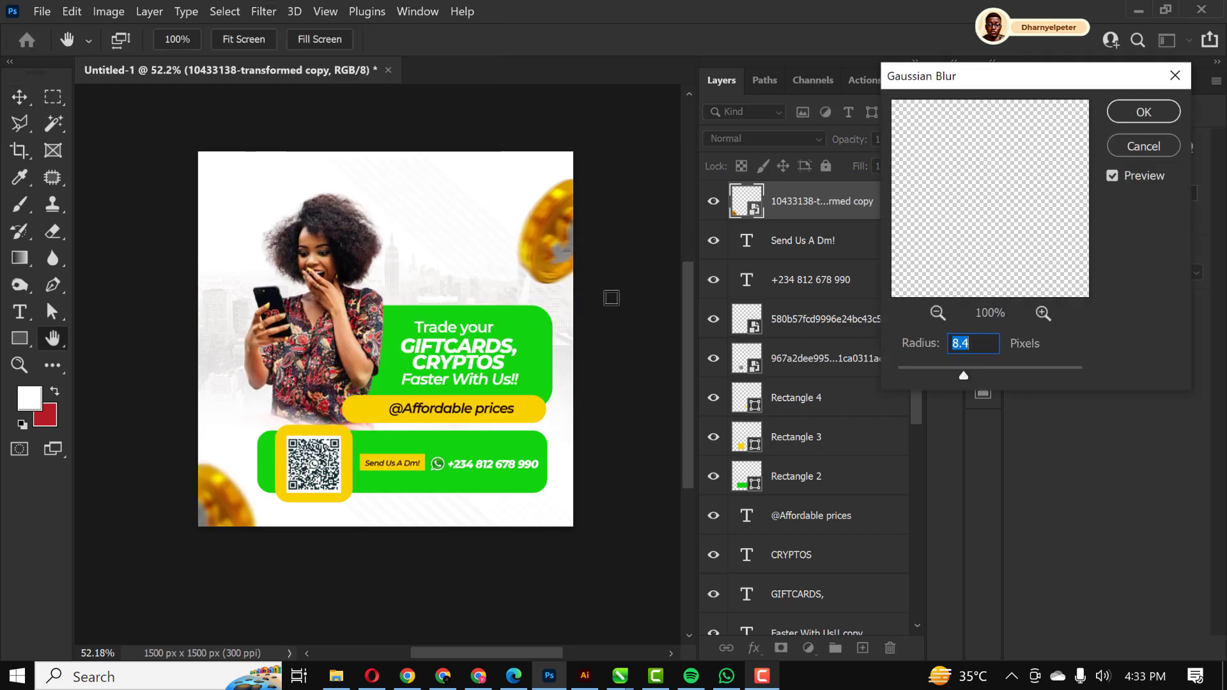
{"action": "left_click_drag", "start_coordinate": [965, 377], "coordinate": [941, 376]}
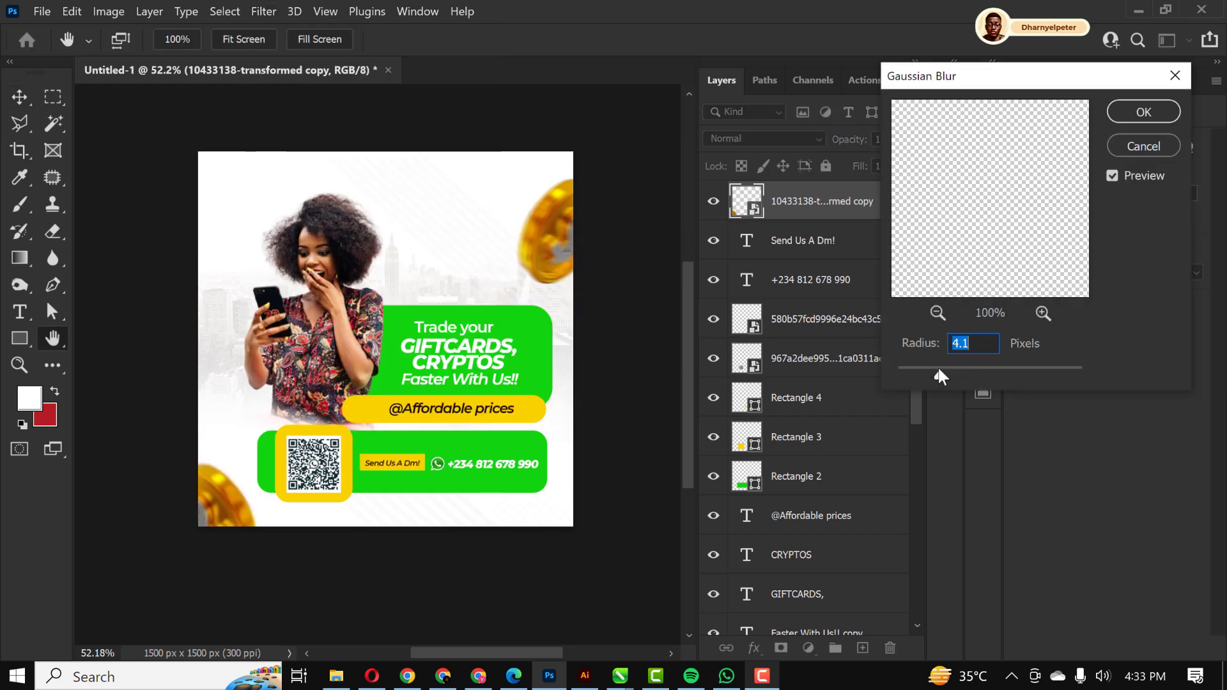
{"action": "left_click", "coordinate": [1142, 111]}
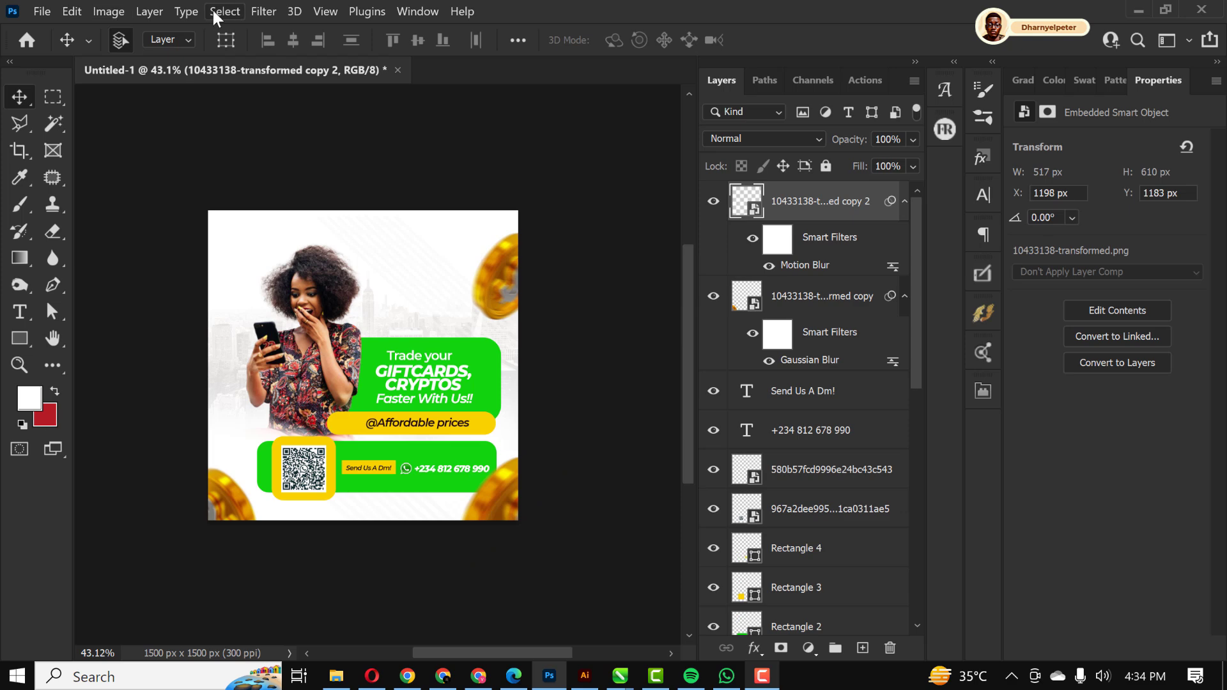
Apply a Gaussian Blur of about 47 px to the copy 2 coin layer
{"action": "left_click", "coordinate": [263, 11]}
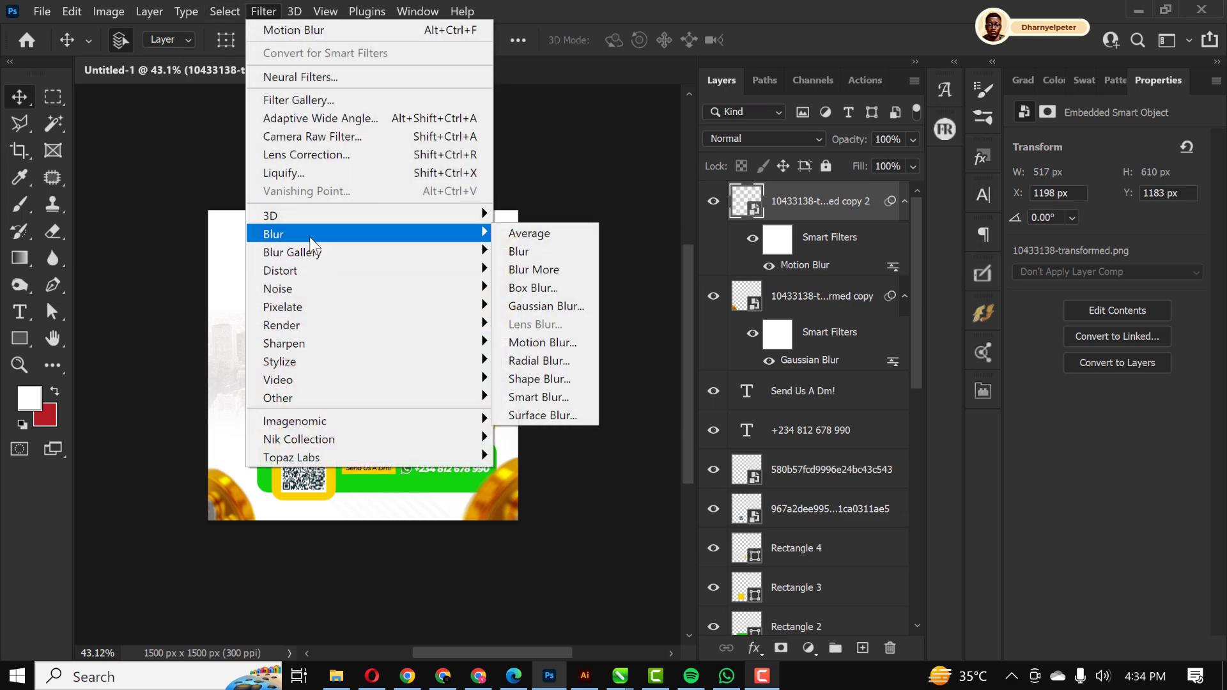
{"action": "left_click", "coordinate": [545, 306]}
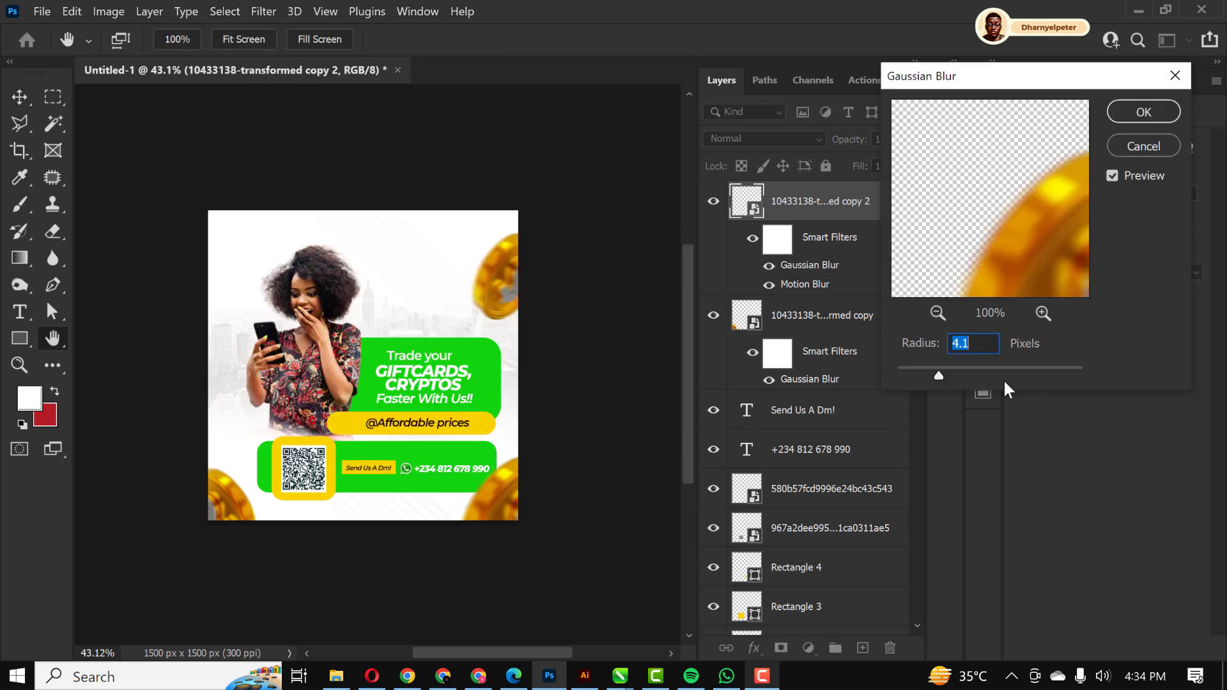
{"action": "left_click_drag", "start_coordinate": [942, 376], "coordinate": [1001, 376]}
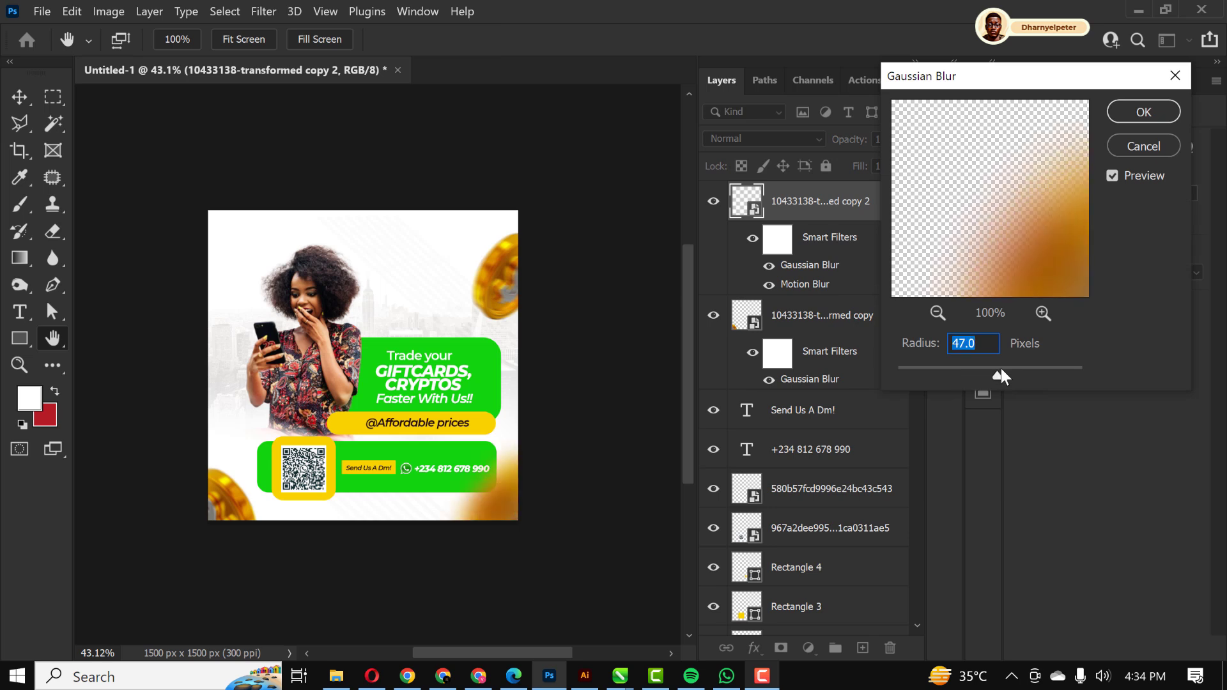
{"action": "left_click_drag", "start_coordinate": [1004, 376], "coordinate": [988, 375]}
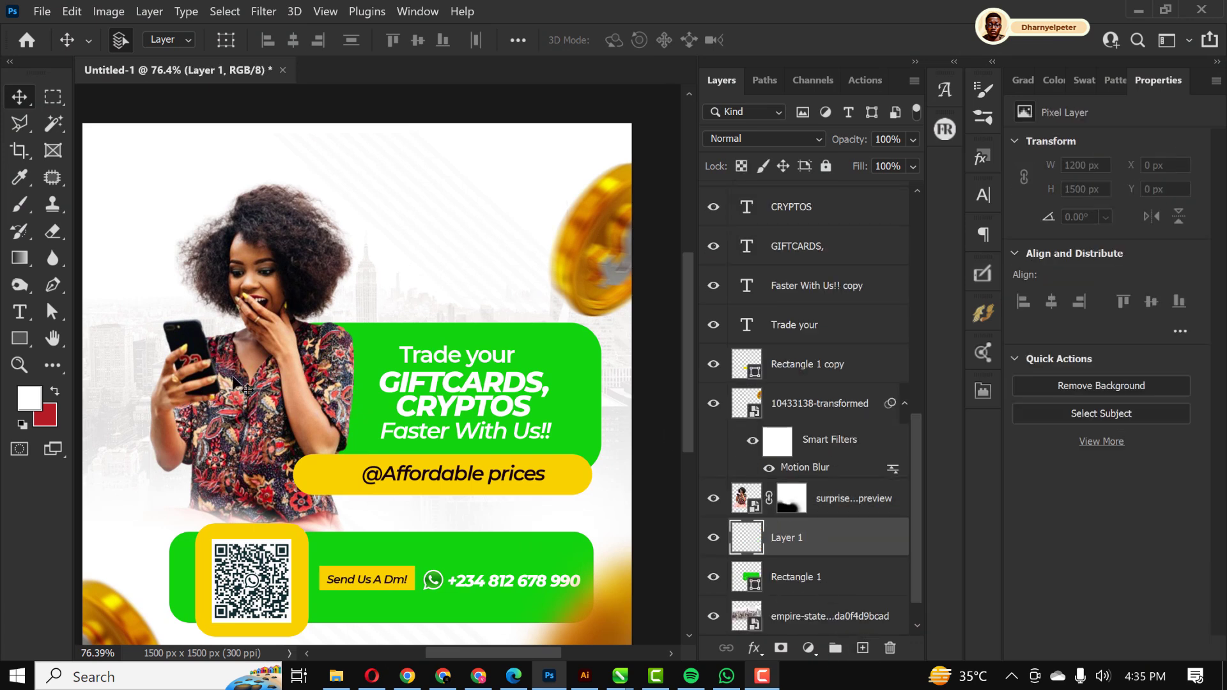
Select the Brush tool and lower its flow for a soft black shadow beneath the woman
{"action": "left_click", "coordinate": [19, 204]}
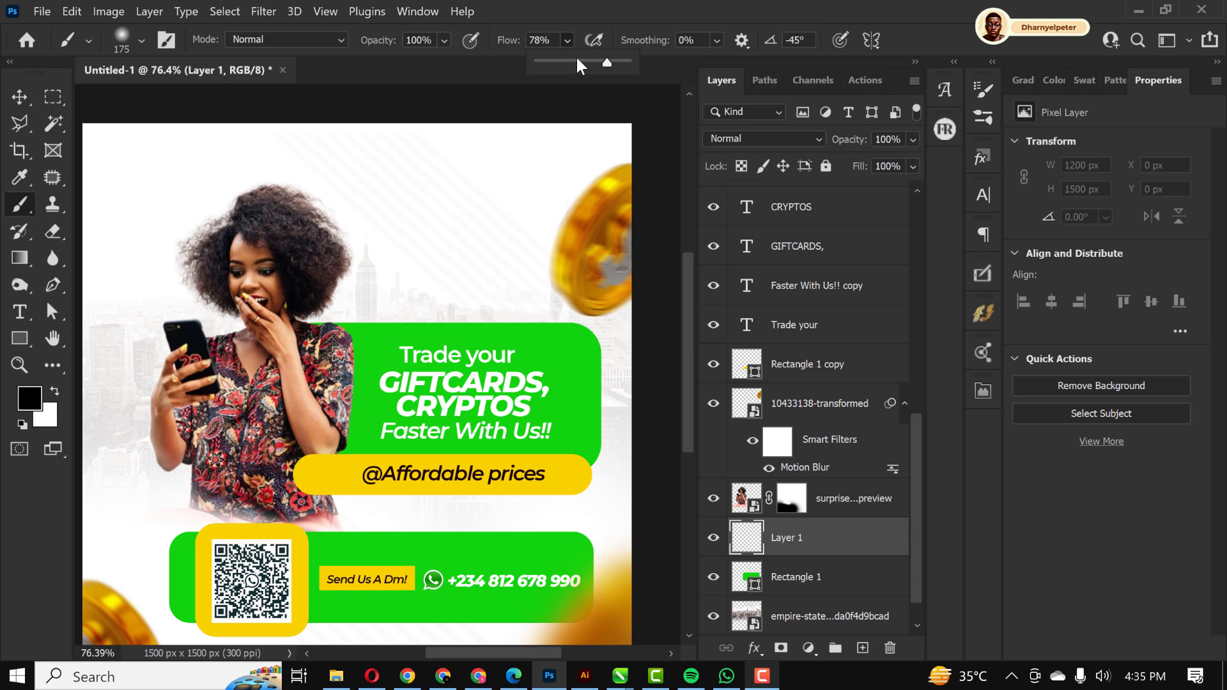
{"action": "left_click_drag", "start_coordinate": [606, 62], "coordinate": [558, 62]}
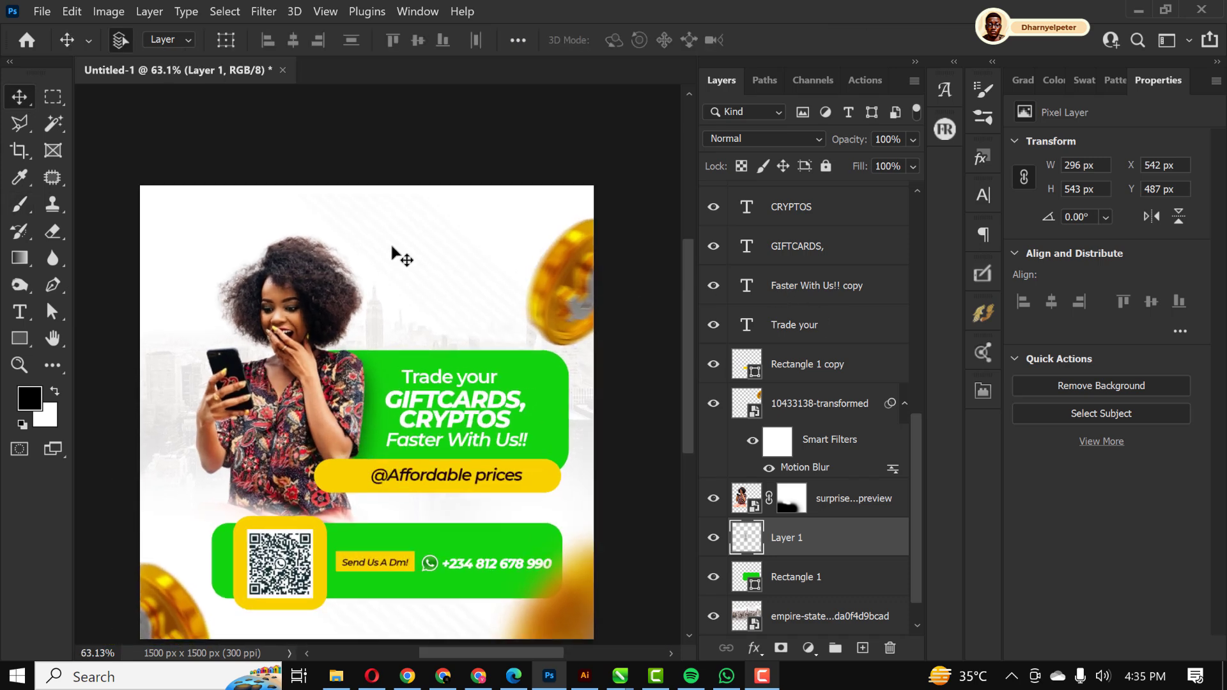
{"action": "mouse_move", "coordinate": [587, 352]}
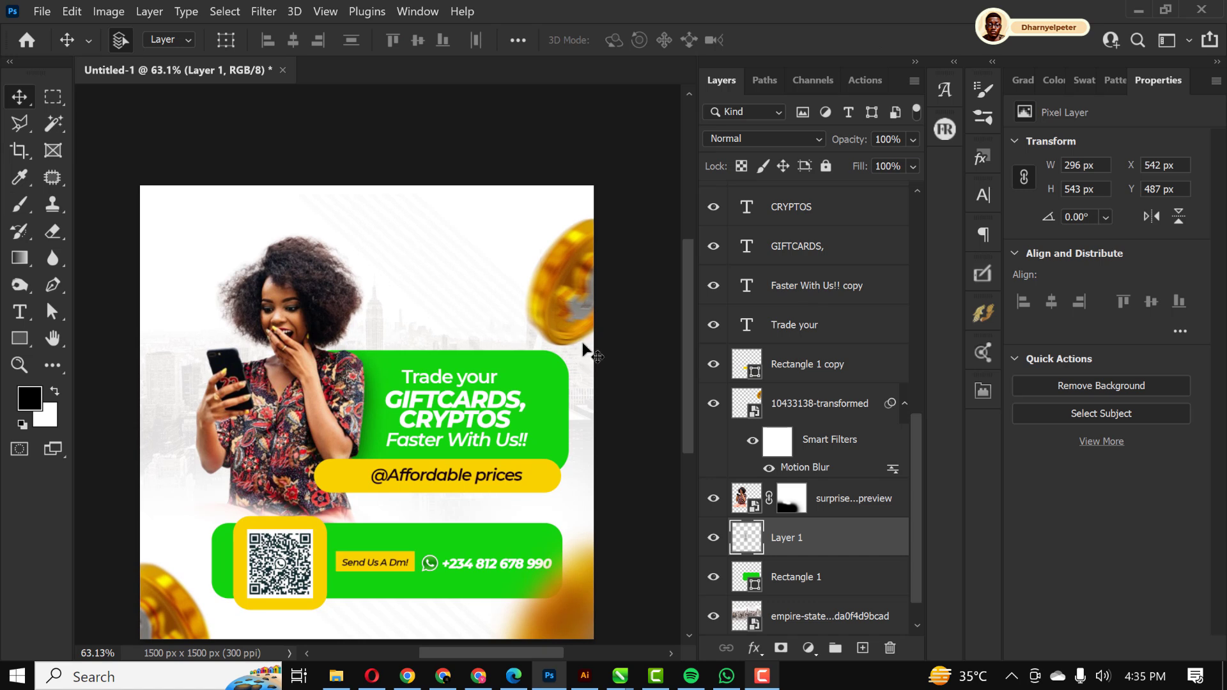
{"action": "mouse_move", "coordinate": [586, 357]}
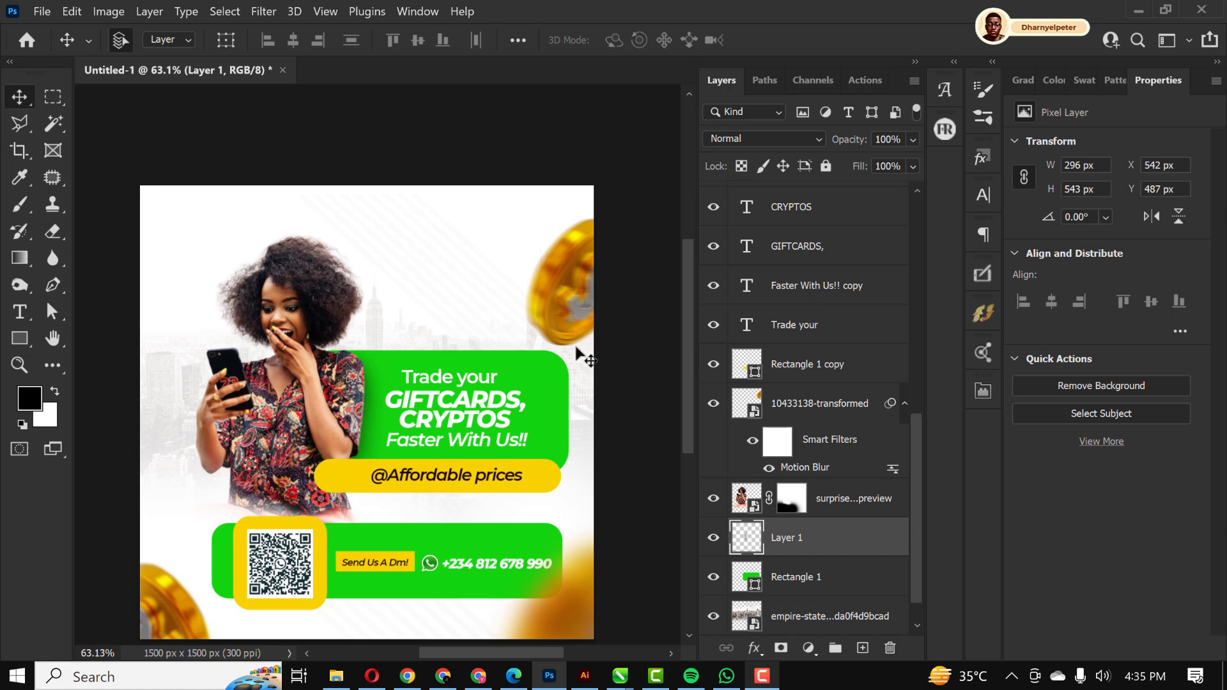
{"action": "mouse_move", "coordinate": [434, 159]}
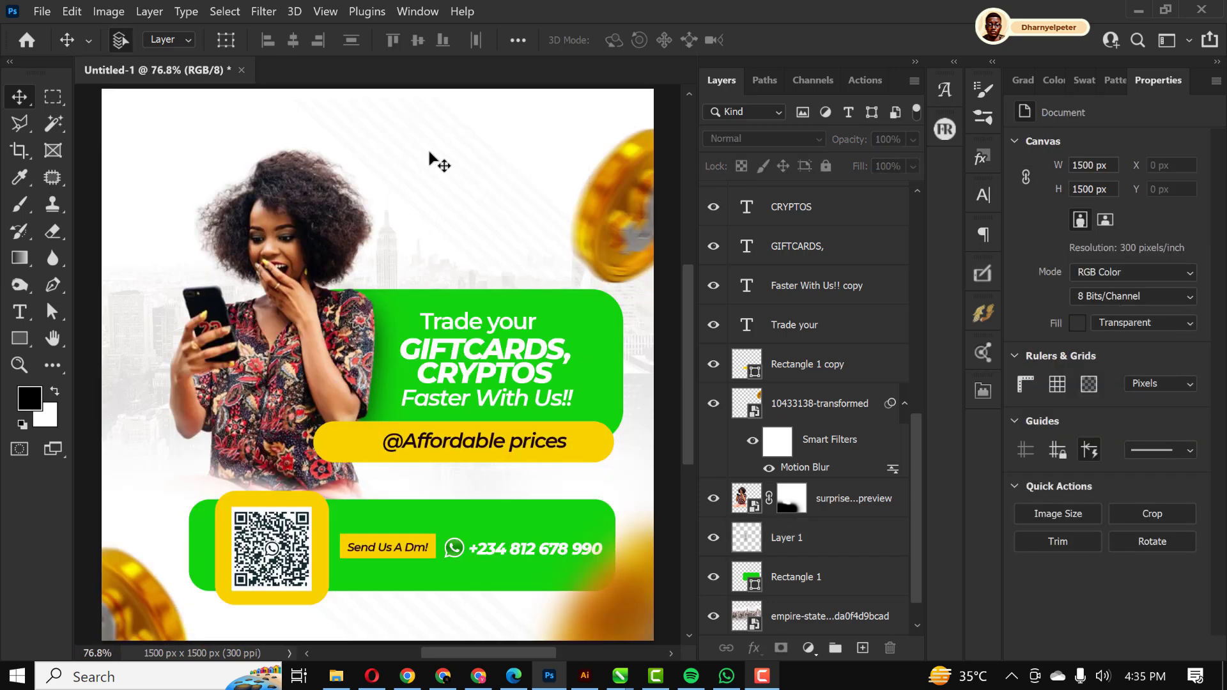
{"action": "mouse_move", "coordinate": [280, 536]}
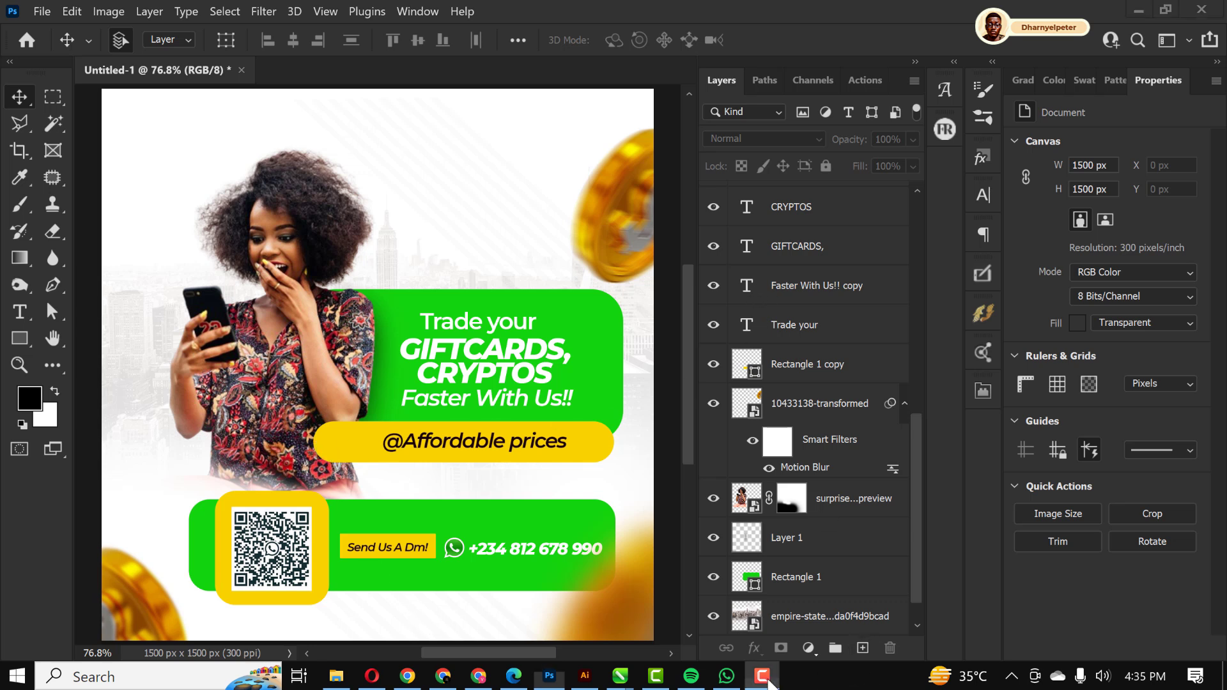
{"action": "mouse_move", "coordinate": [537, 505]}
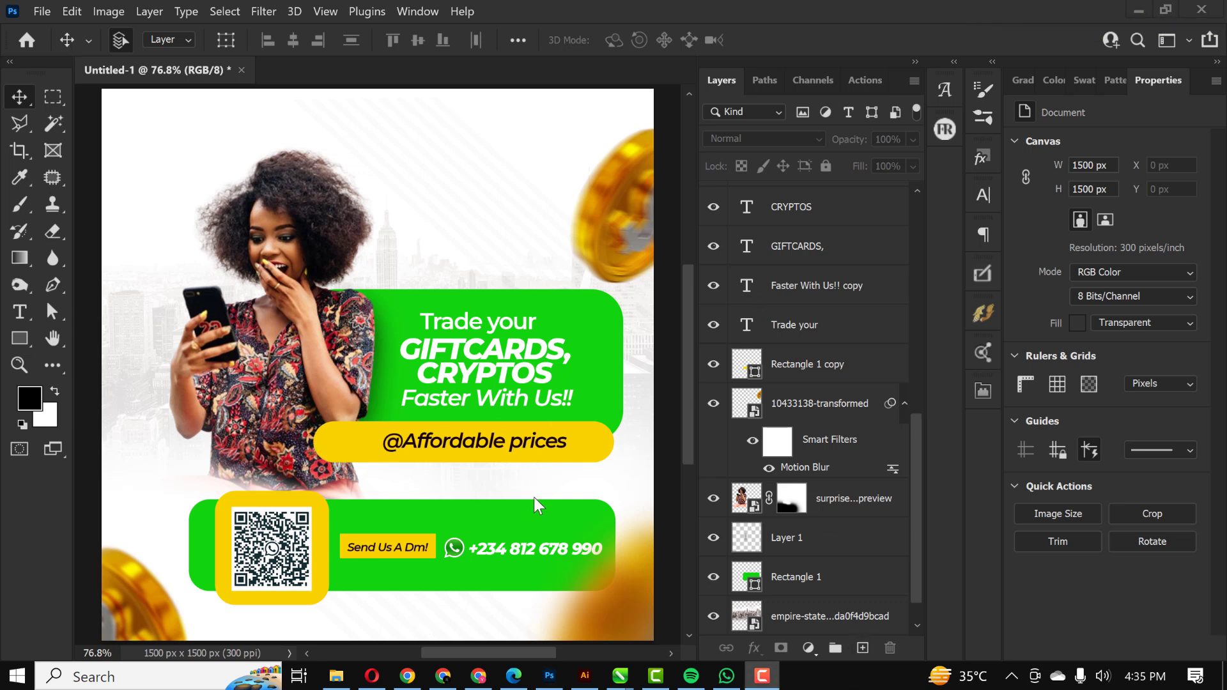